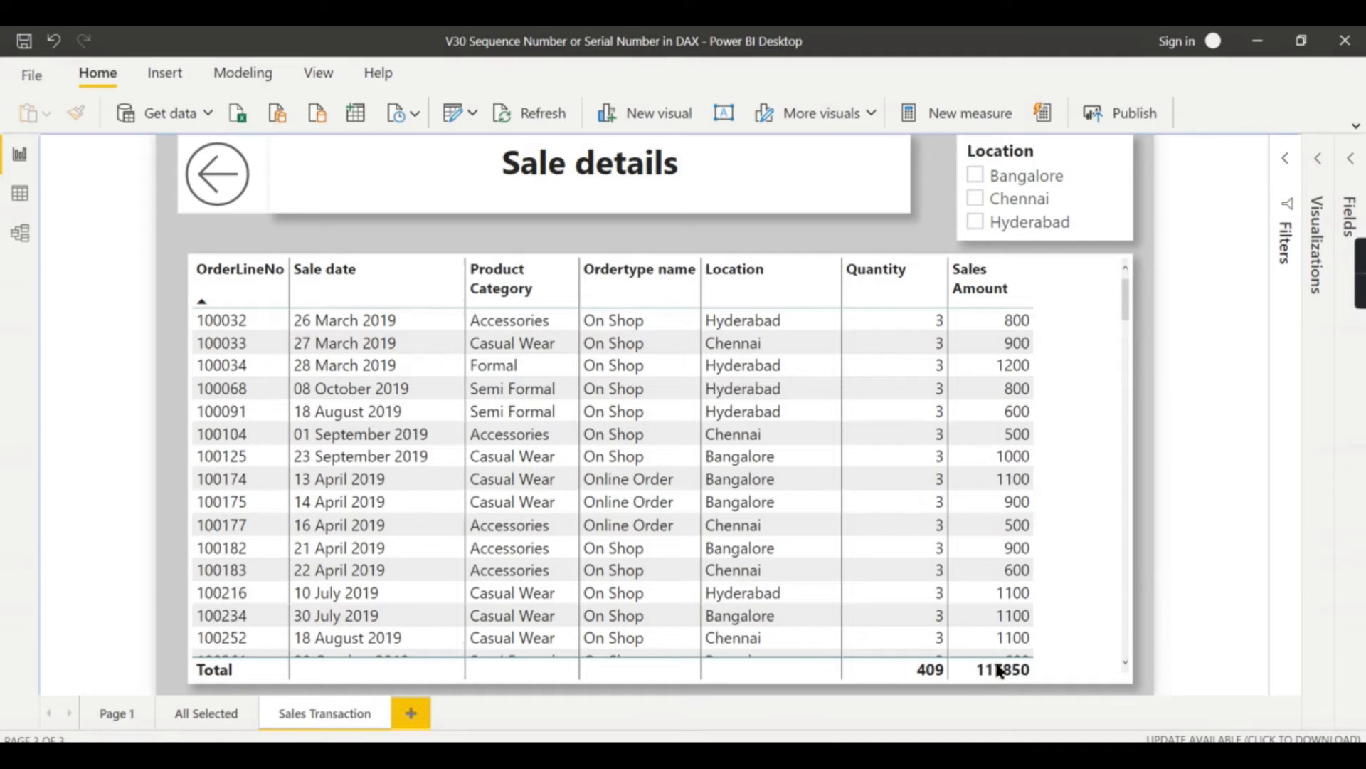
pyautogui.moveTo(1112, 360)
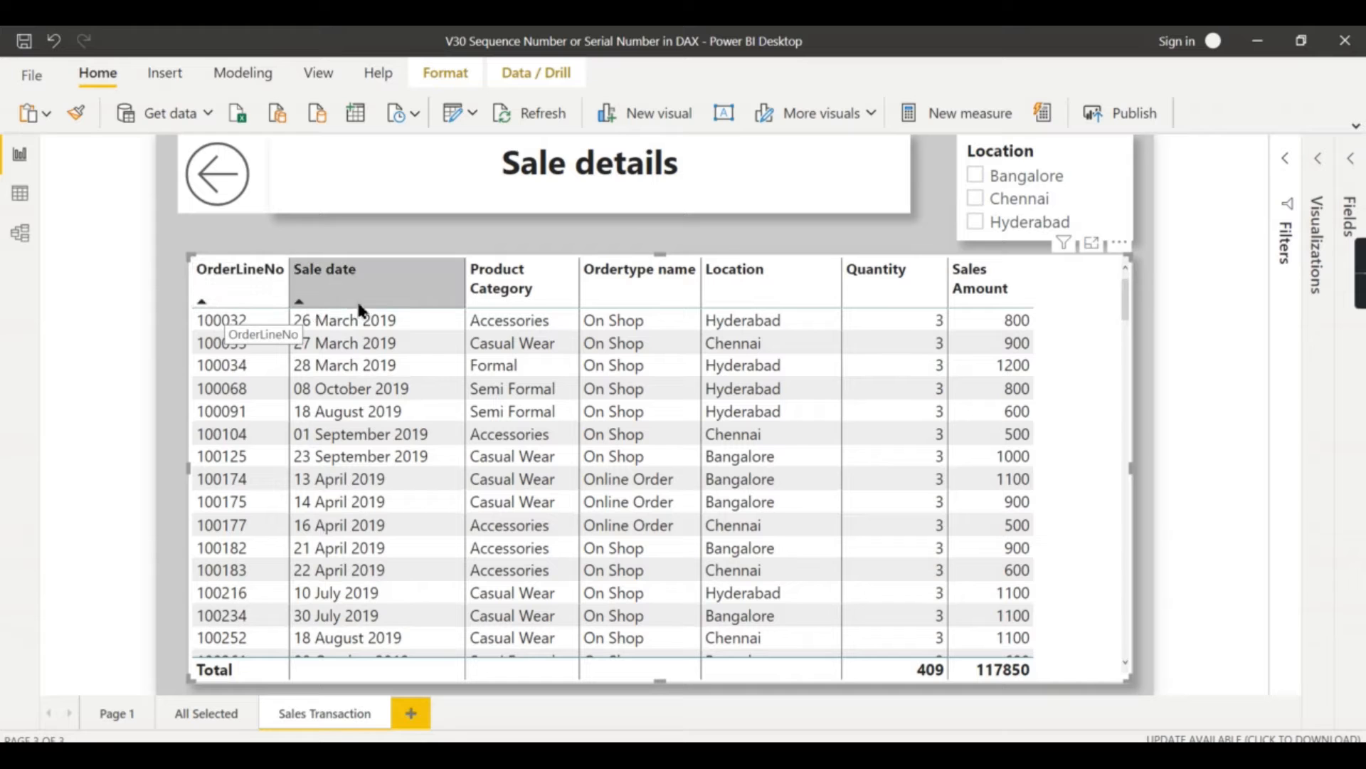
pyautogui.moveTo(680, 300)
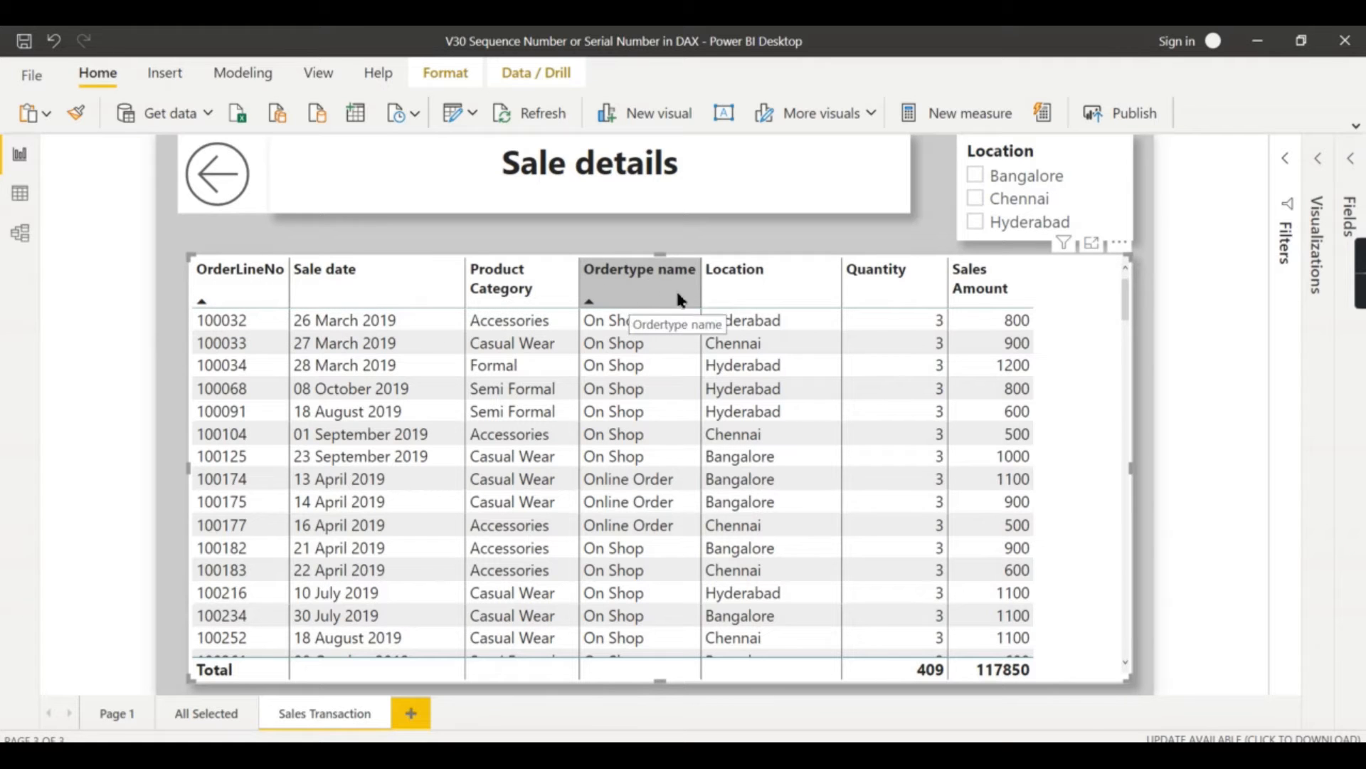
pyautogui.moveTo(1201, 363)
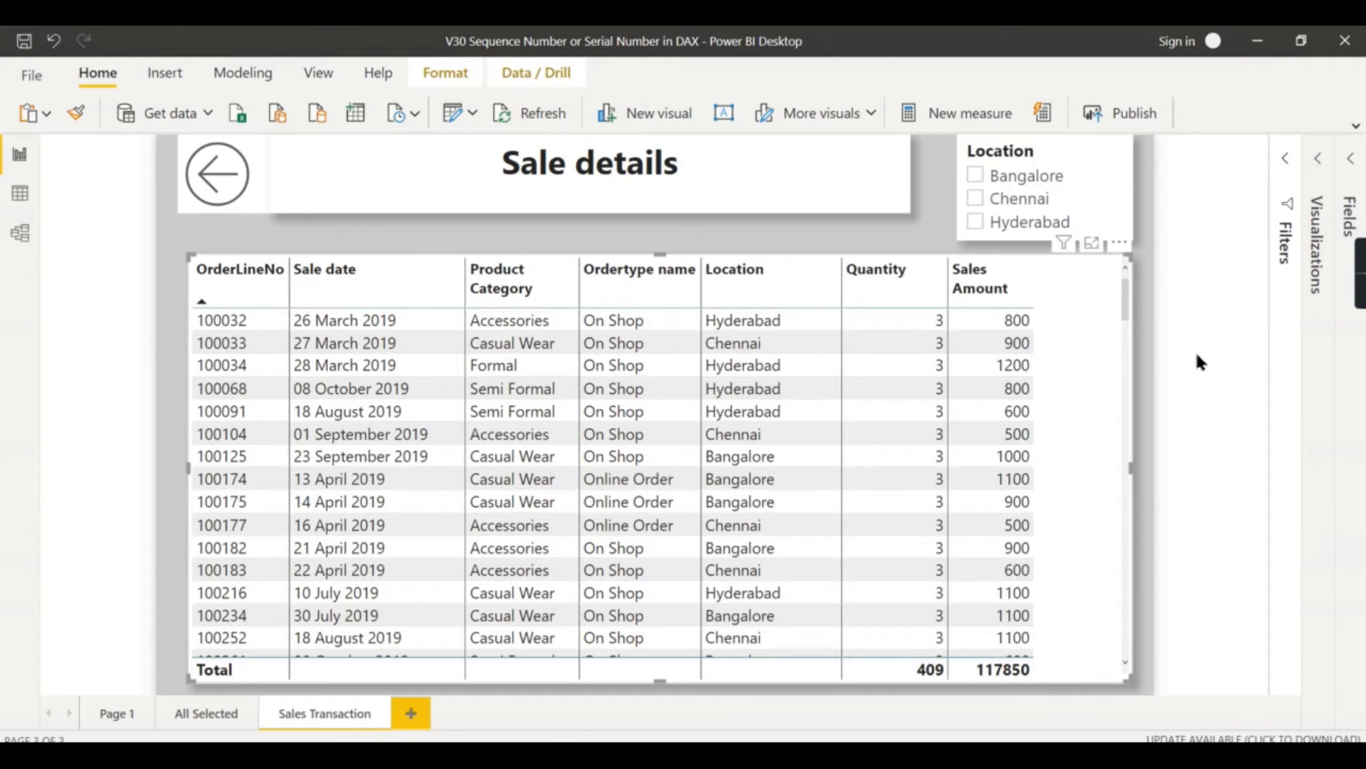
# Scroll the Fields pane to reveal the DimDate, Product Master, Product Ref and Sales tables
pyautogui.scroll(-3)
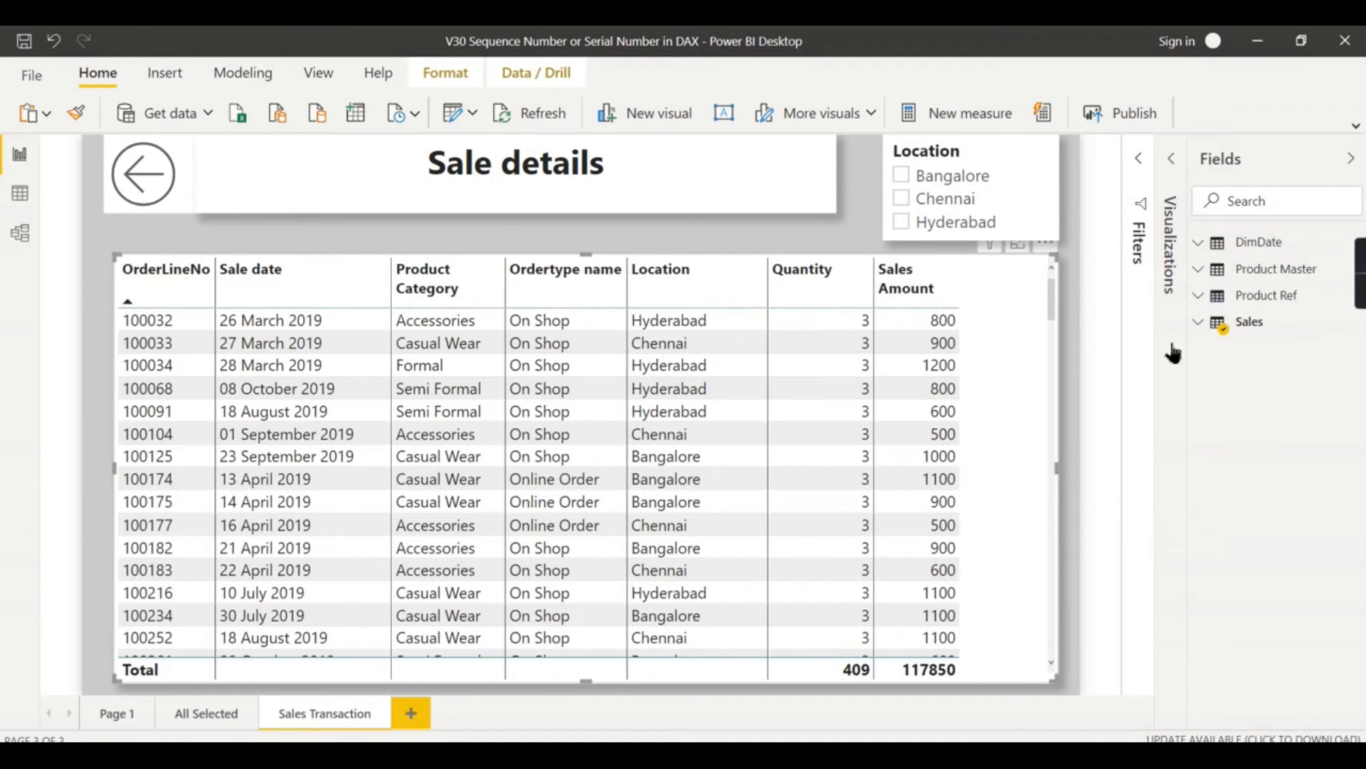
pyautogui.moveTo(1037, 287)
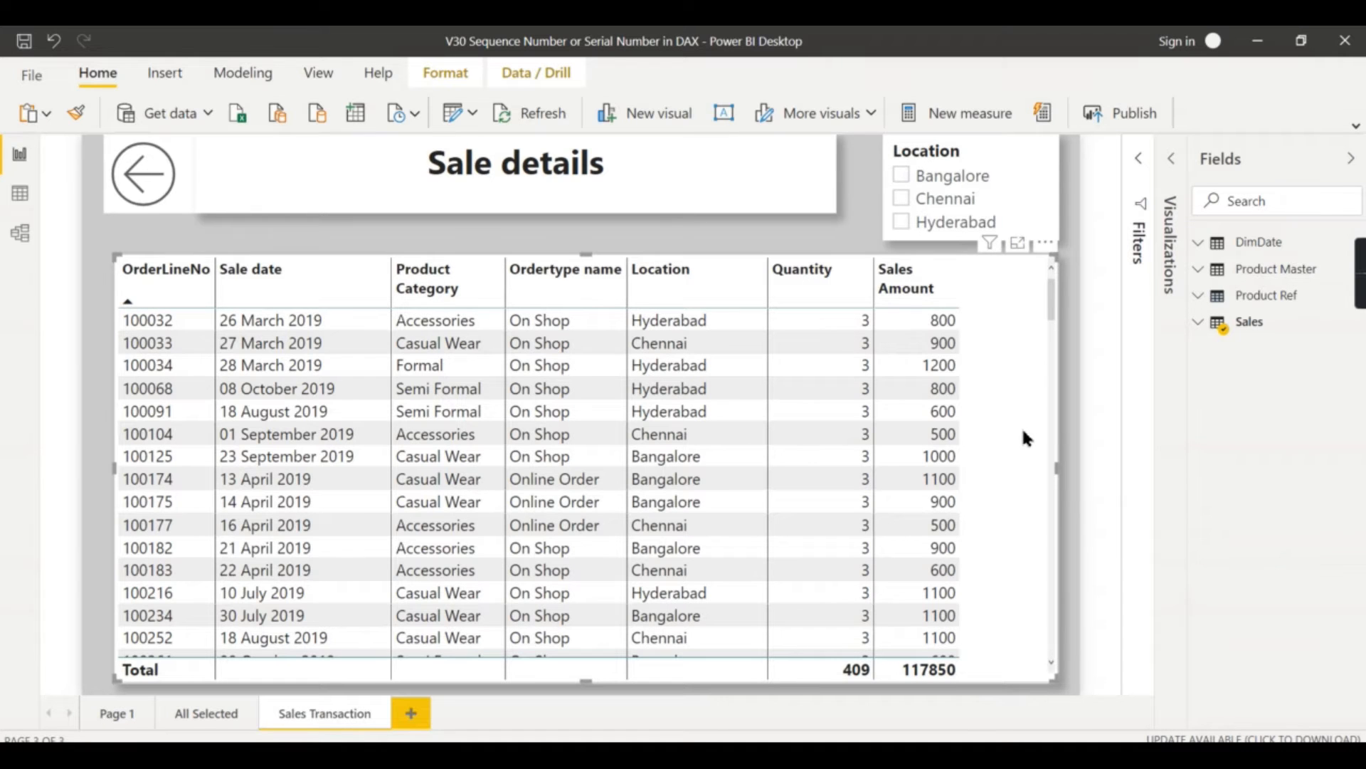
pyautogui.moveTo(1019, 422)
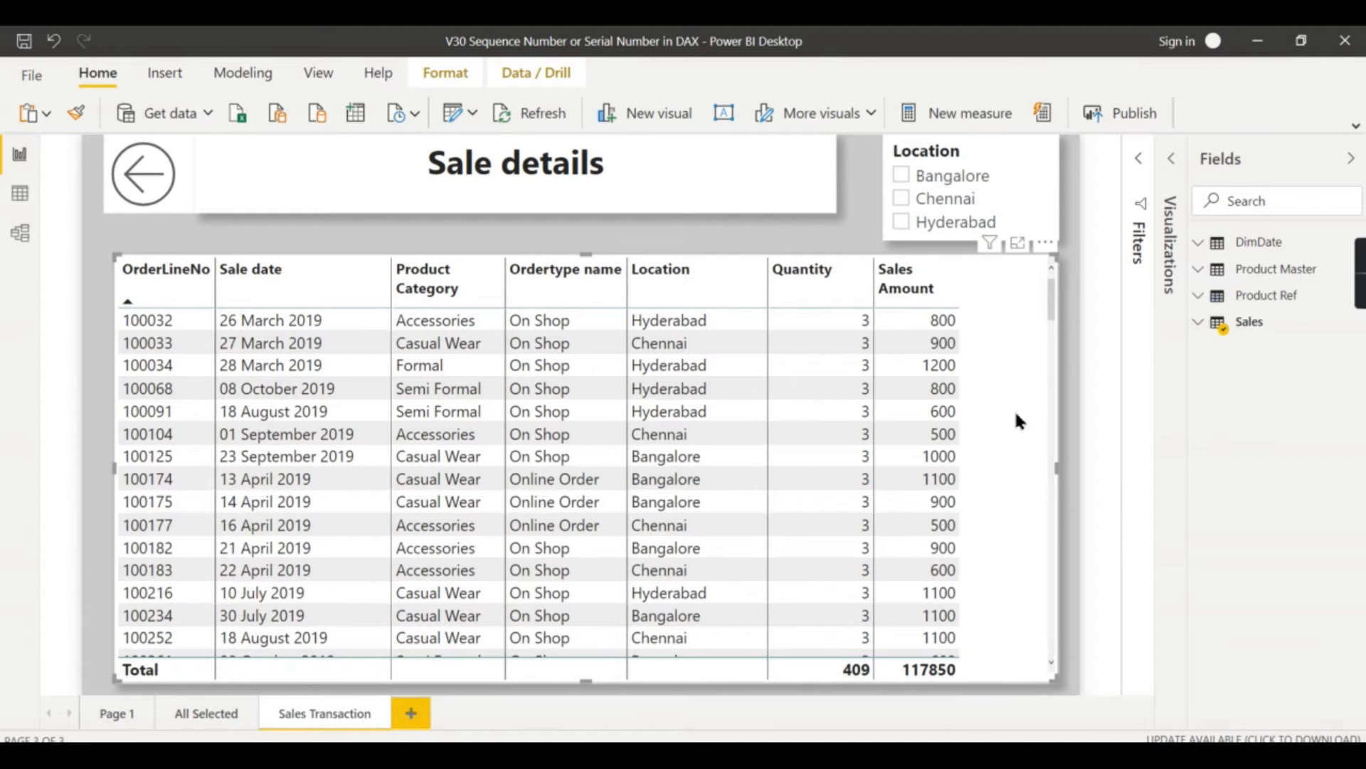
pyautogui.moveTo(1005, 375)
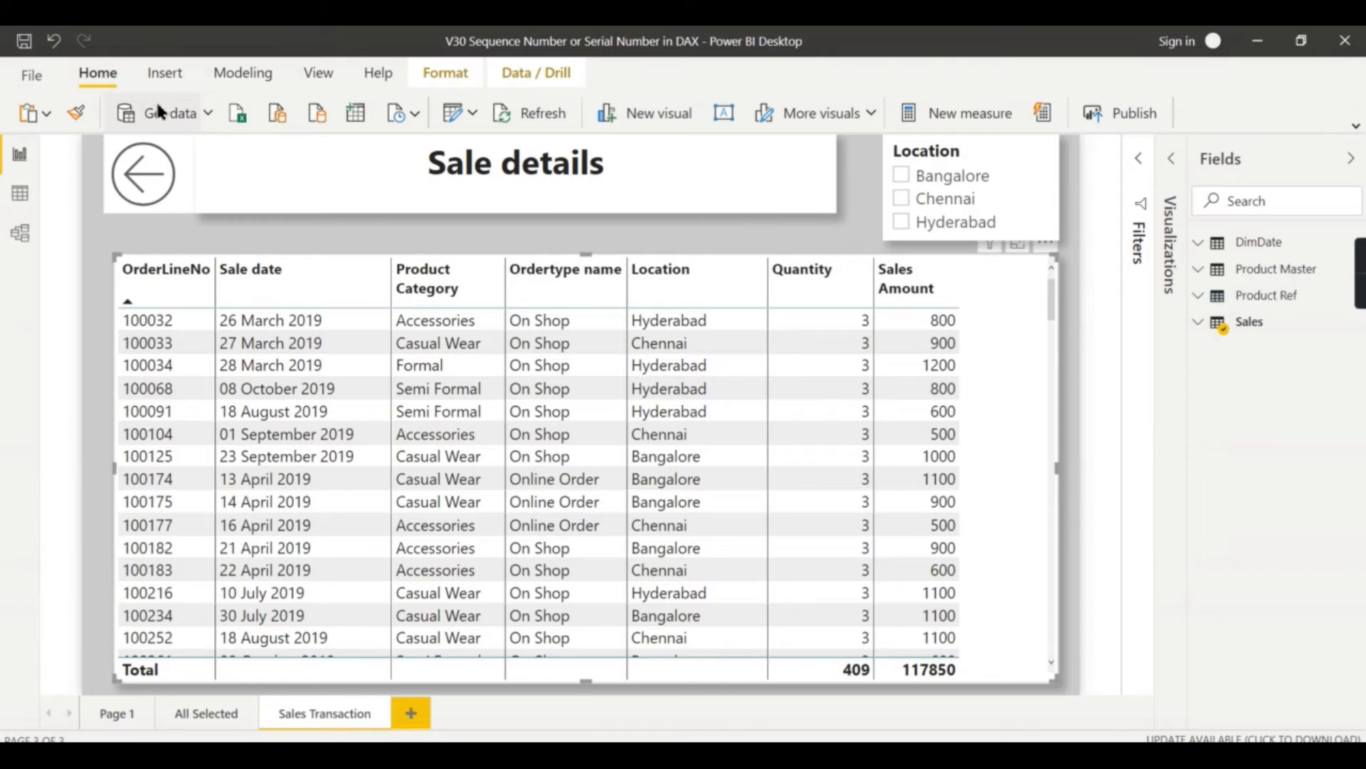
pyautogui.click(450, 112)
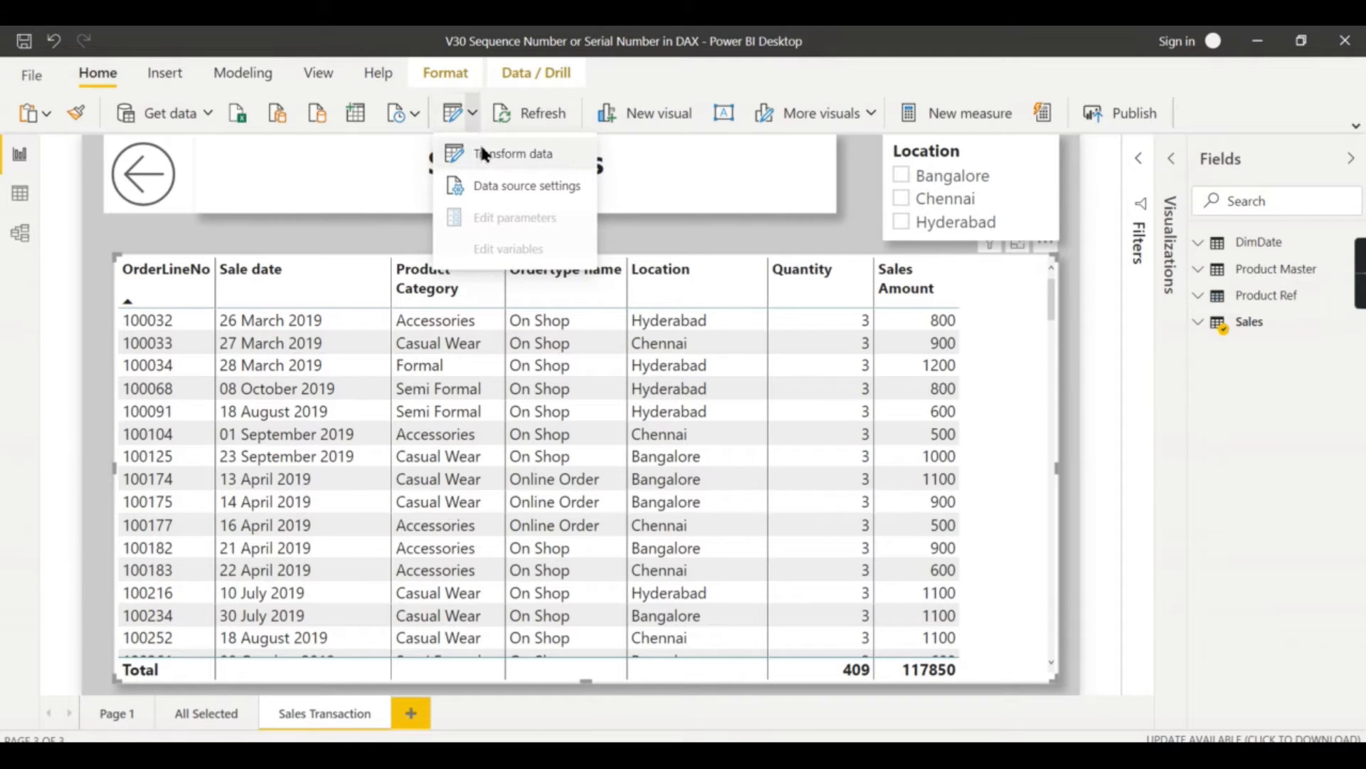
pyautogui.click(512, 154)
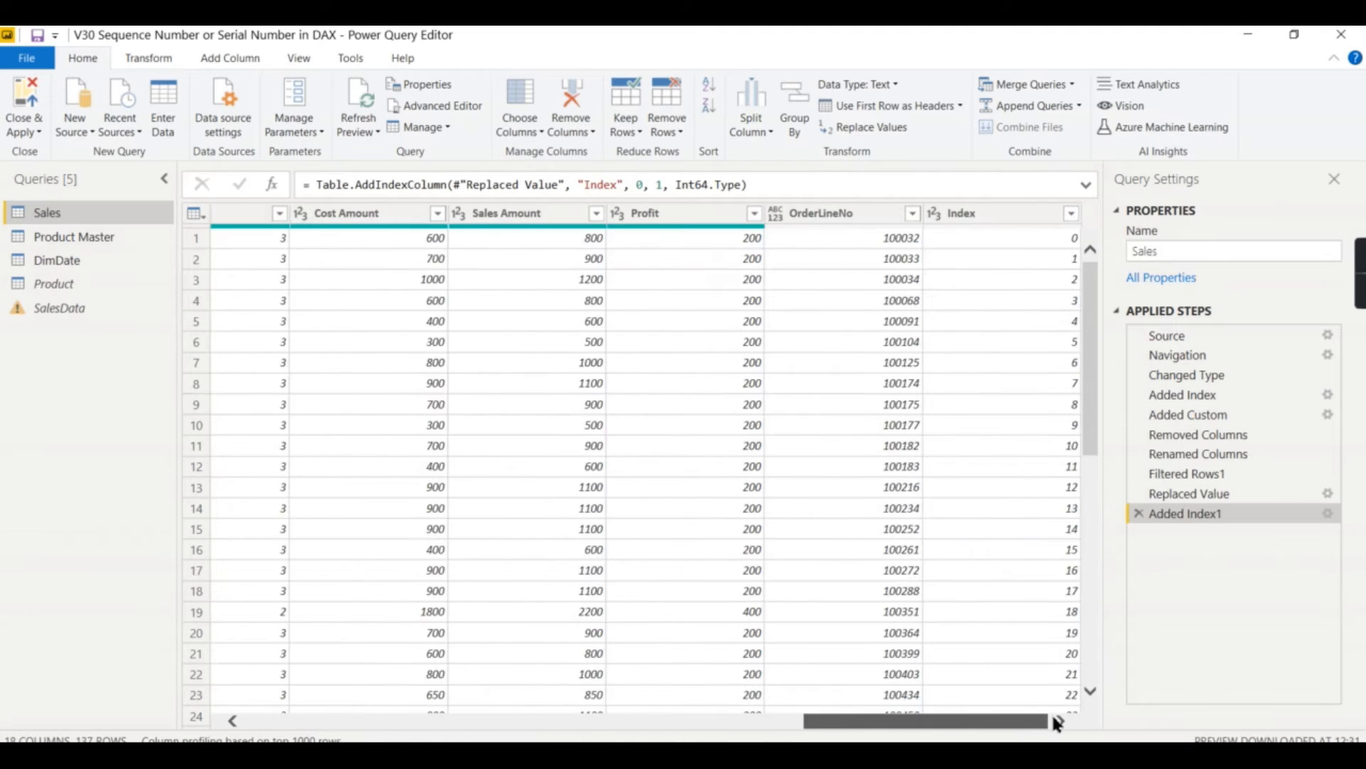
pyautogui.click(968, 212)
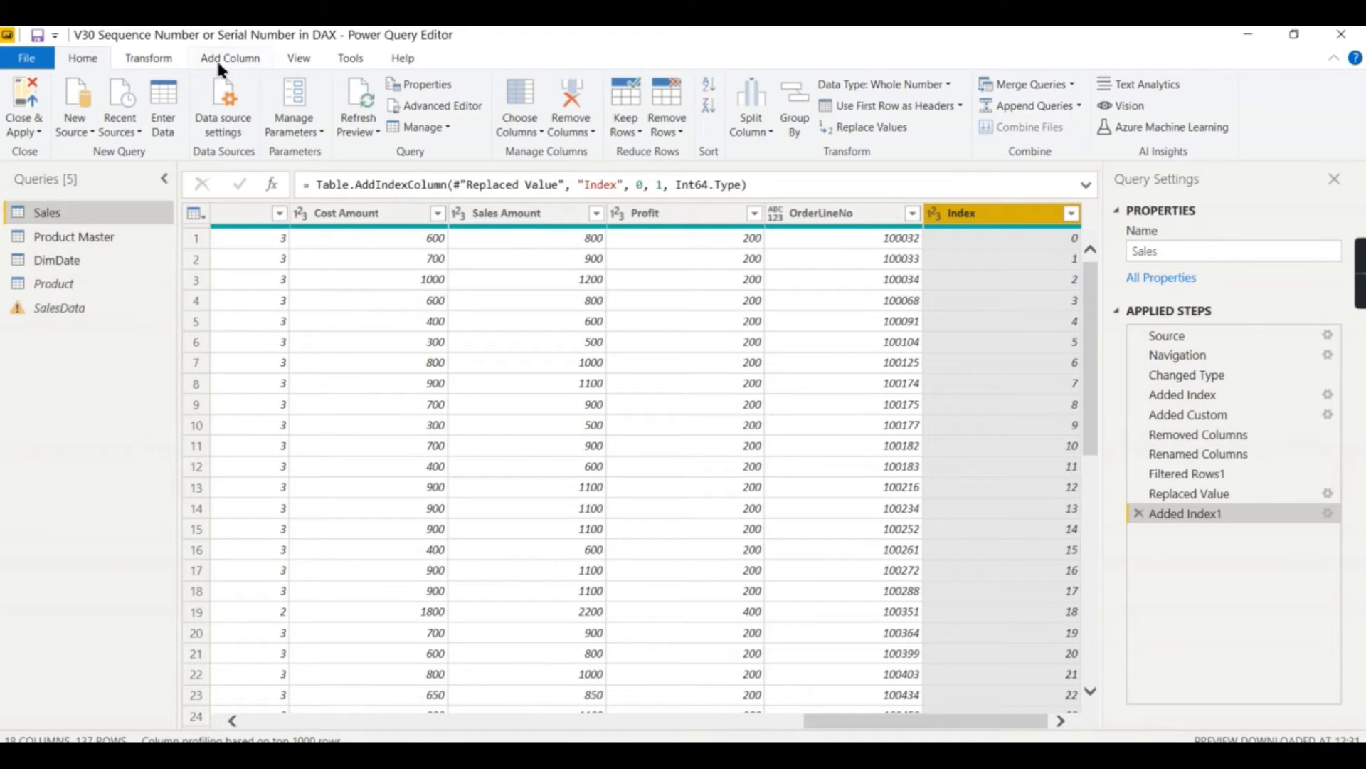
pyautogui.click(229, 57)
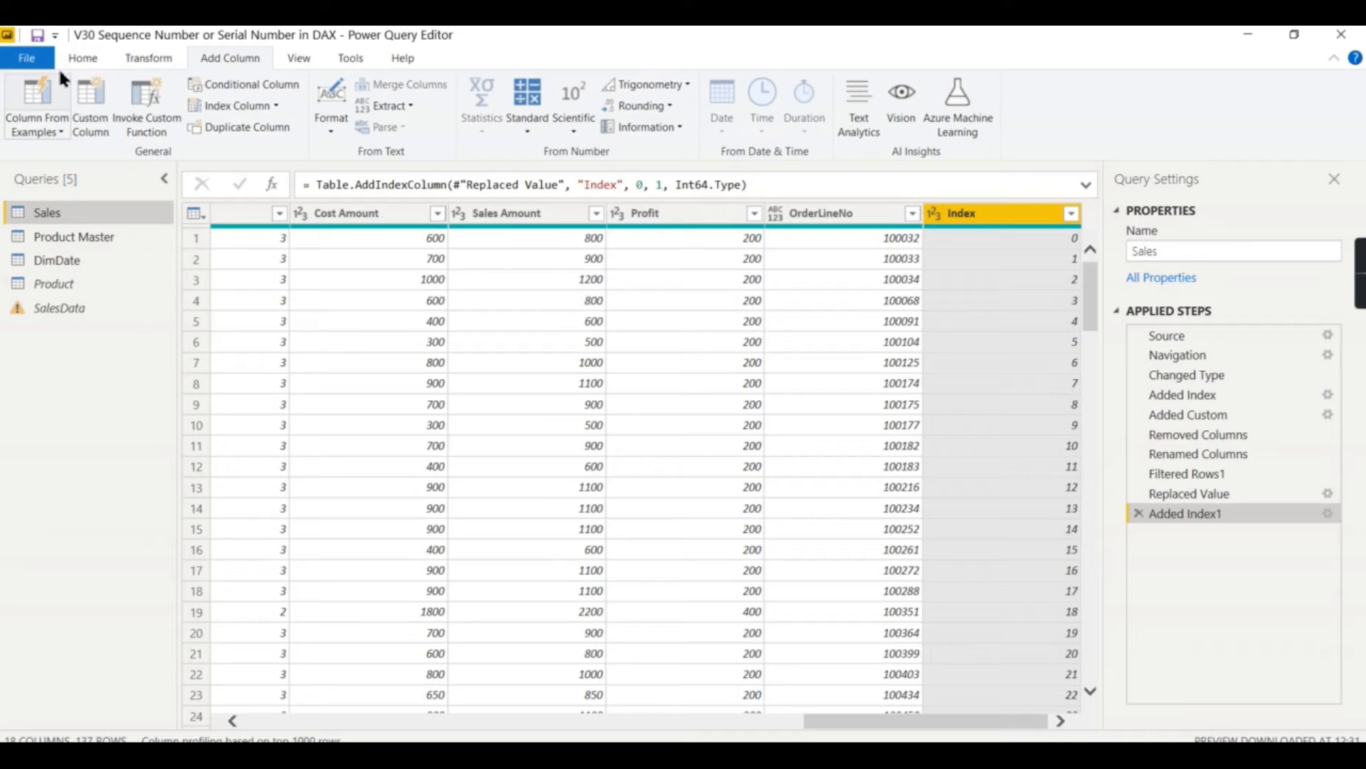
pyautogui.click(82, 57)
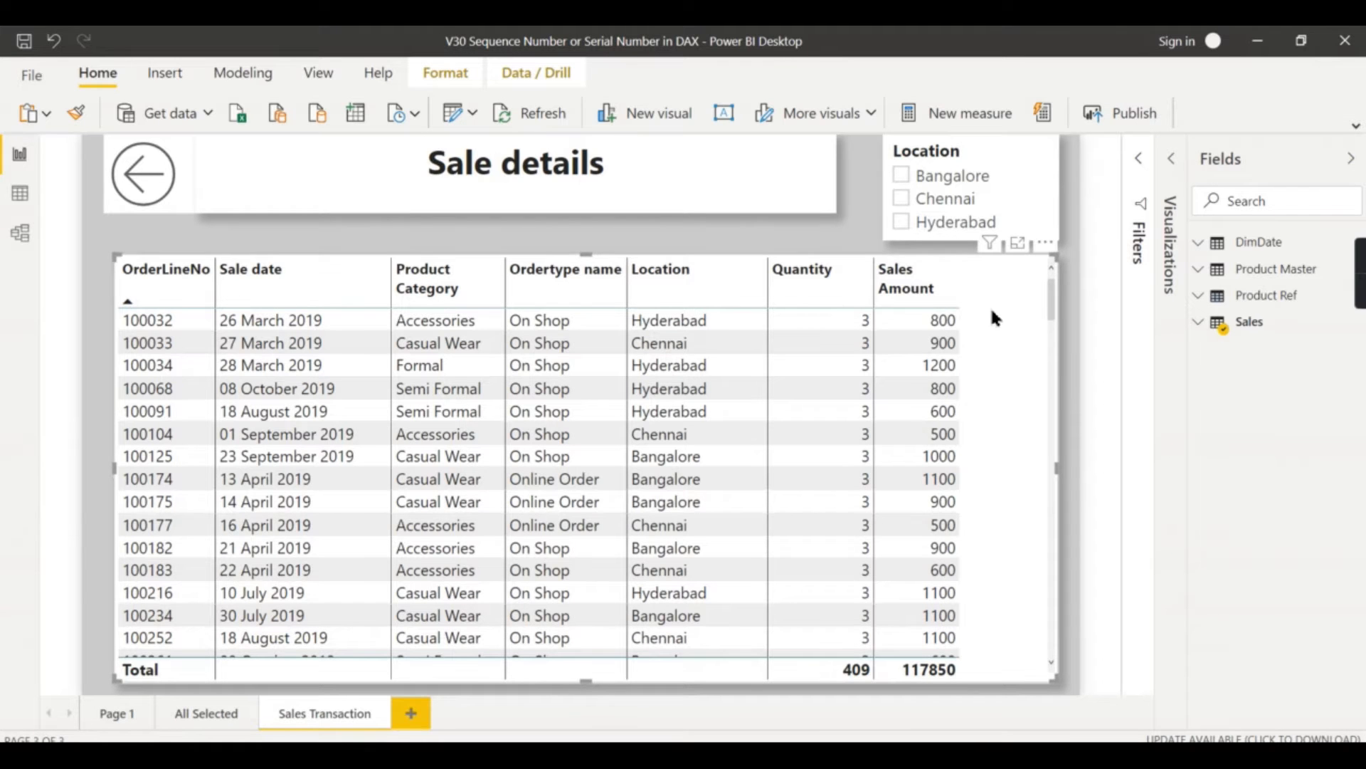
pyautogui.moveTo(1009, 361)
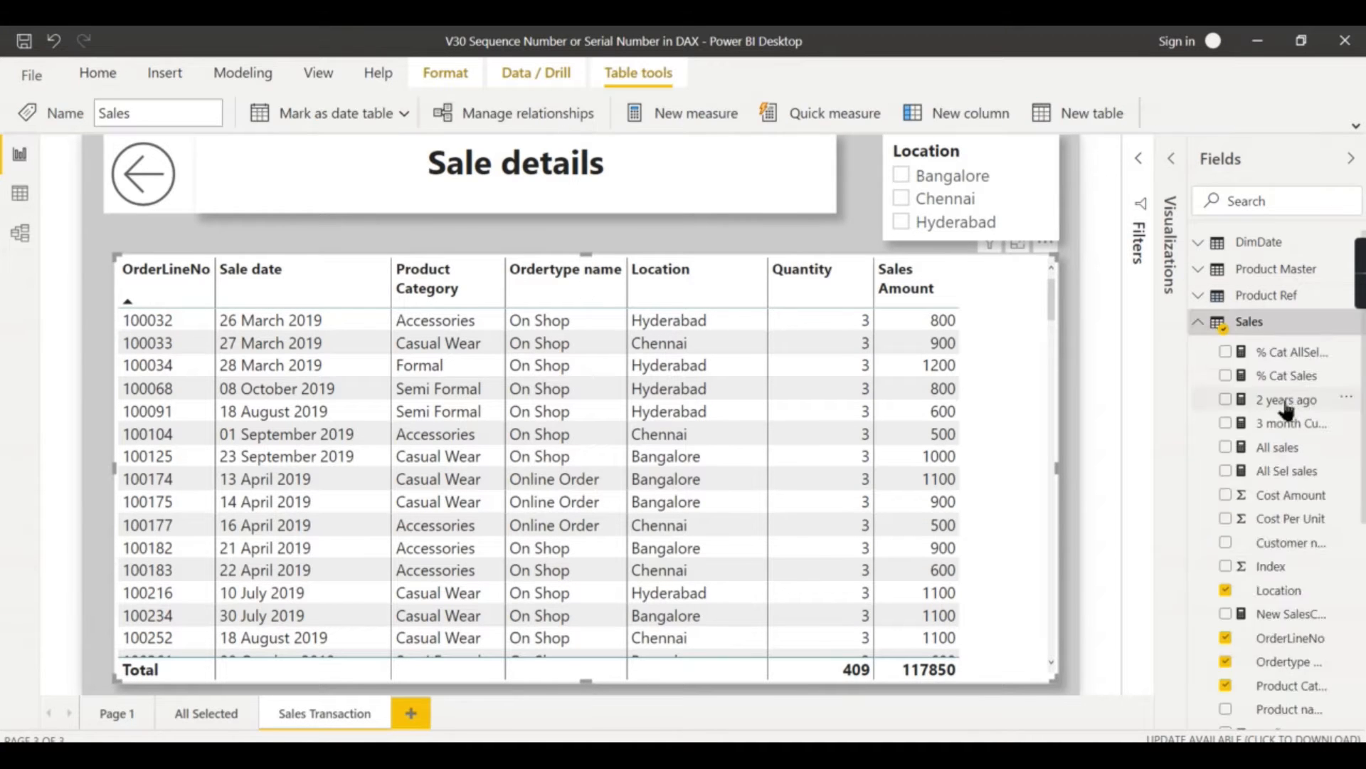
# Scroll the Sales table fields to reach Index for the Sale details table
pyautogui.scroll(-3)
pyautogui.write('in')
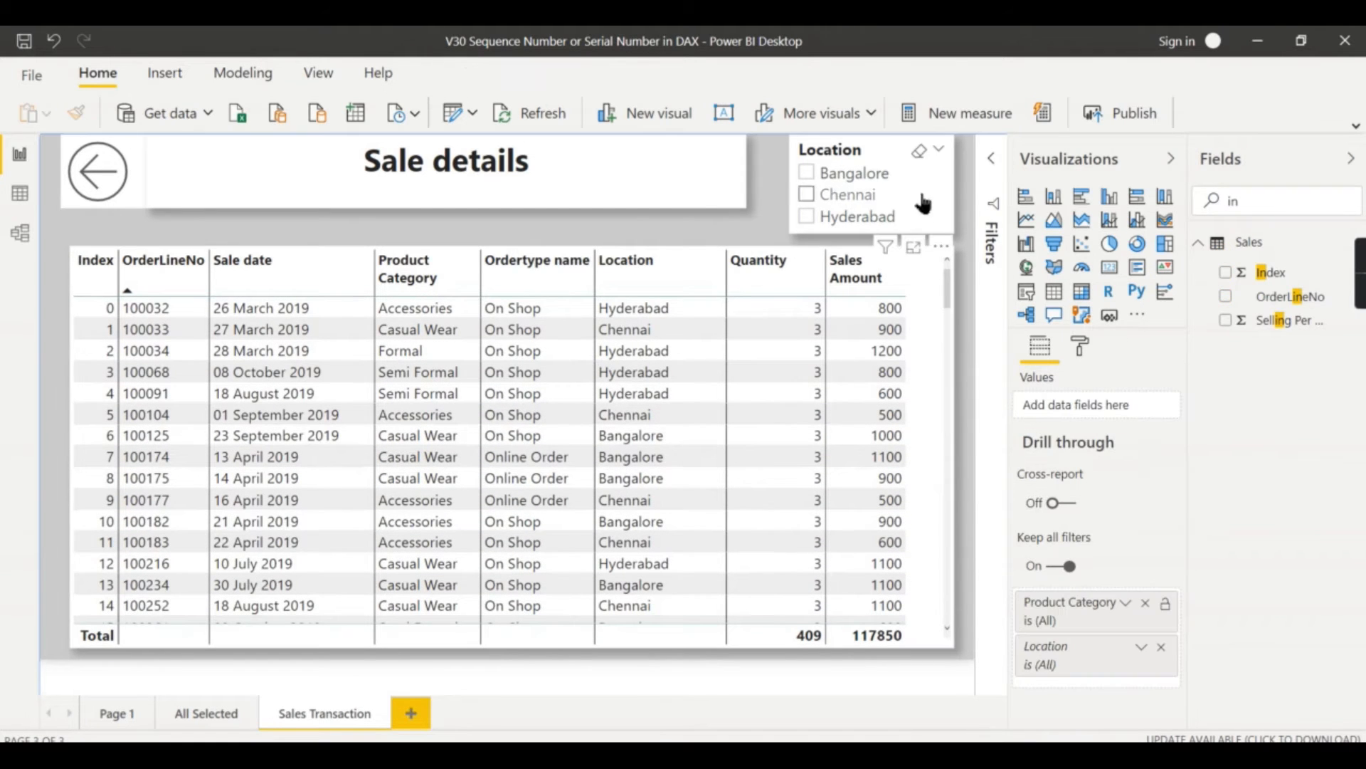
pyautogui.moveTo(867, 221)
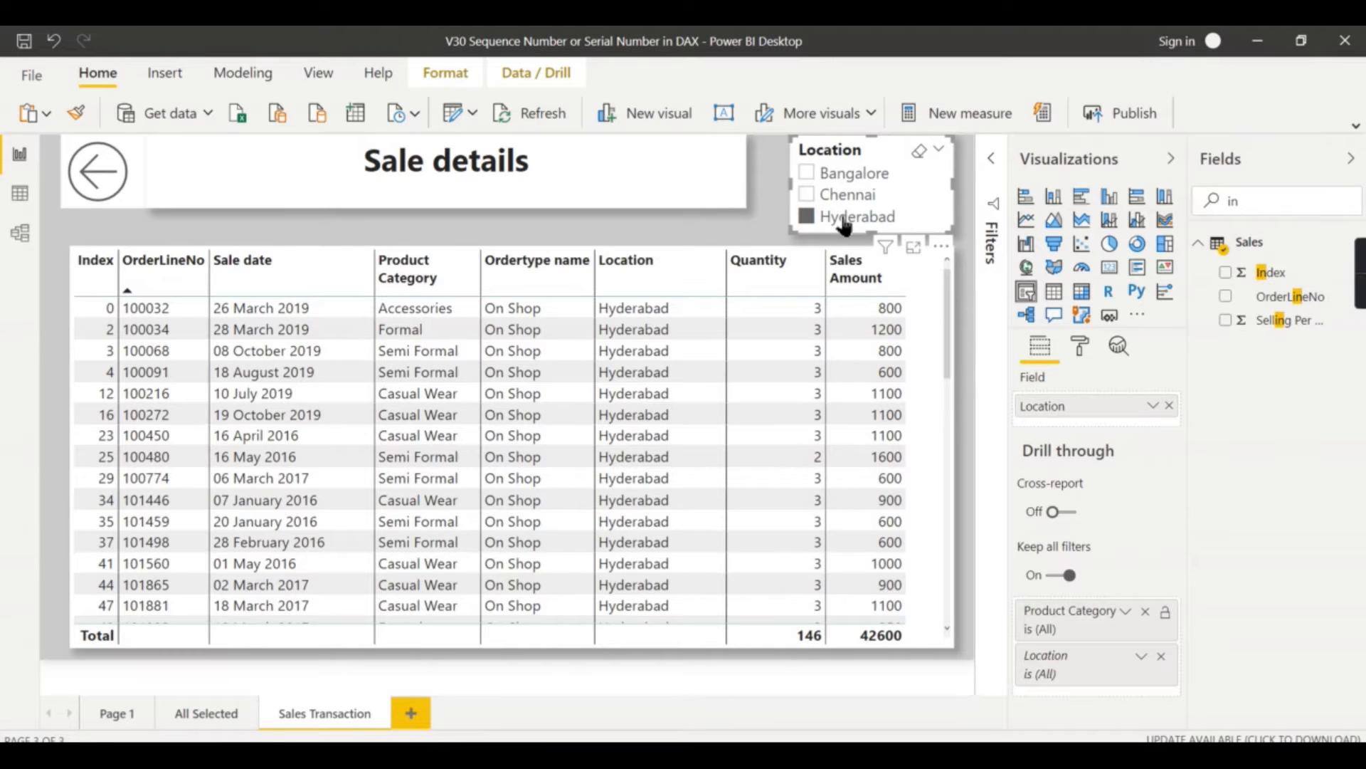
# Filter Sale details by Hyderabad then Chennai, noting Index gaps, then clear the Location slicer
pyautogui.scroll(-3)
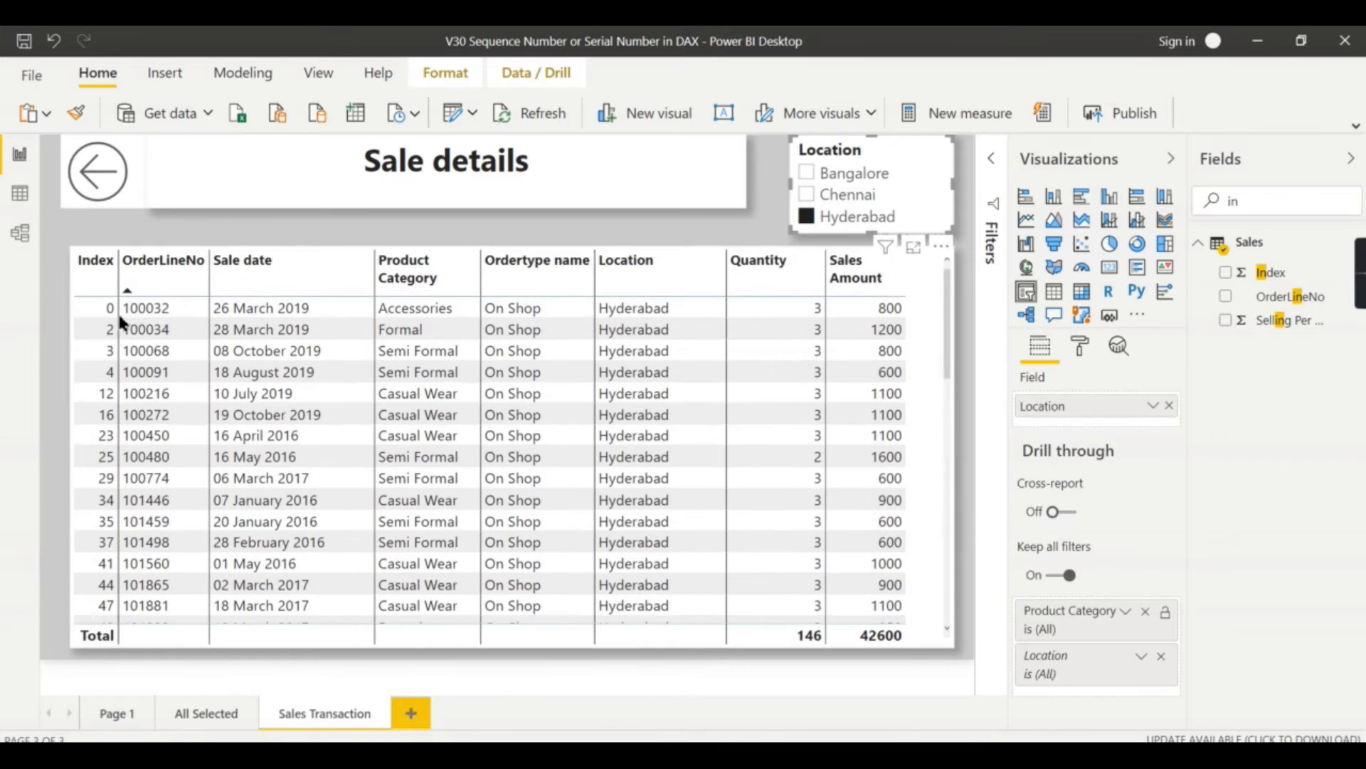
pyautogui.click(95, 307)
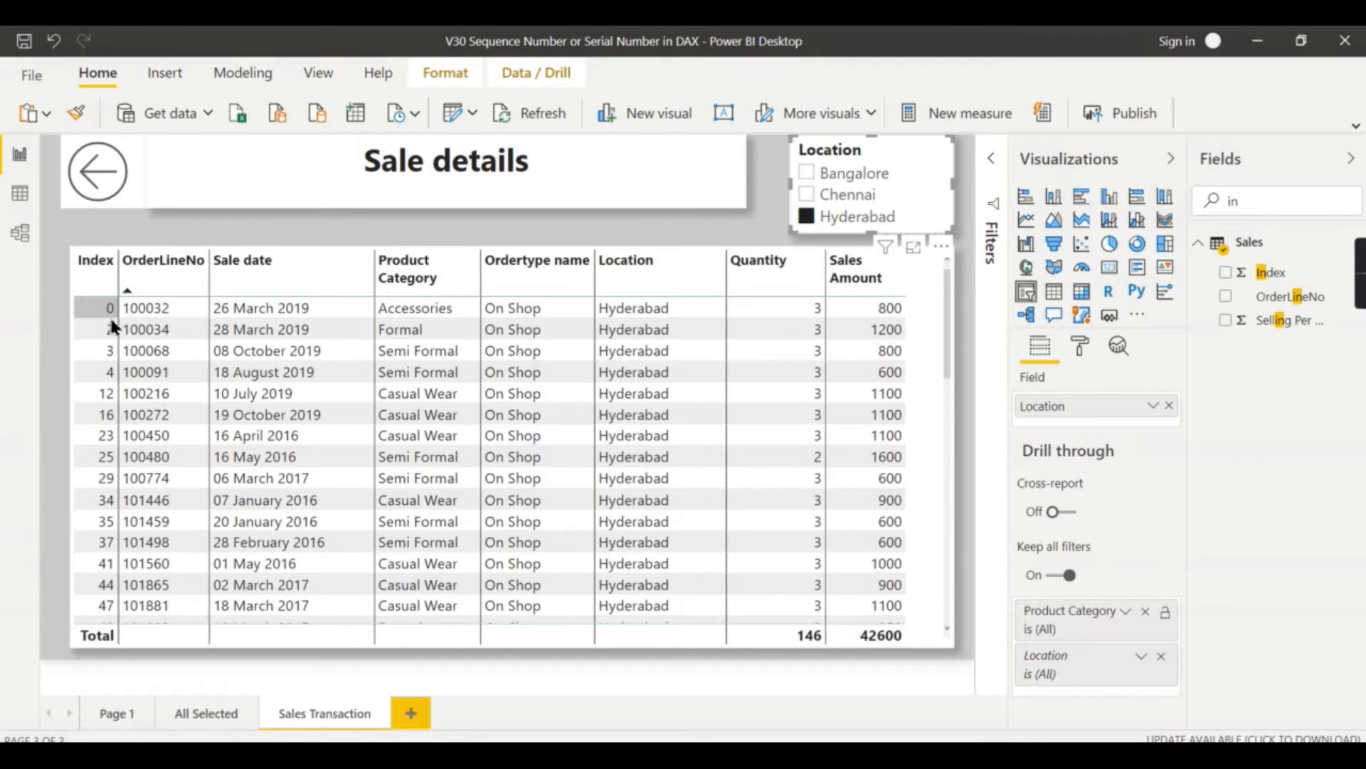
pyautogui.moveTo(947, 172)
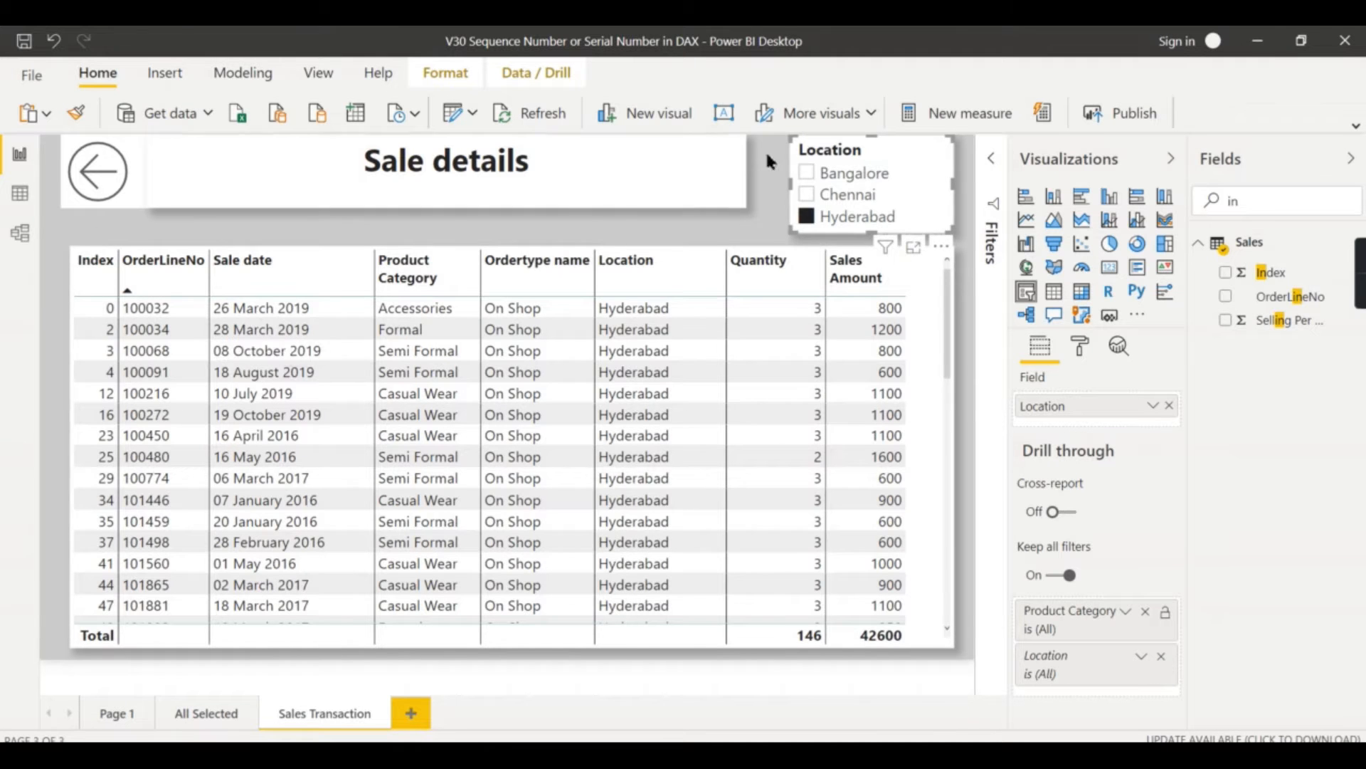
pyautogui.click(805, 194)
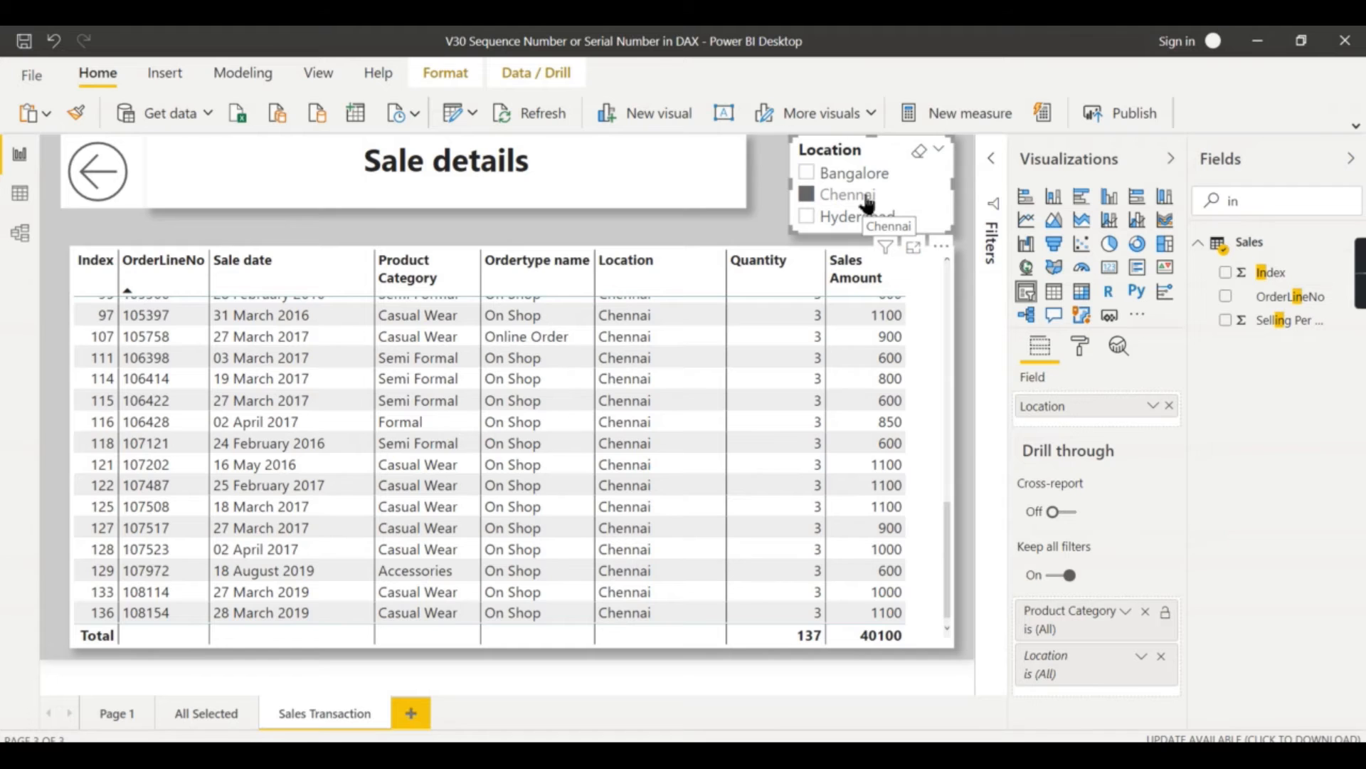
pyautogui.click(806, 194)
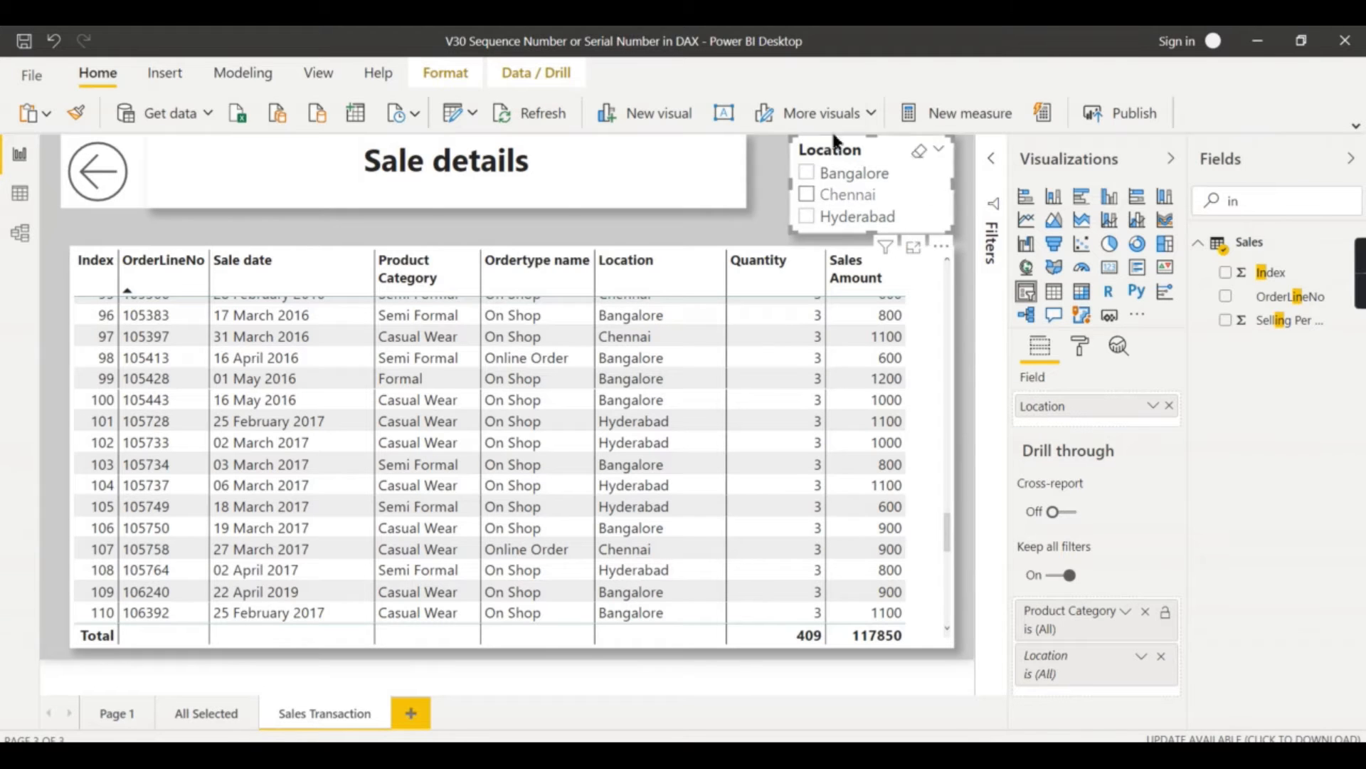
pyautogui.moveTo(850, 165)
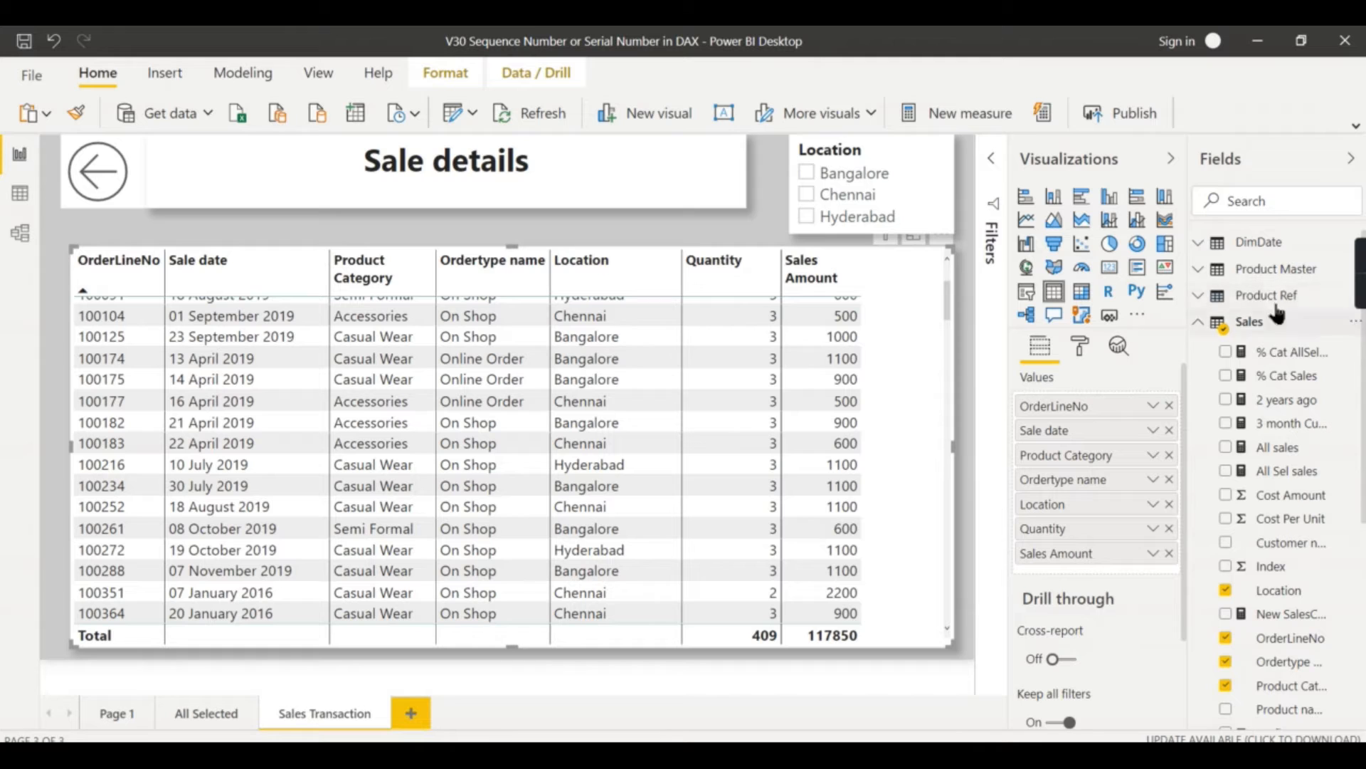
# Add the Serial no measure as the first column of the Sale details table
pyautogui.write('ser')
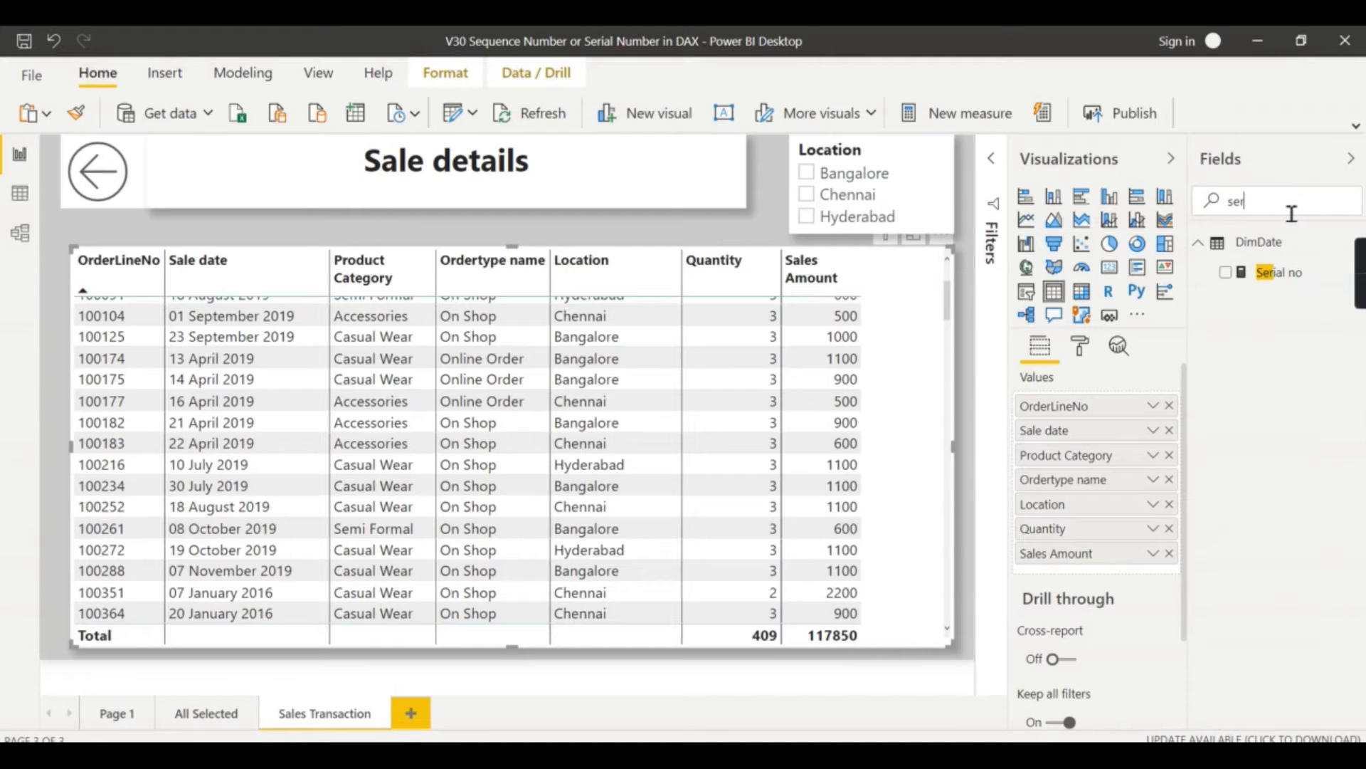
pyautogui.moveTo(1279, 272); pyautogui.dragTo(1097, 405)
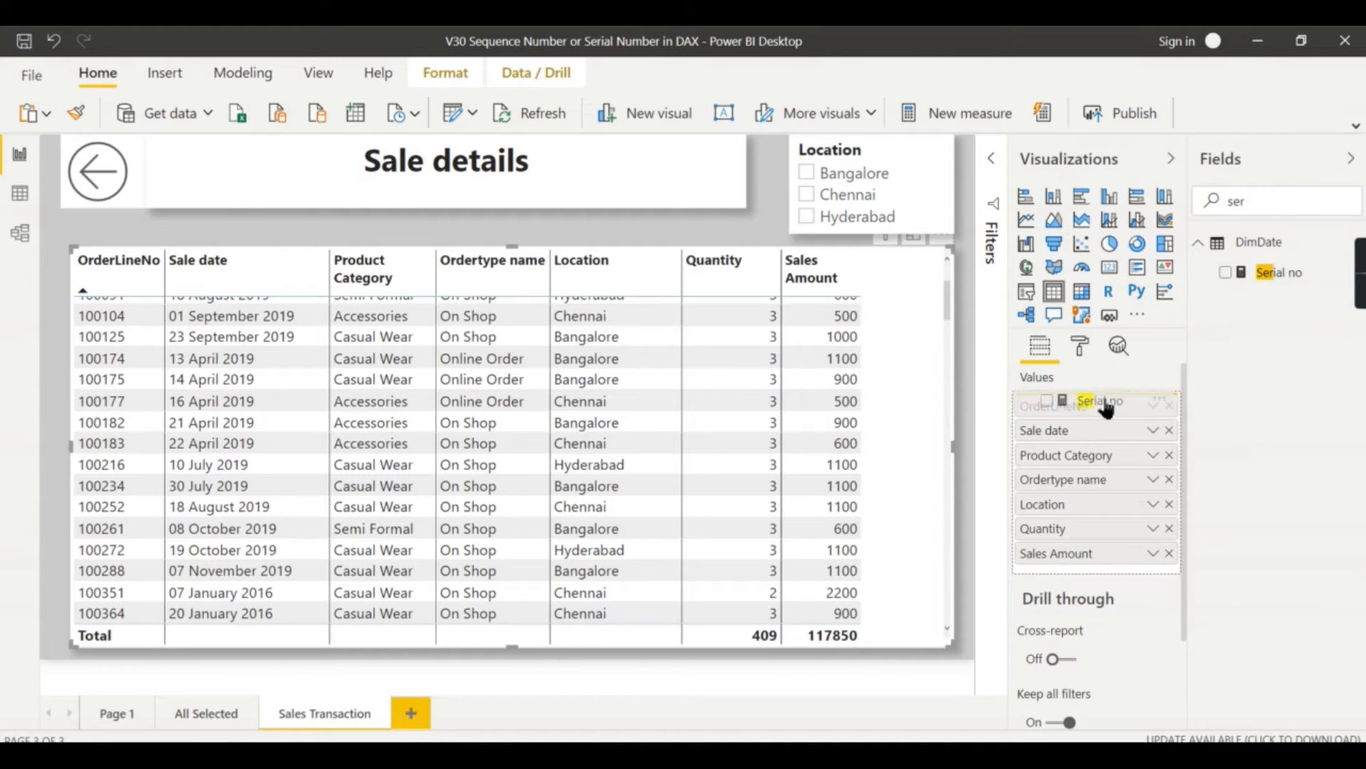
pyautogui.click(1226, 272)
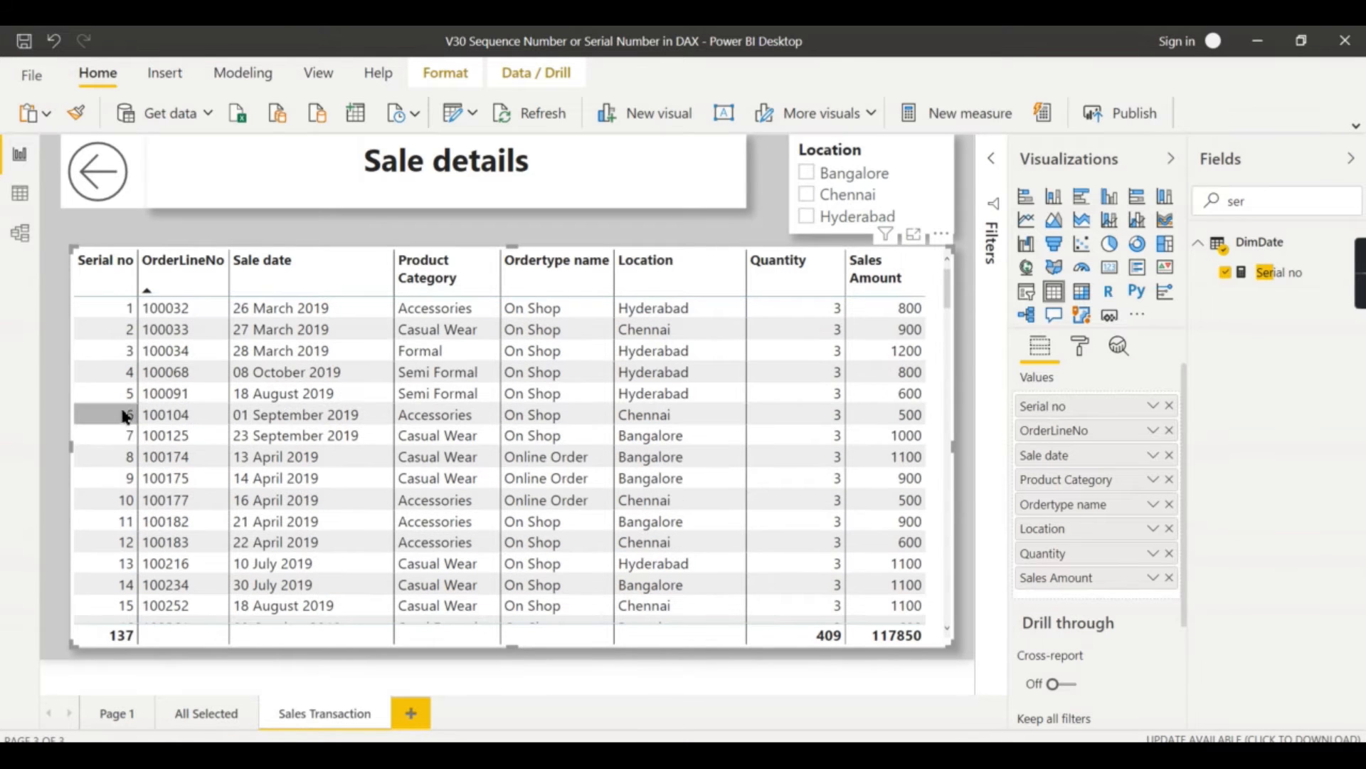
pyautogui.moveTo(130, 308)
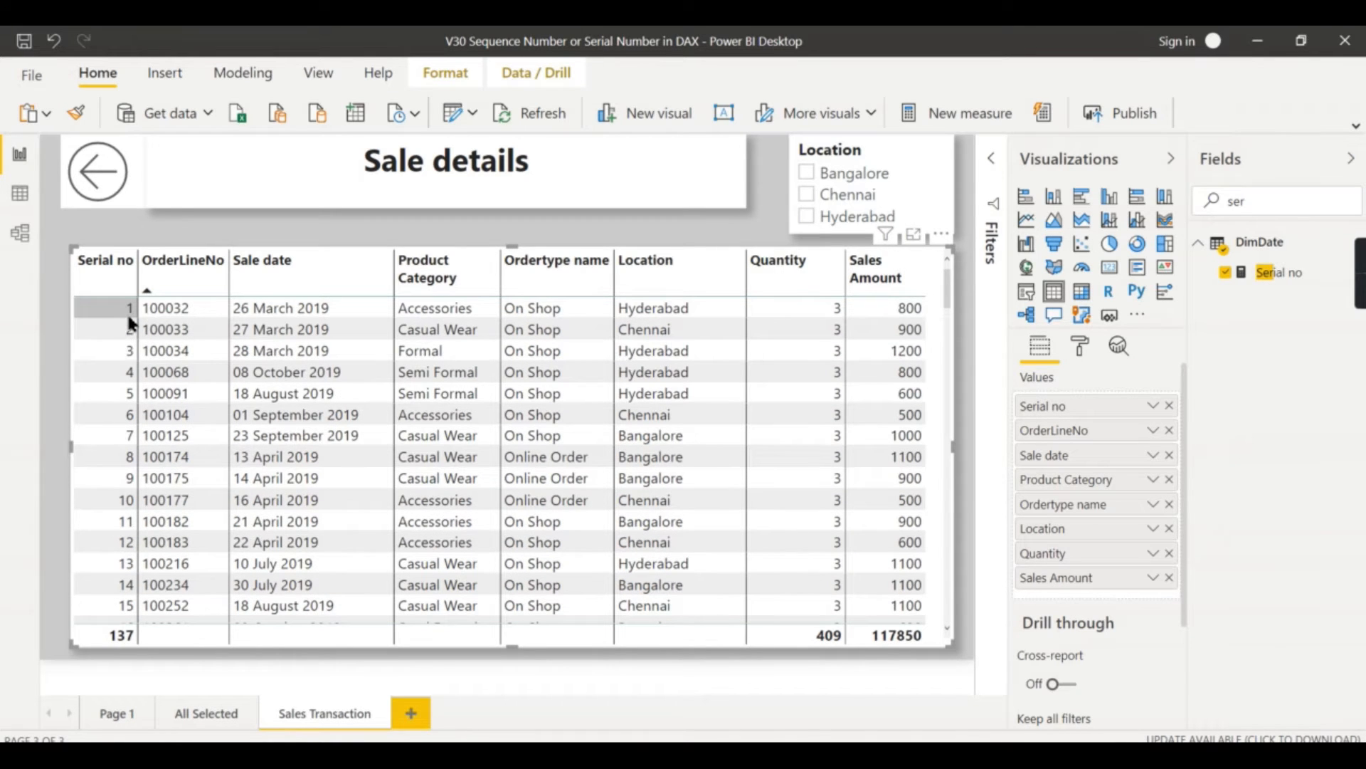
pyautogui.scroll(-3)
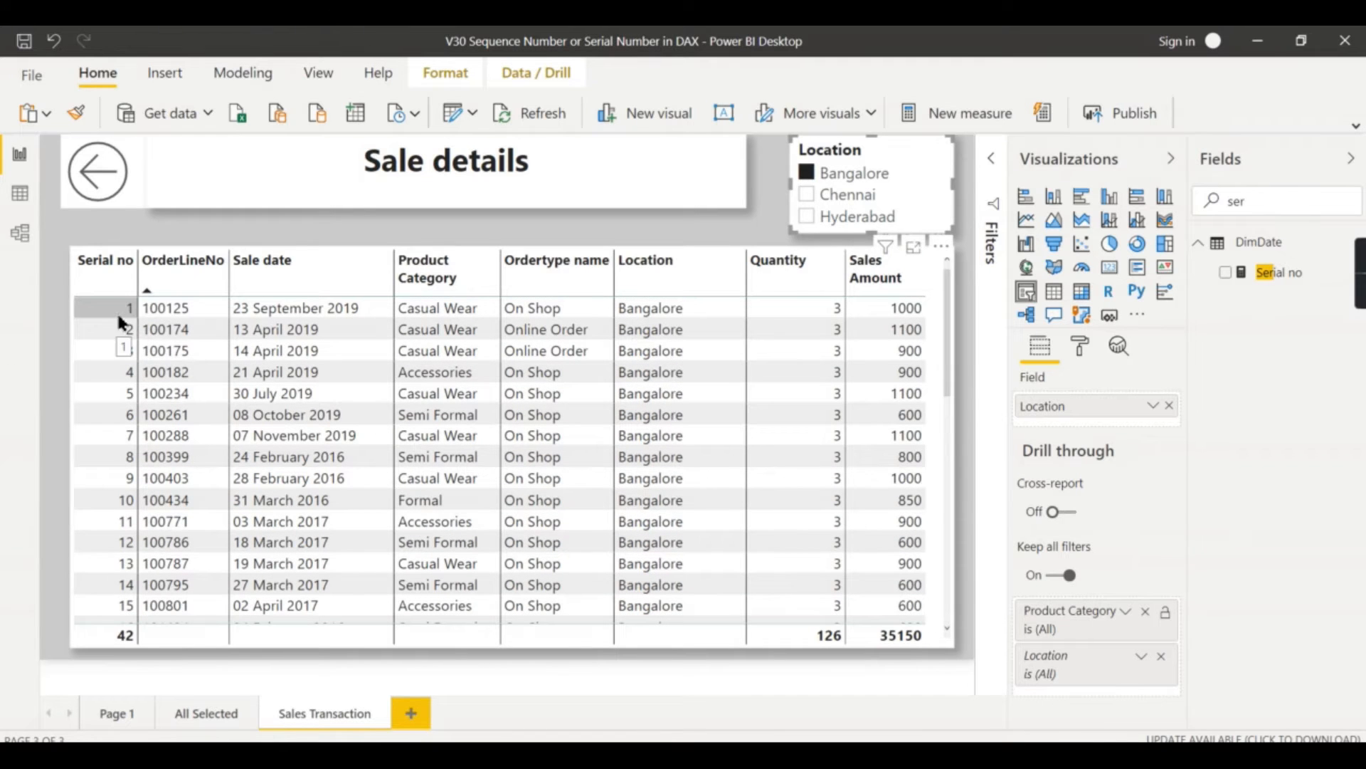
pyautogui.moveTo(124, 328)
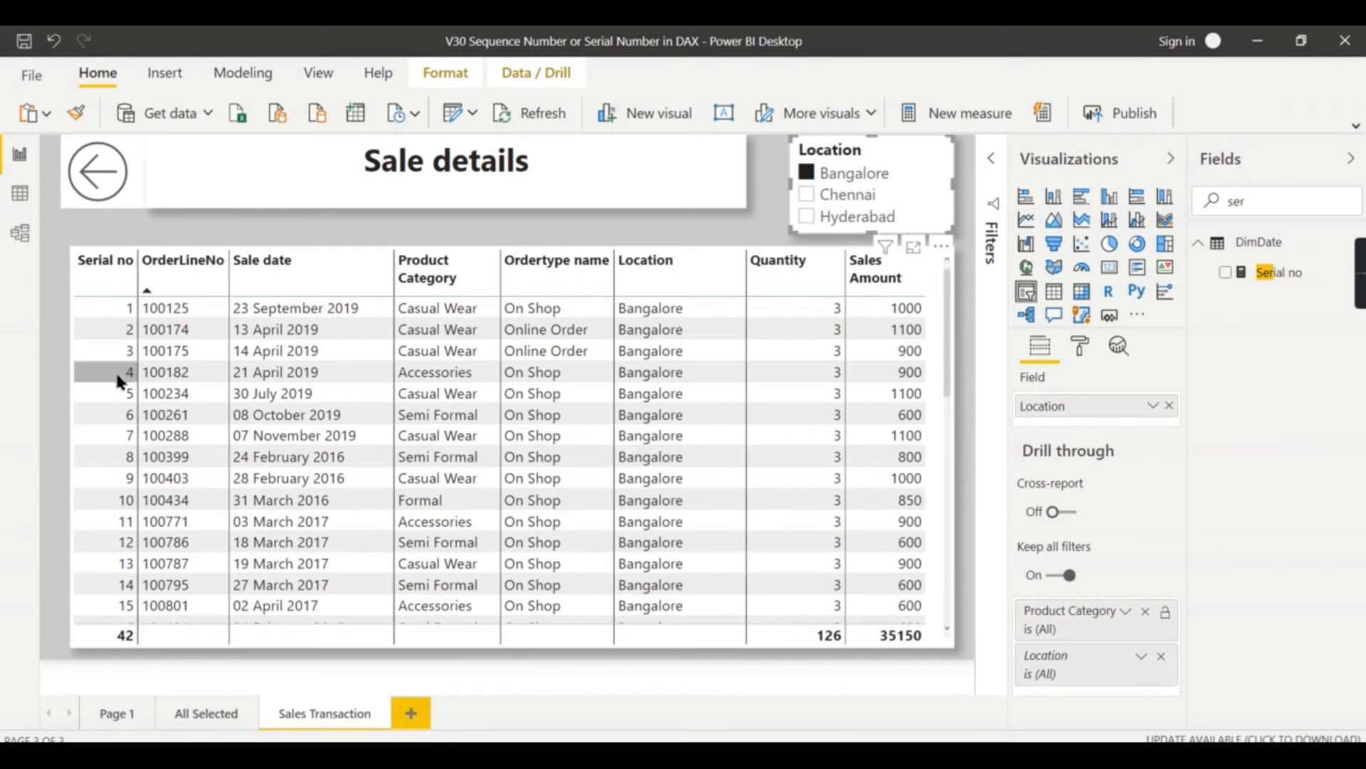
# Filter by Chennai then Hyderabad, checking Serial no renumbers 1 to 49, then clear the slicer
pyautogui.scroll(-3)
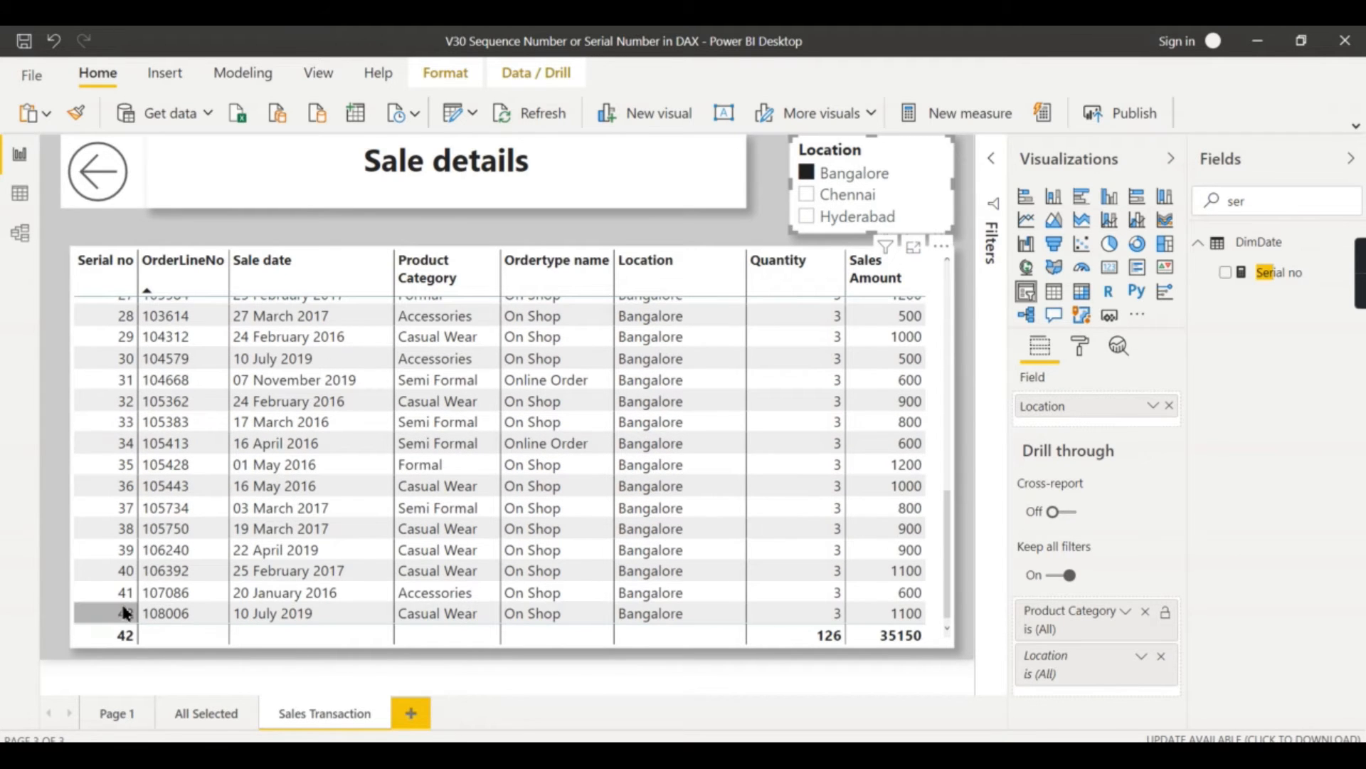
pyautogui.click(807, 194)
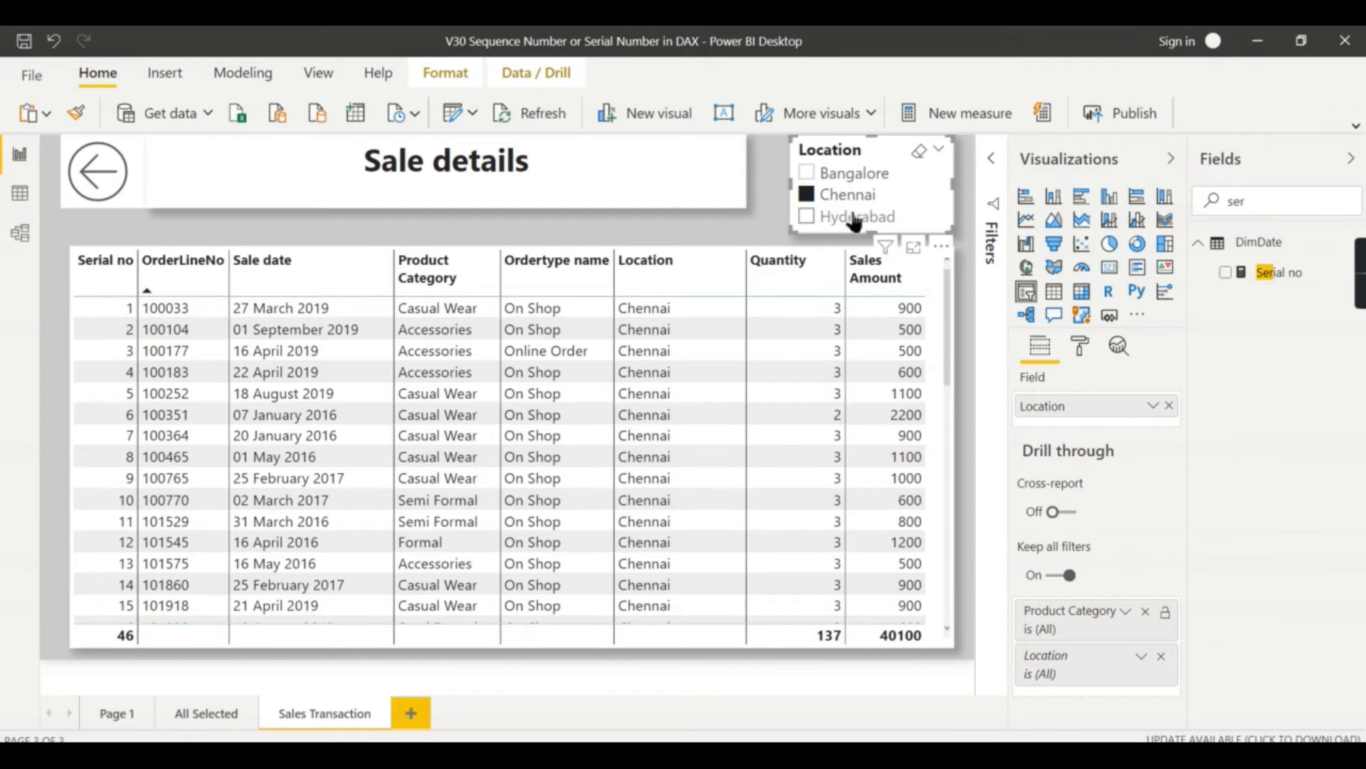
pyautogui.click(806, 216)
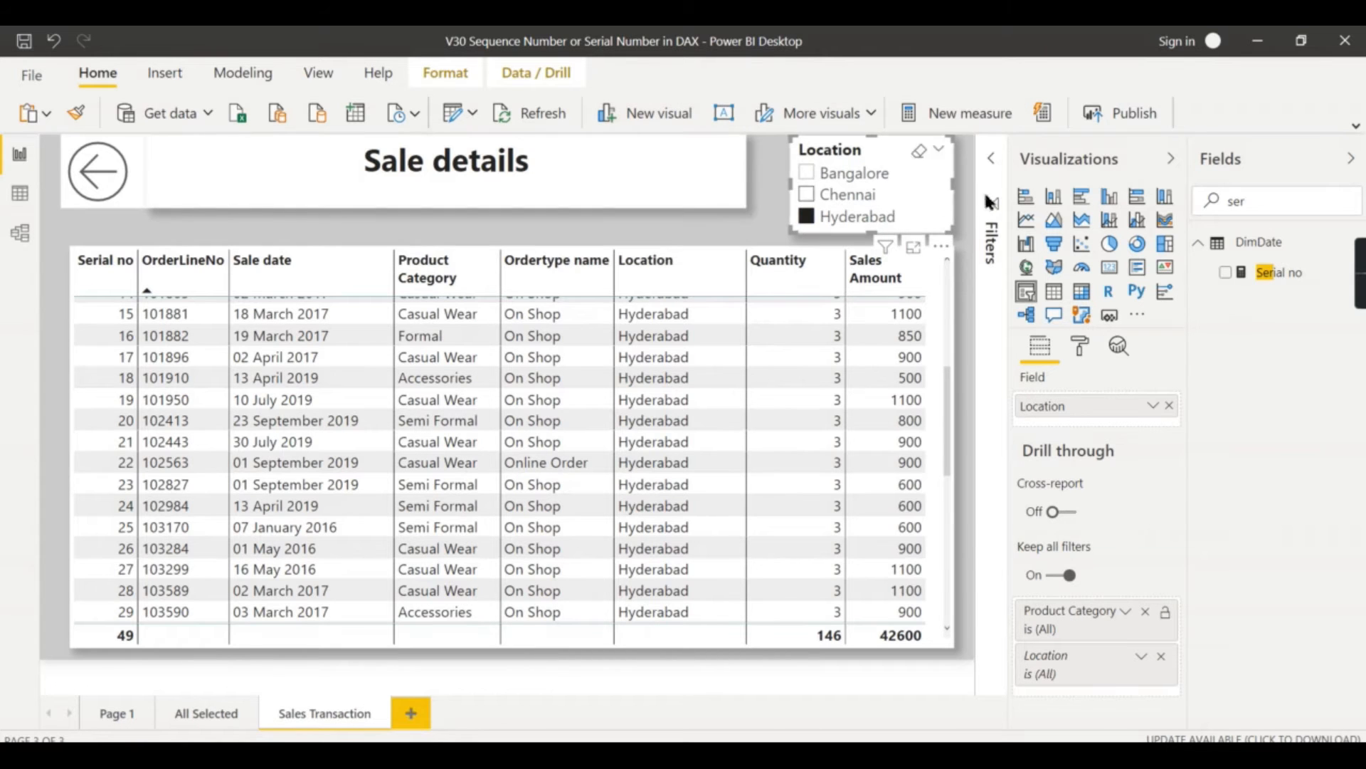
pyautogui.scroll(-3)
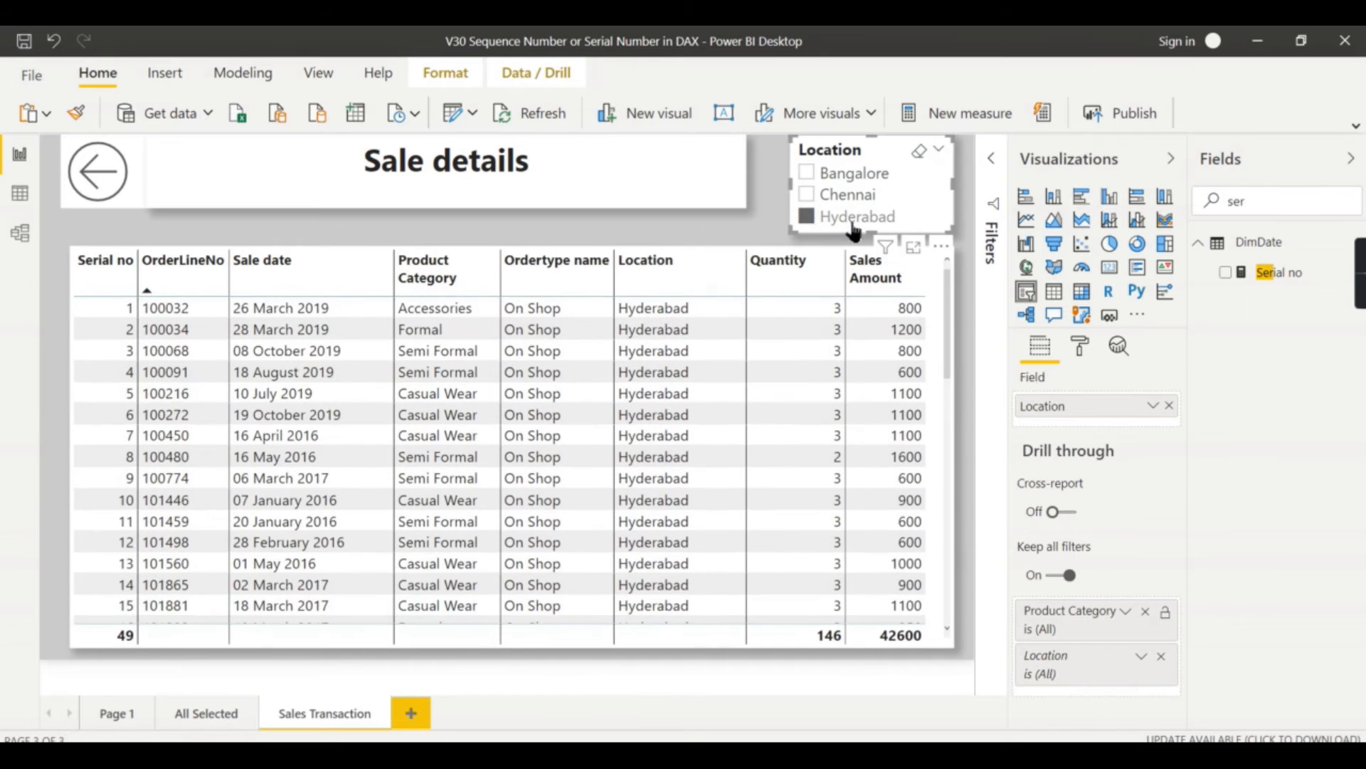
pyautogui.click(806, 216)
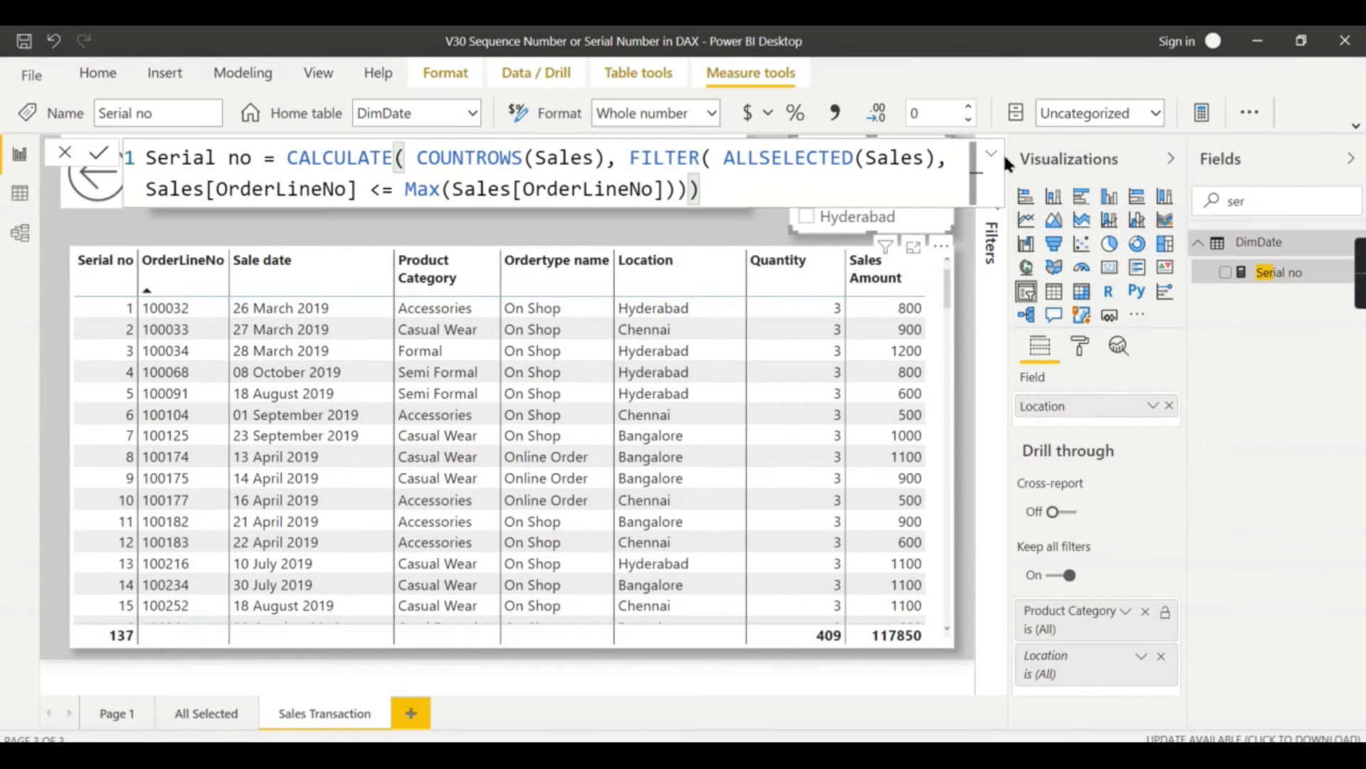
pyautogui.moveTo(990, 155)
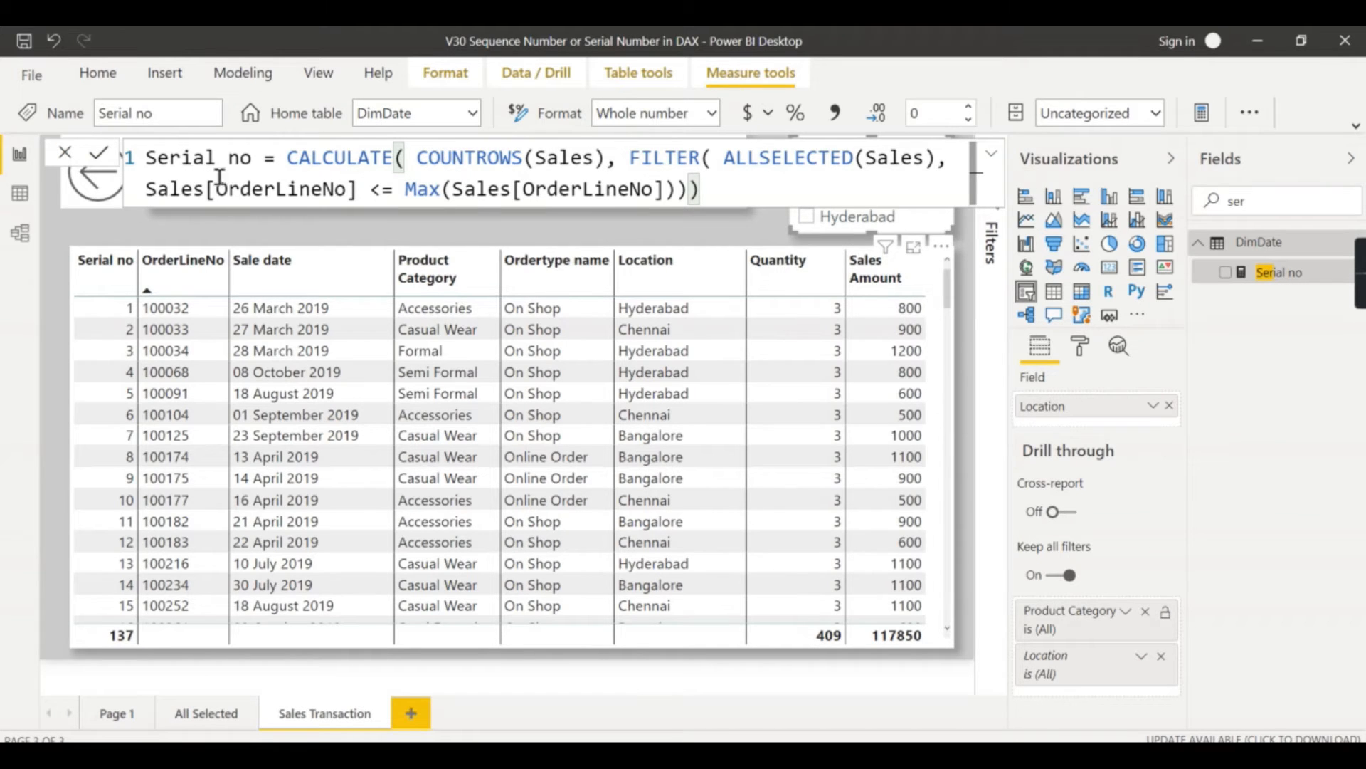
pyautogui.moveTo(327, 165)
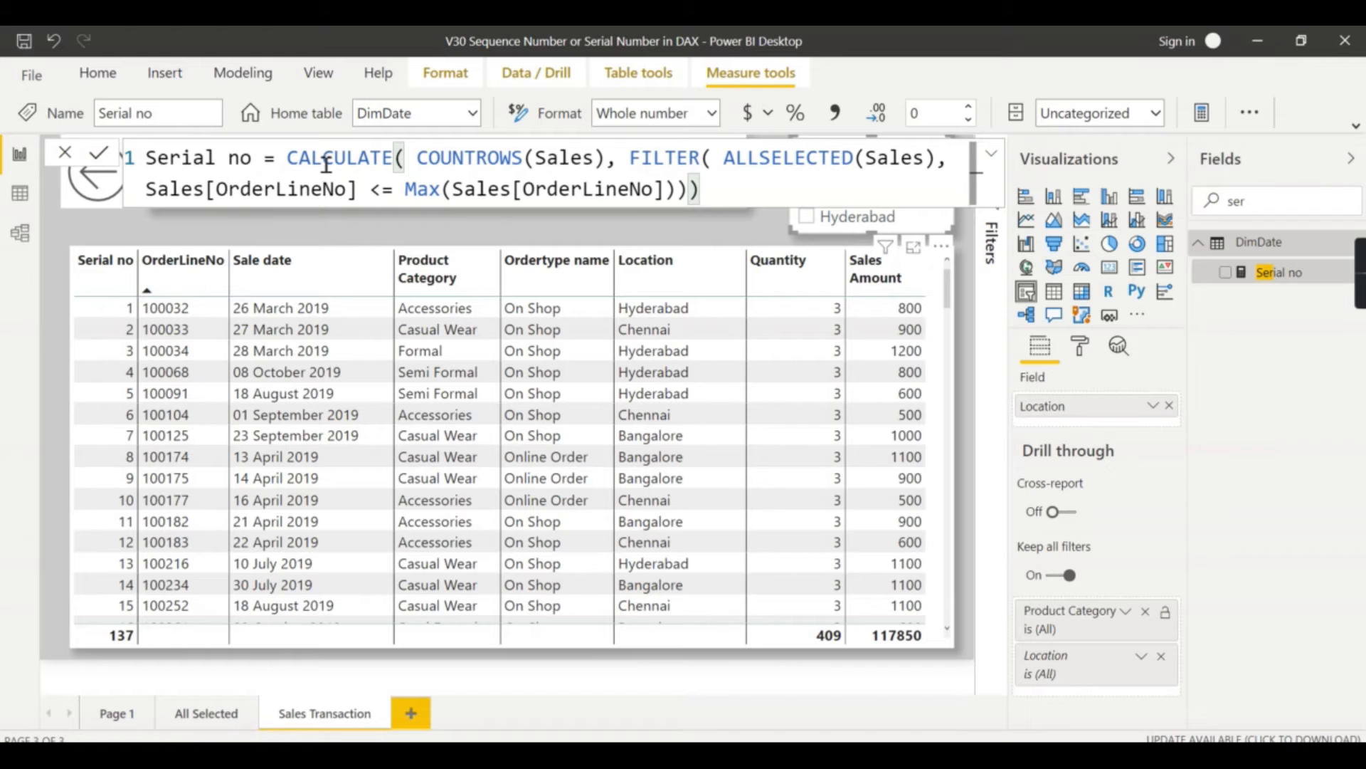
pyautogui.moveTo(562, 172)
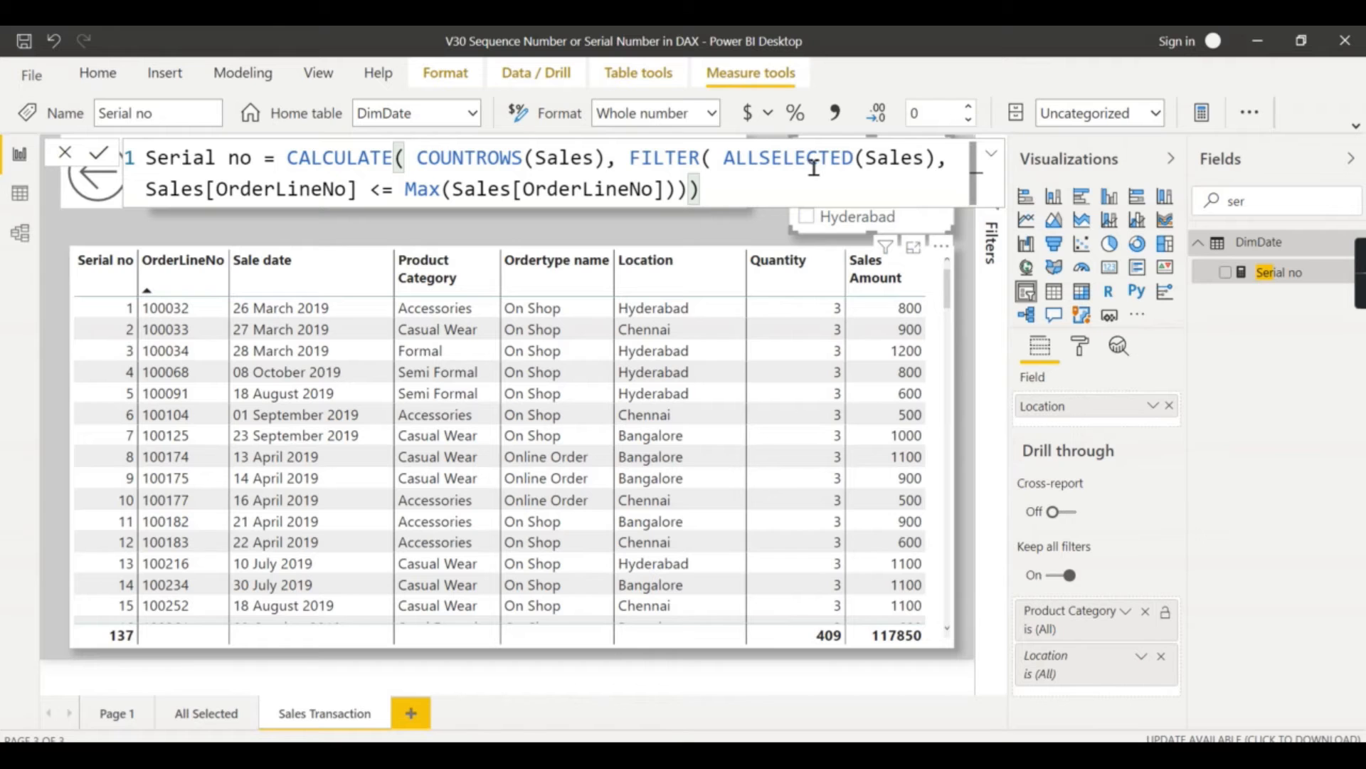
pyautogui.moveTo(835, 170)
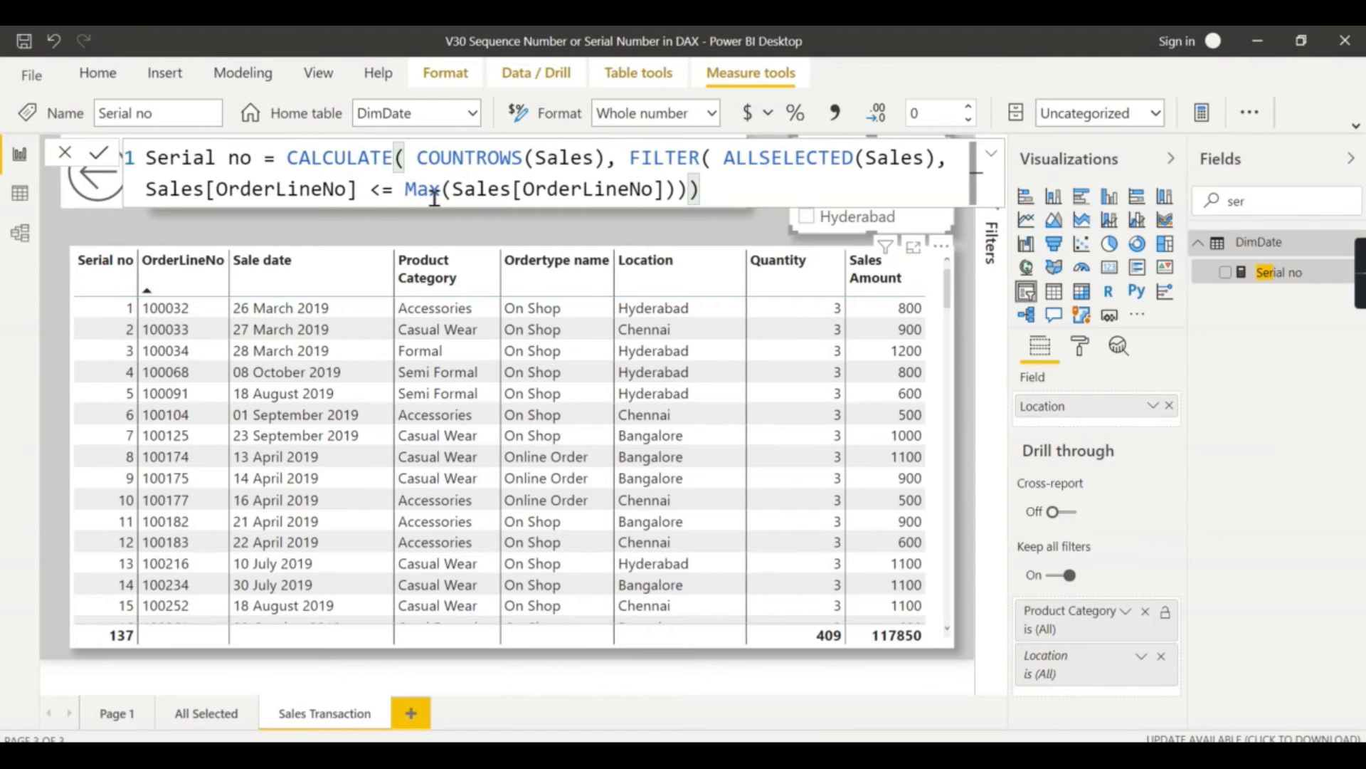
pyautogui.moveTo(262, 309)
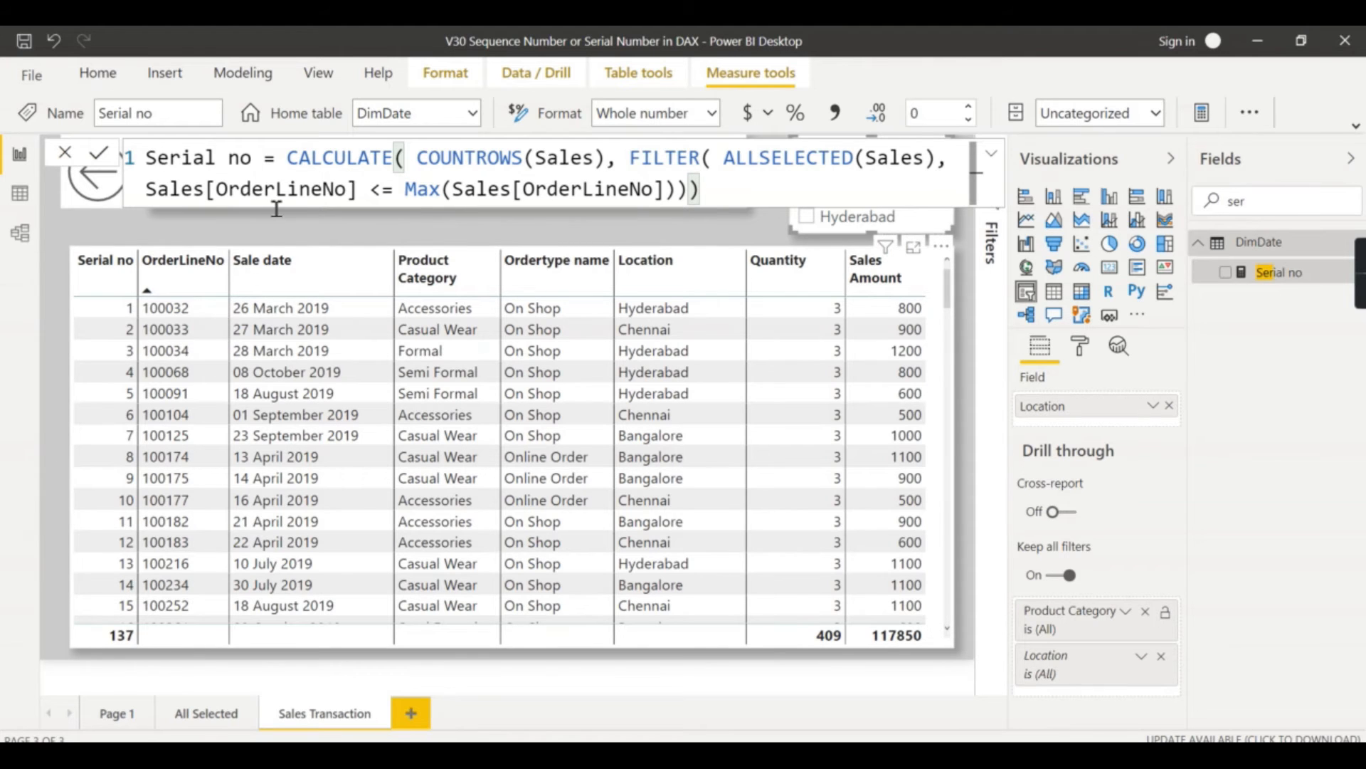
pyautogui.moveTo(431, 198)
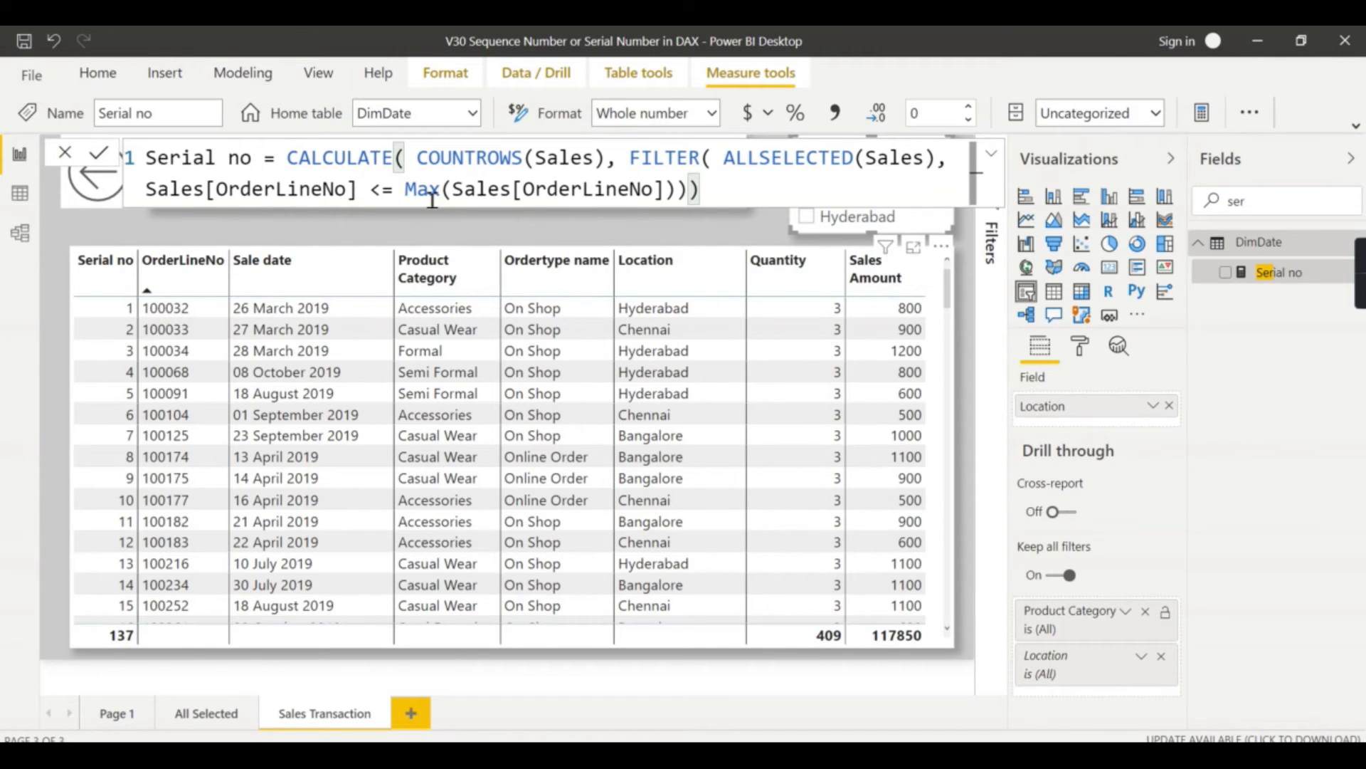
# Select the order line 100033 row while reviewing the Serial no ALLSELECTED formula
pyautogui.click(166, 328)
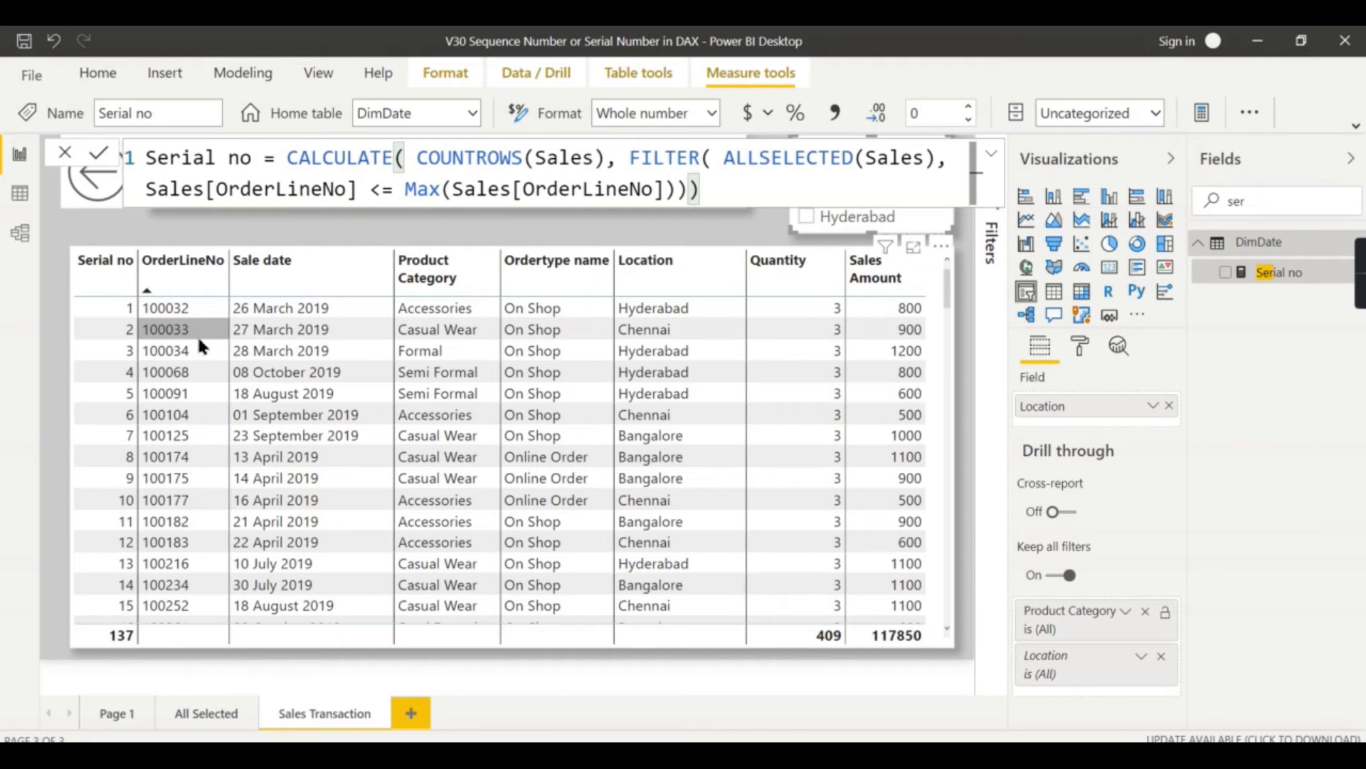
pyautogui.moveTo(208, 338)
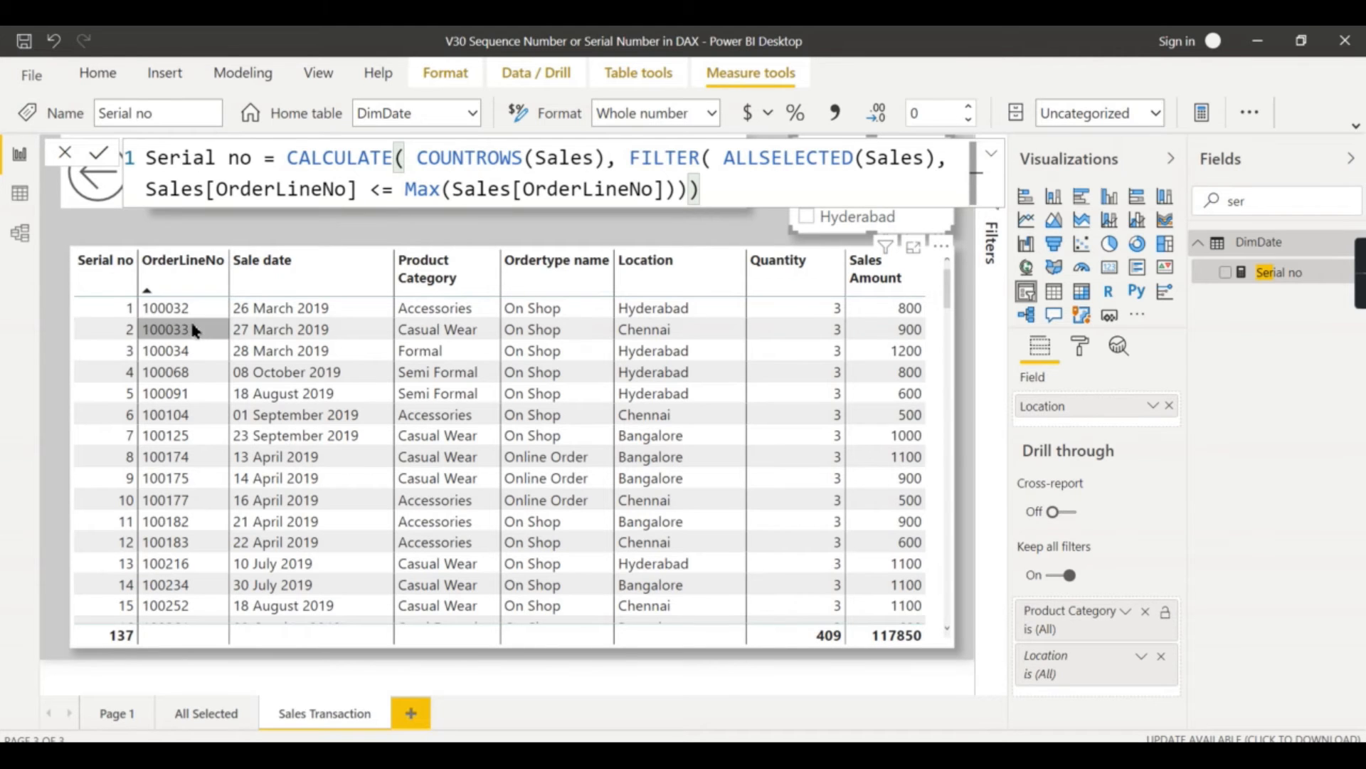
pyautogui.moveTo(199, 349)
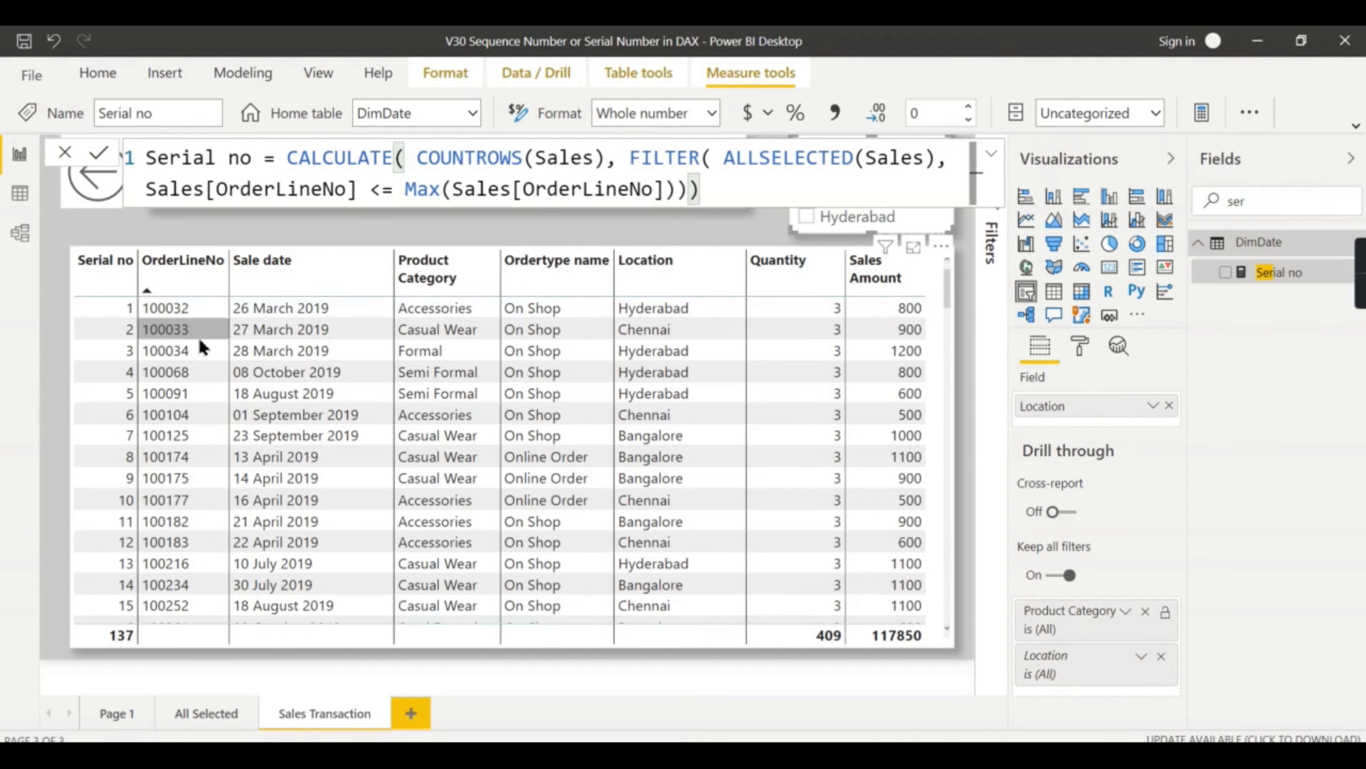
pyautogui.moveTo(223, 340)
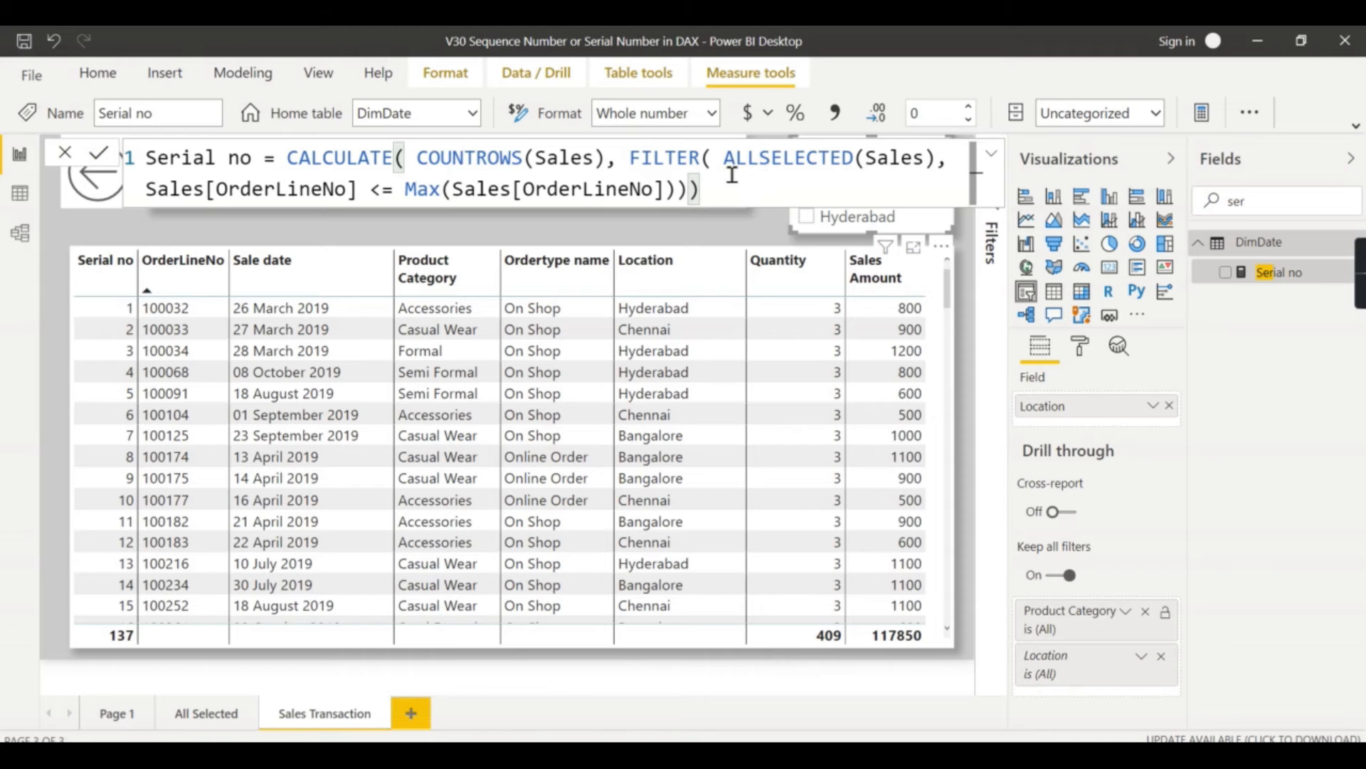
pyautogui.moveTo(905, 217)
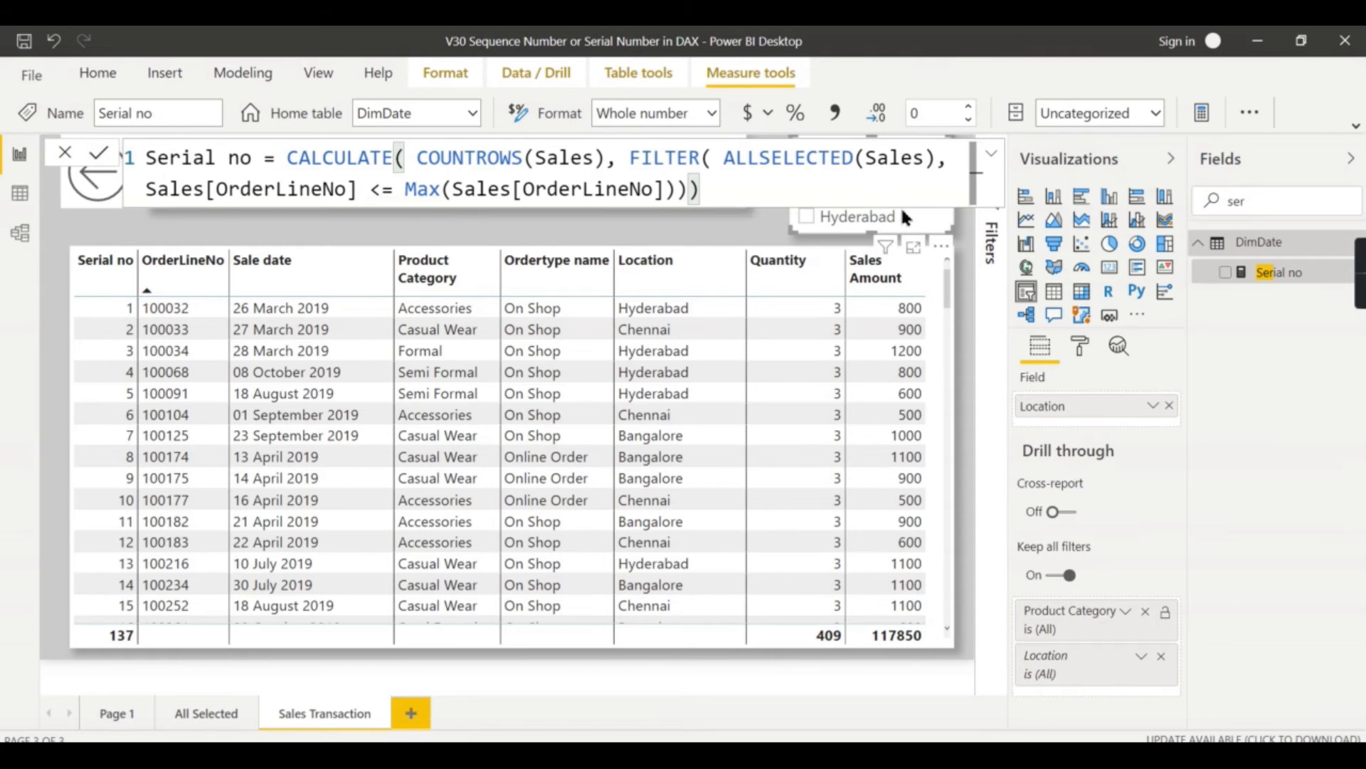
pyautogui.moveTo(919, 222)
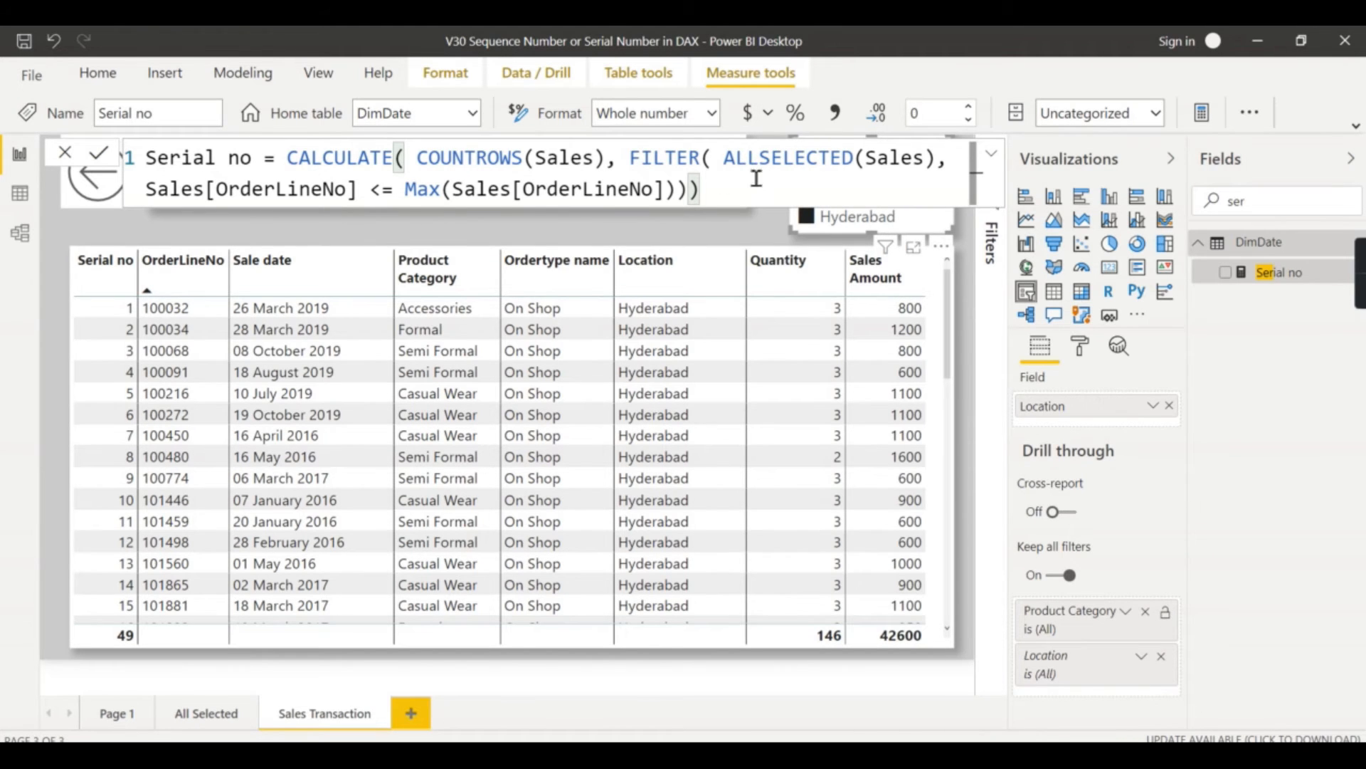
pyautogui.click(165, 350)
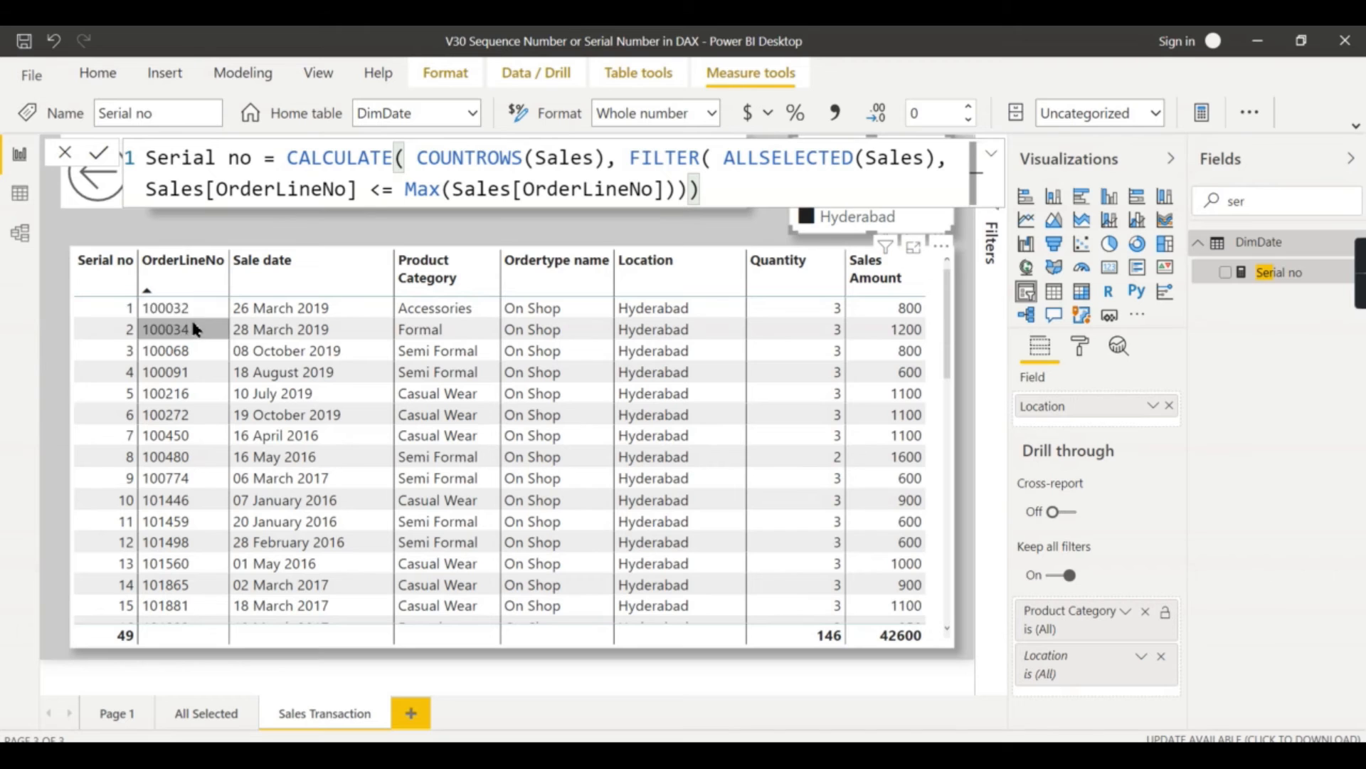
pyautogui.moveTo(201, 336)
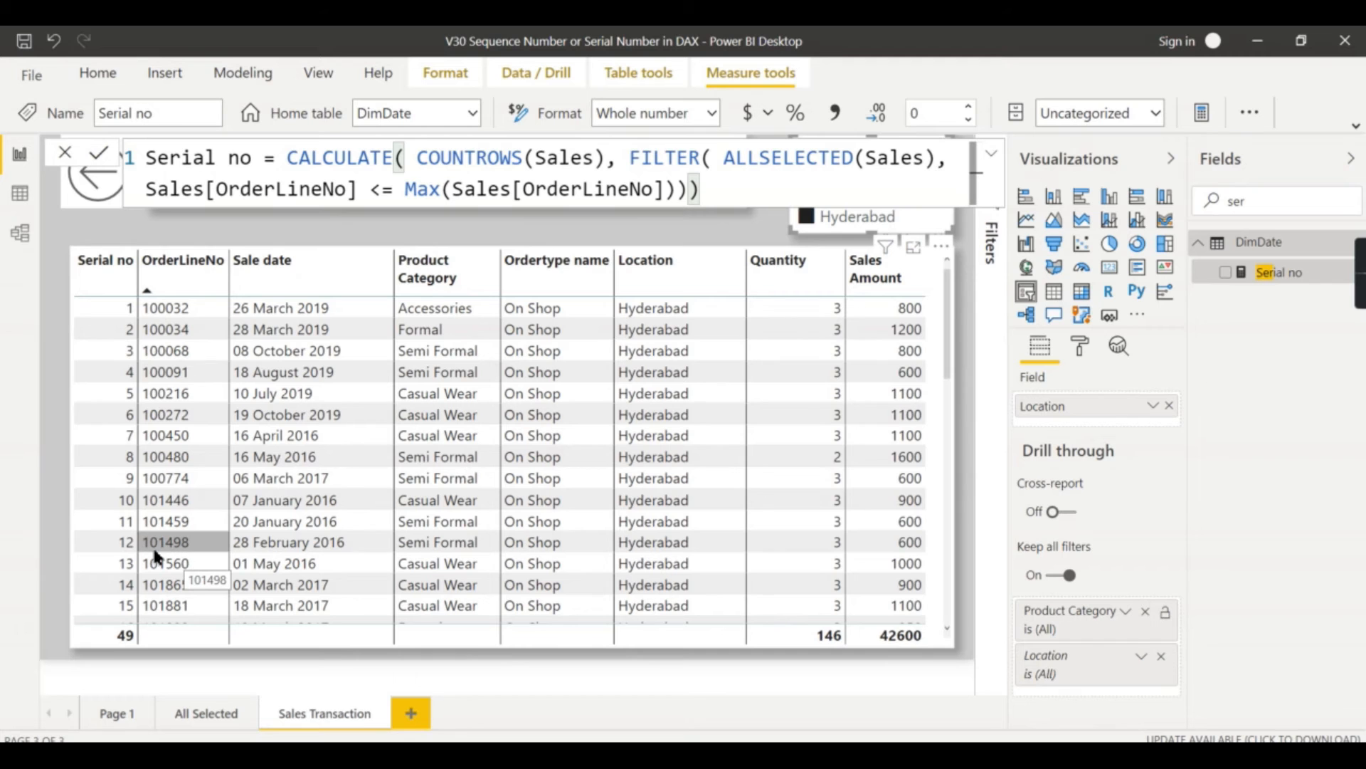
pyautogui.moveTo(188, 555)
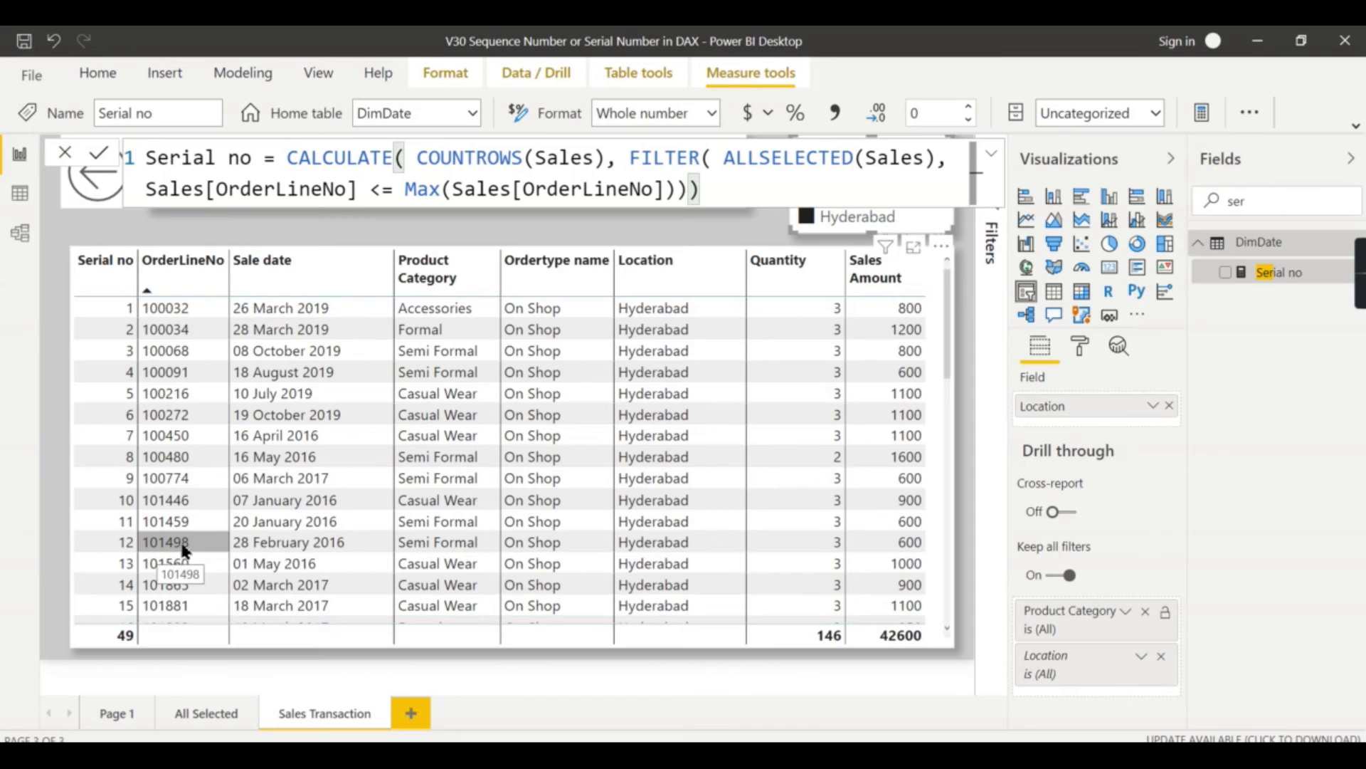
pyautogui.moveTo(451, 206)
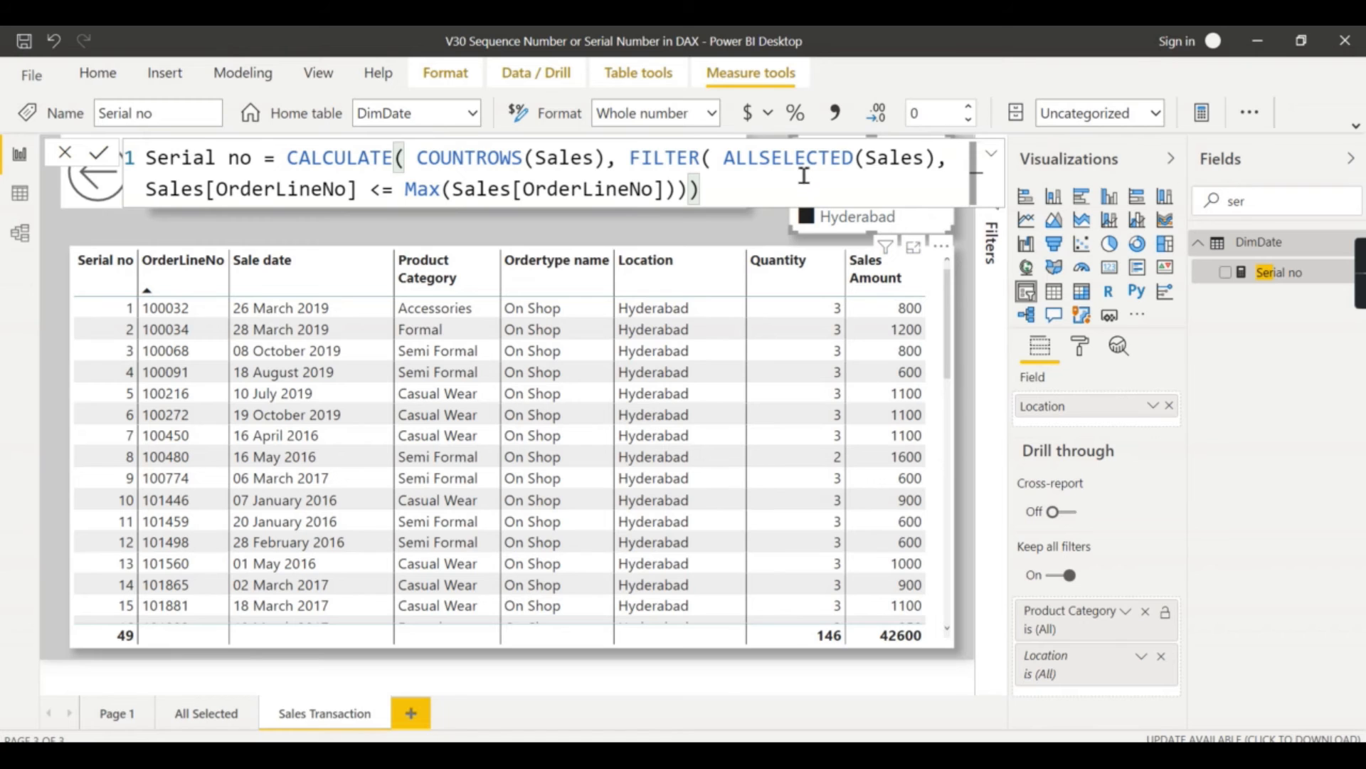
pyautogui.moveTo(770, 179)
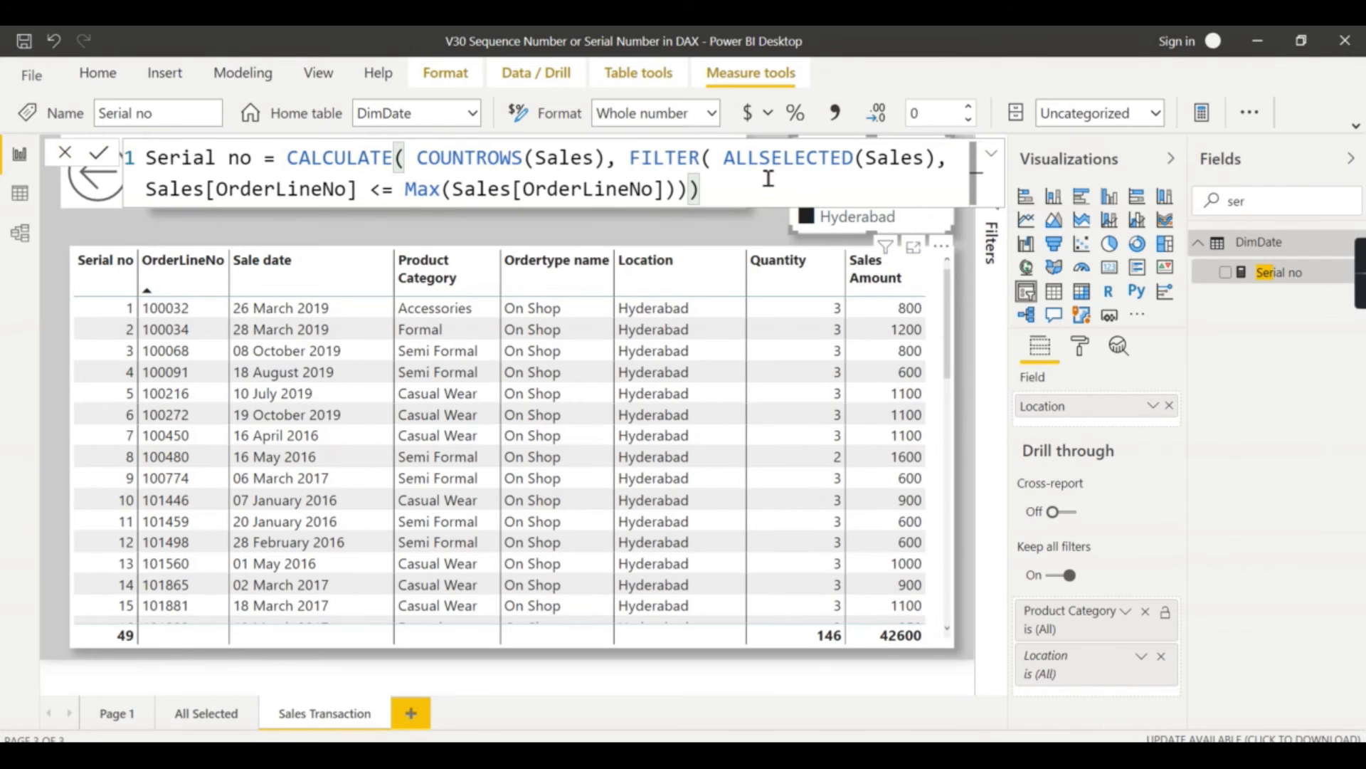
# Add Chennai to the Location slicer and check Serial no numbers 137 rows consecutively
pyautogui.scroll(-3)
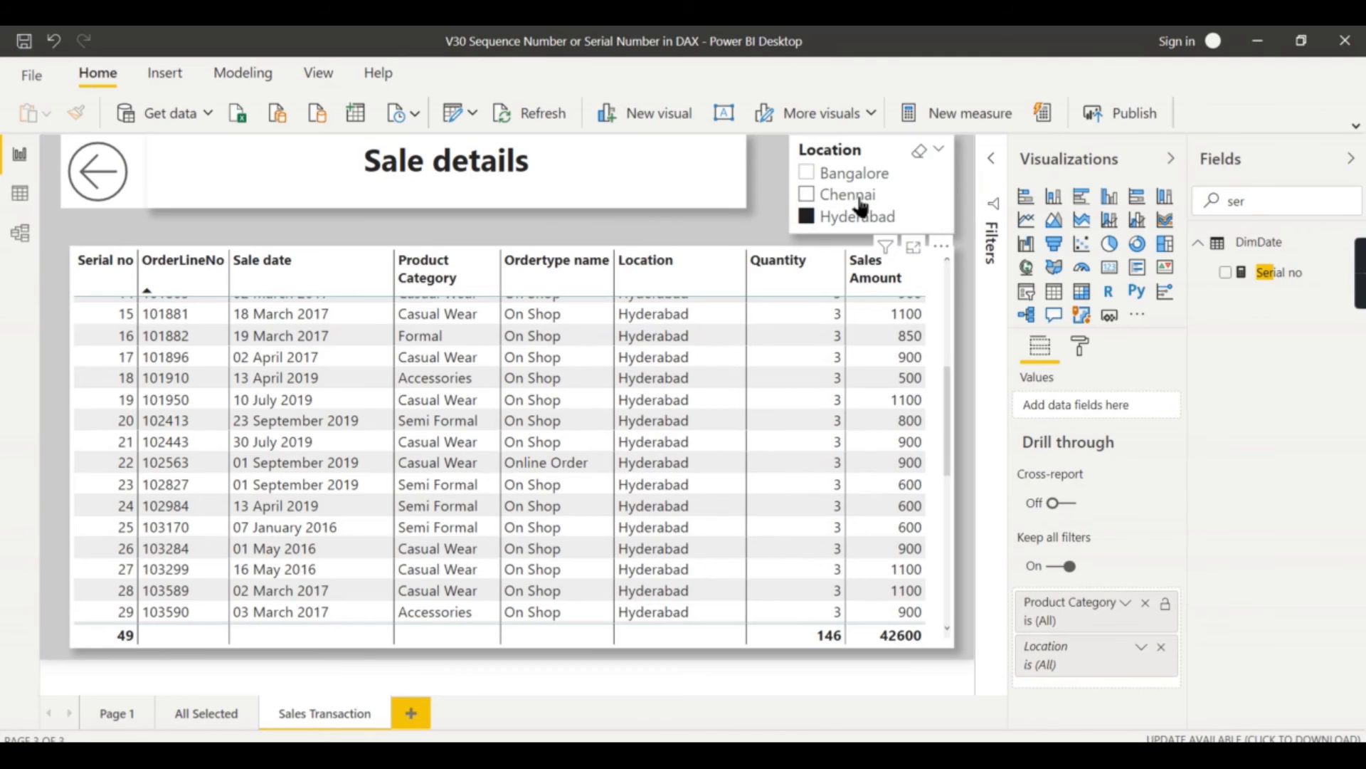
pyautogui.click(806, 193)
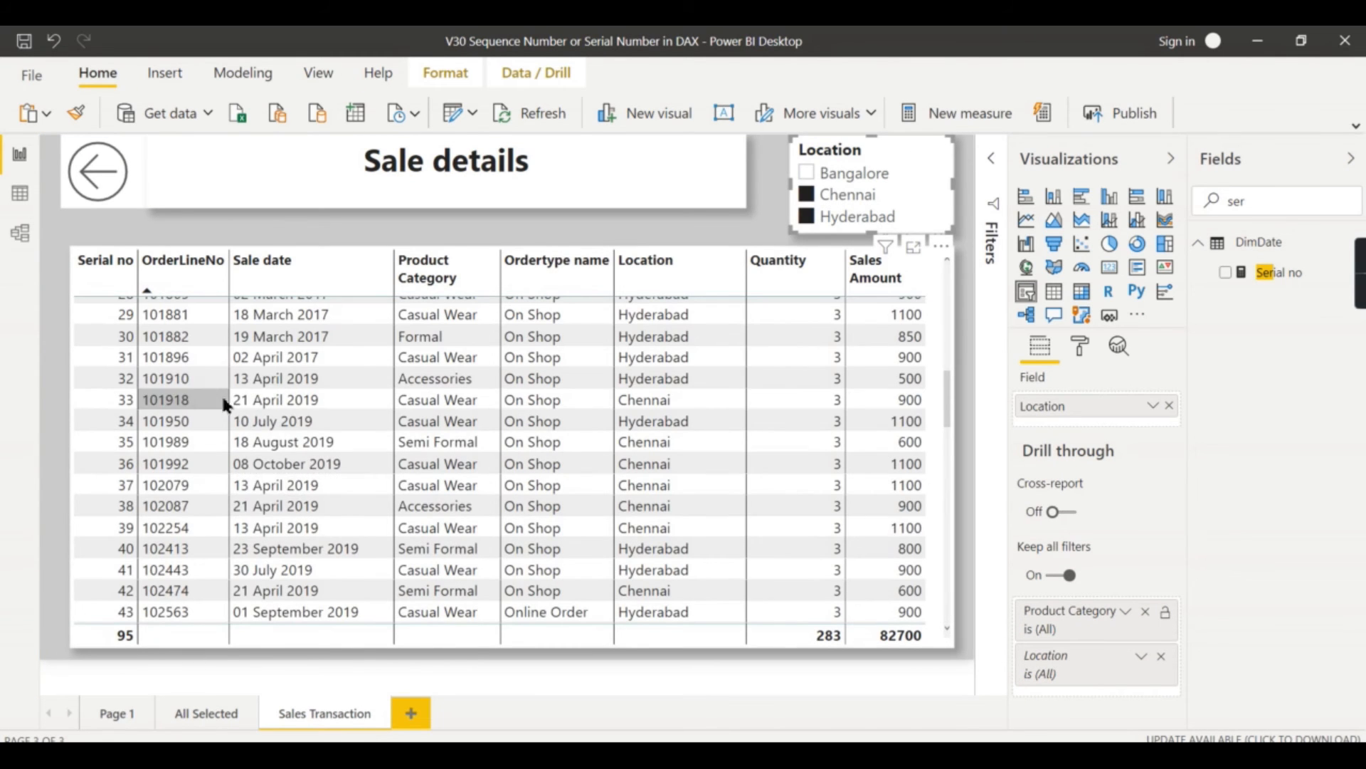
pyautogui.scroll(-3)
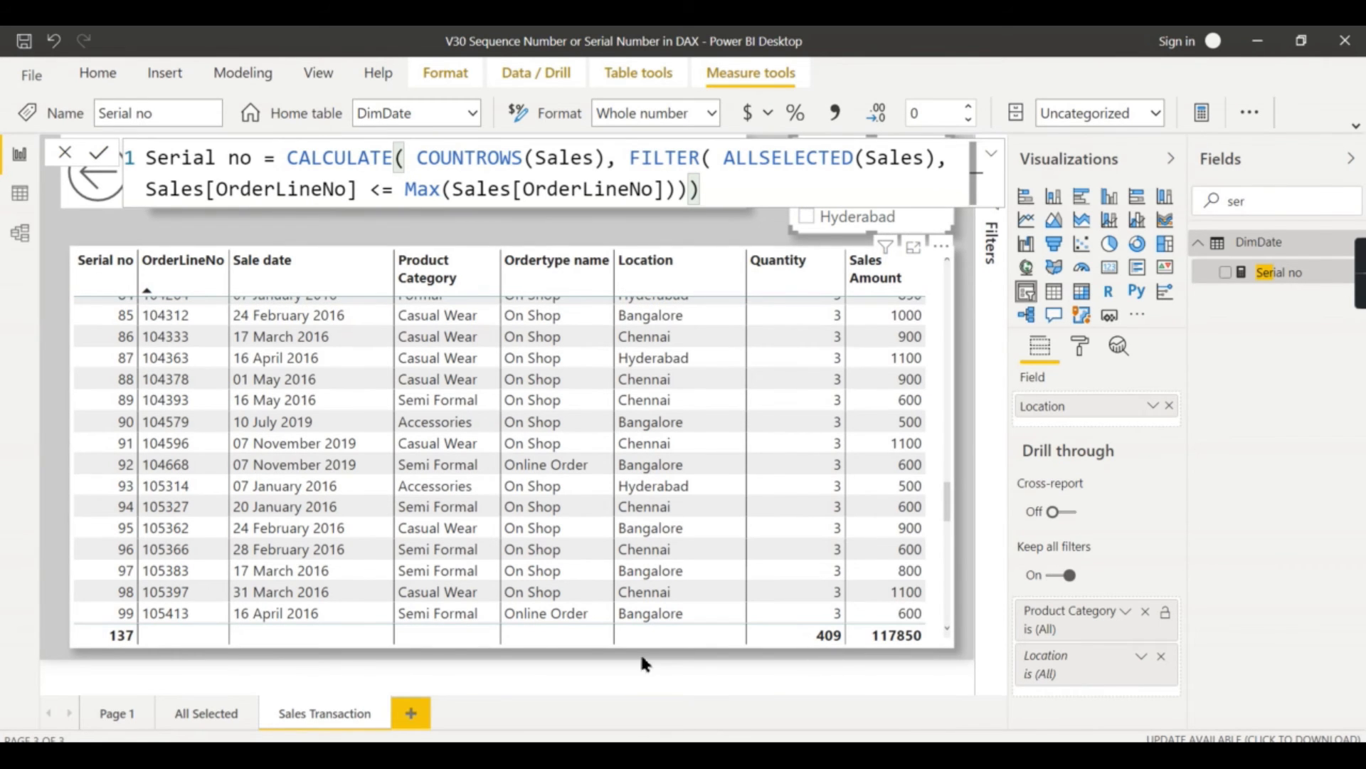
pyautogui.moveTo(184, 305)
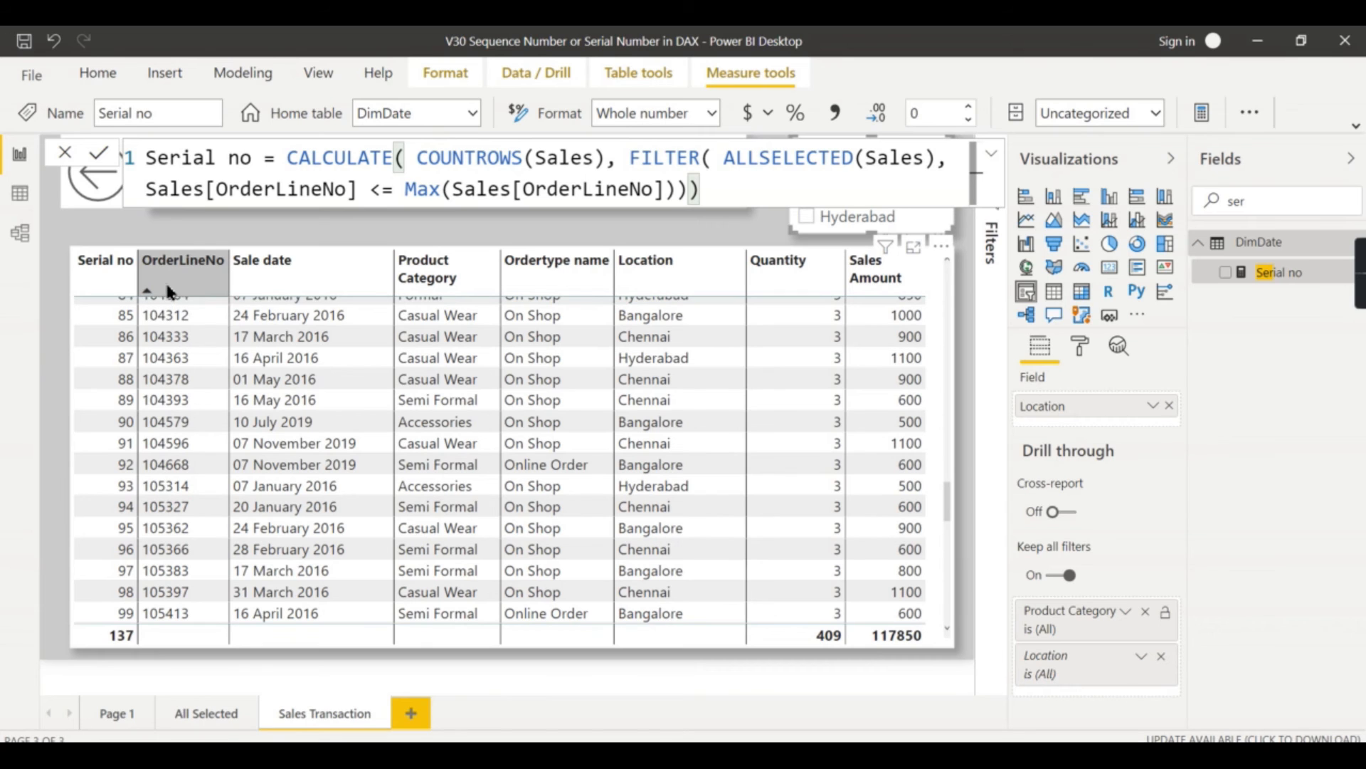
pyautogui.moveTo(227, 286)
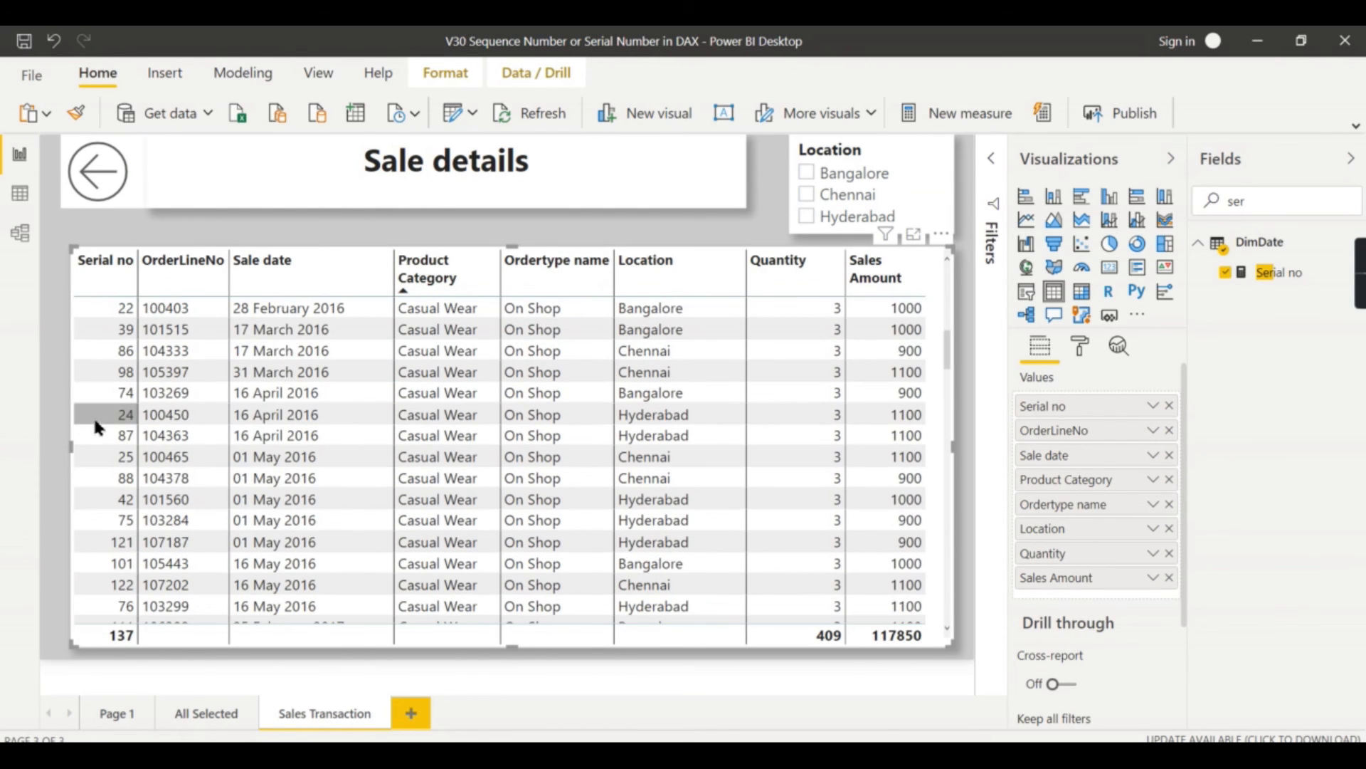
pyautogui.moveTo(108, 372)
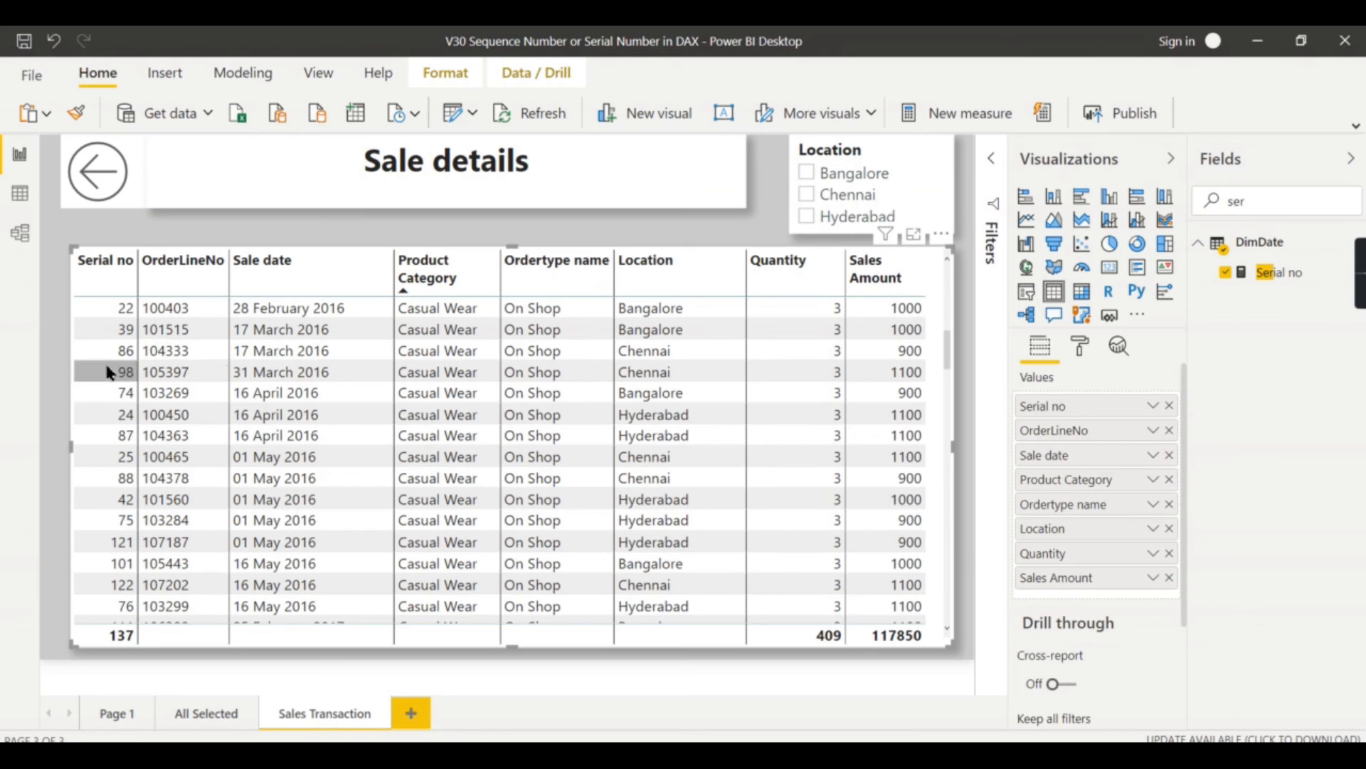
pyautogui.moveTo(85, 541)
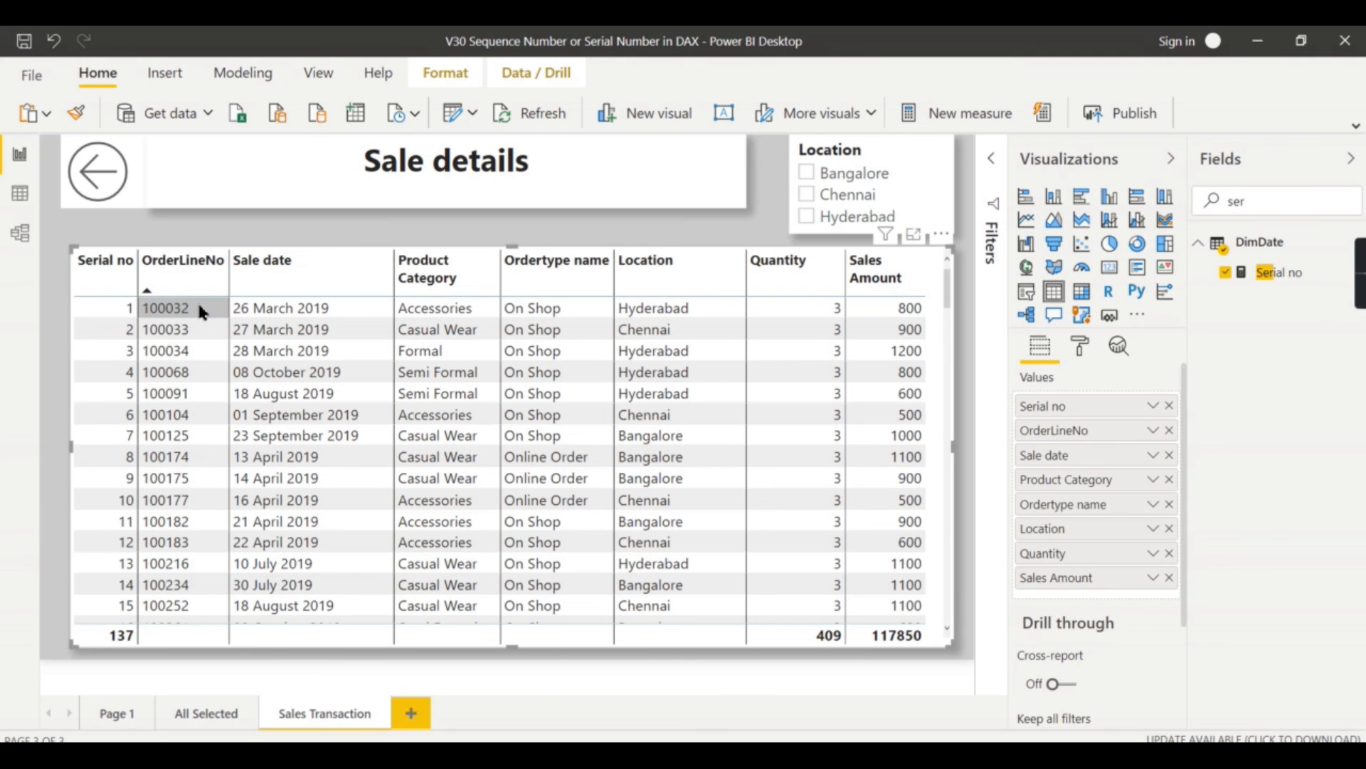
pyautogui.moveTo(965, 595)
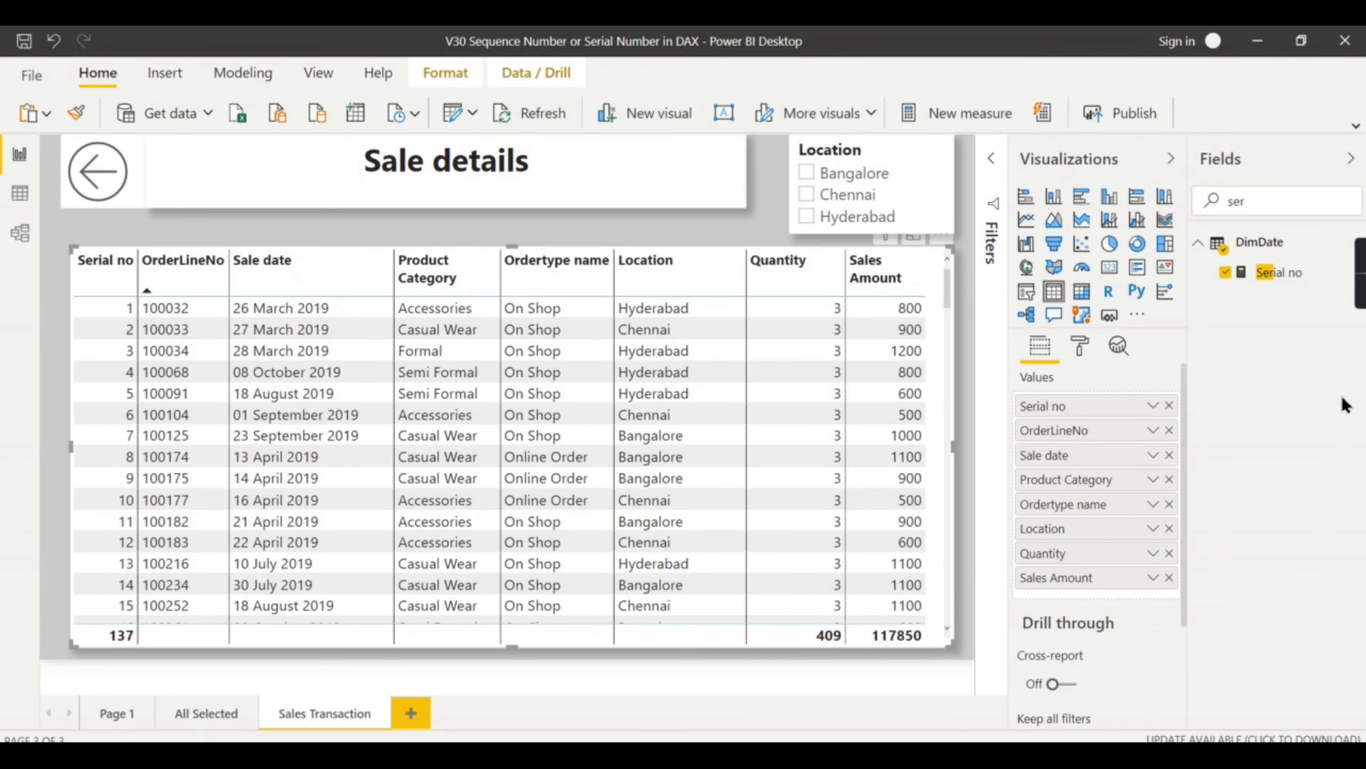
# Show the Serial no formula, then collapse the Fields and Visualizations panes
pyautogui.click(1279, 272)
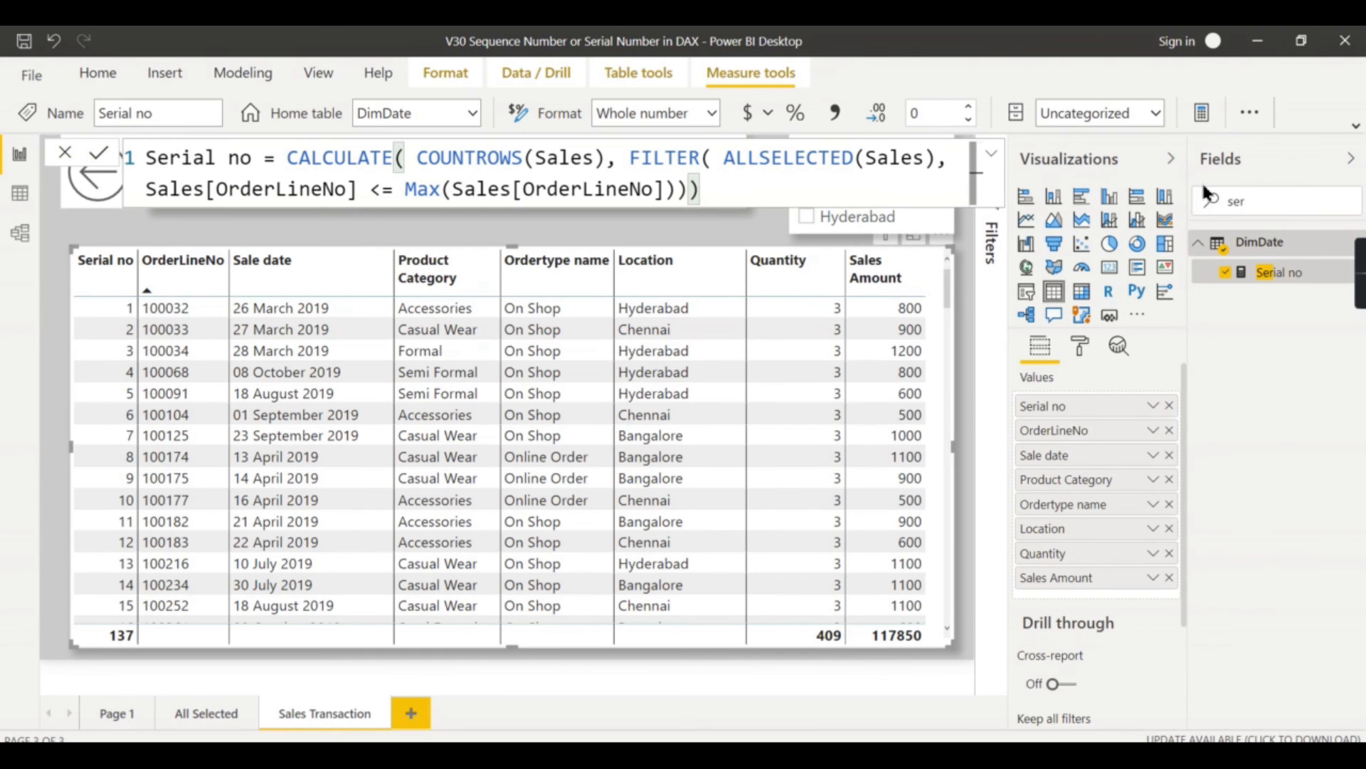
pyautogui.moveTo(1349, 158)
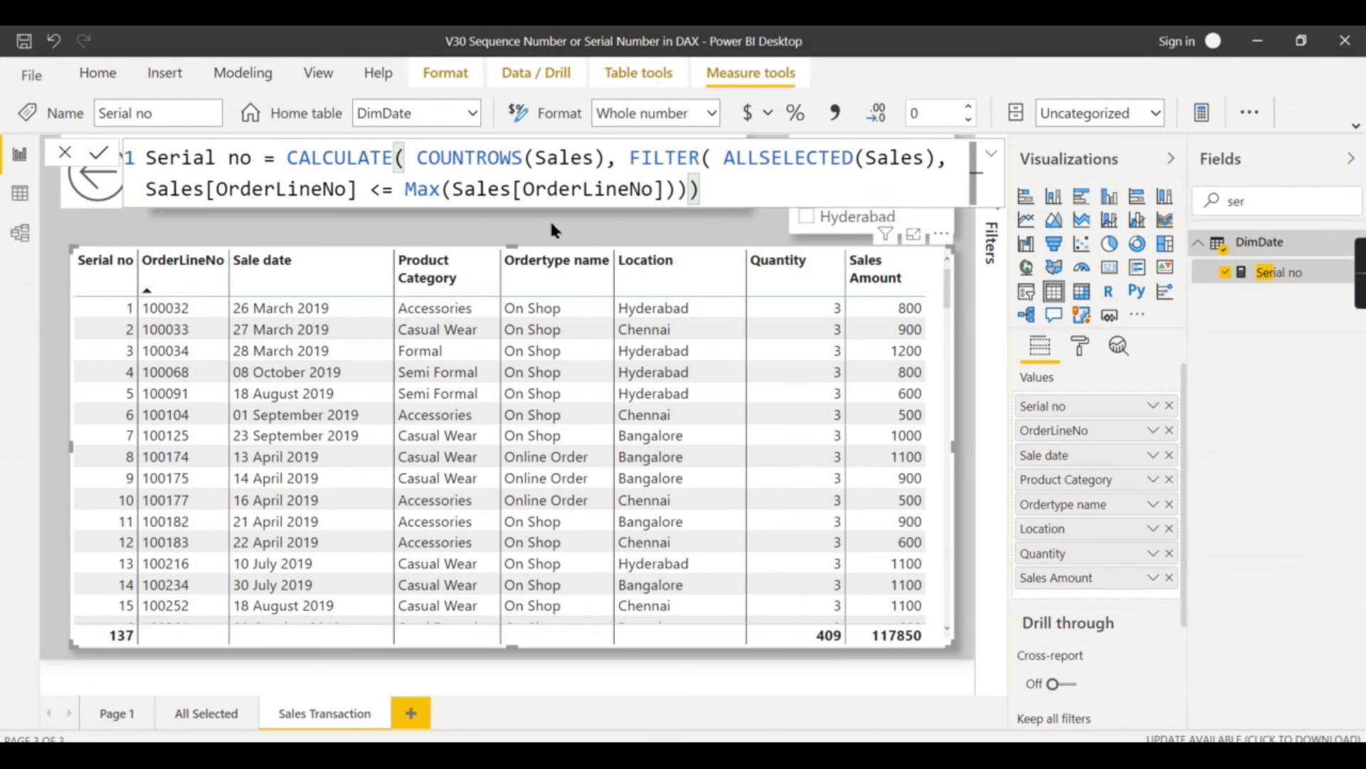
pyautogui.moveTo(601, 227)
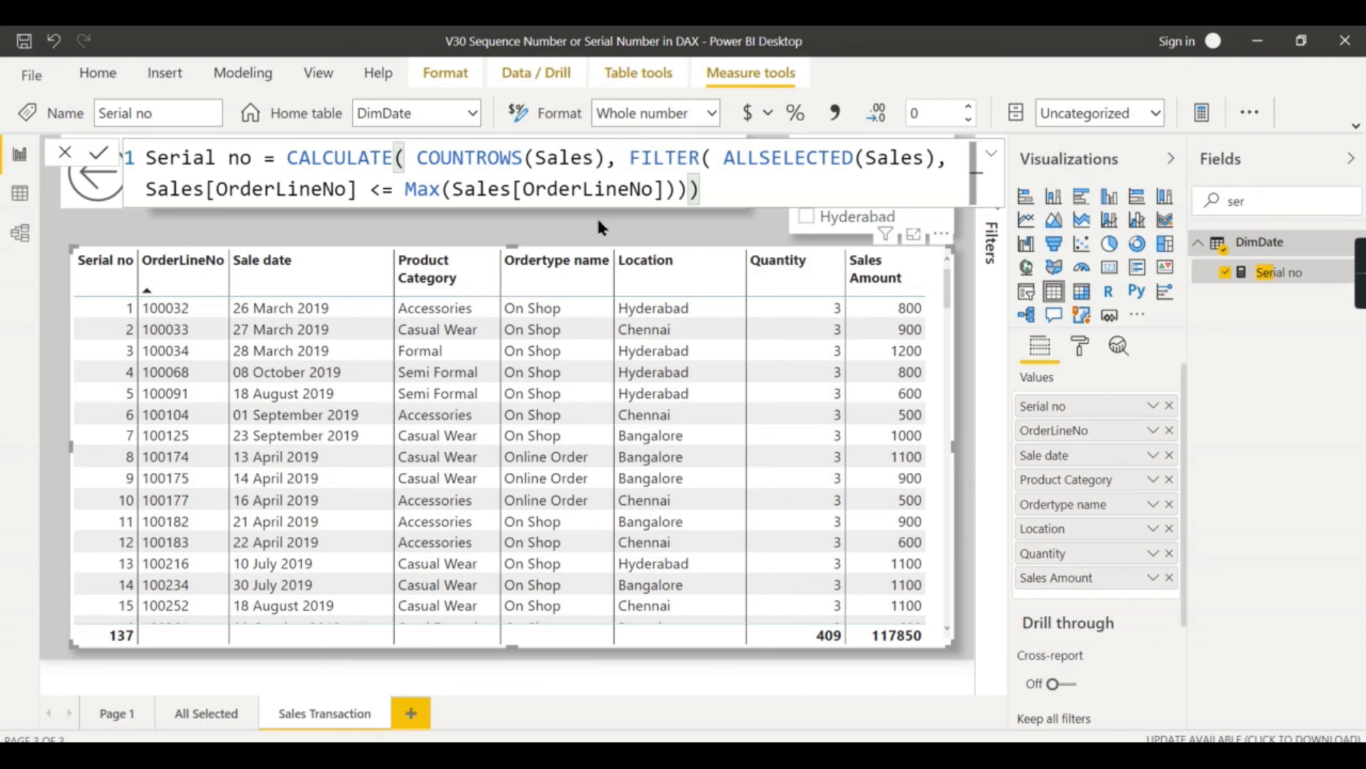
pyautogui.moveTo(440, 579)
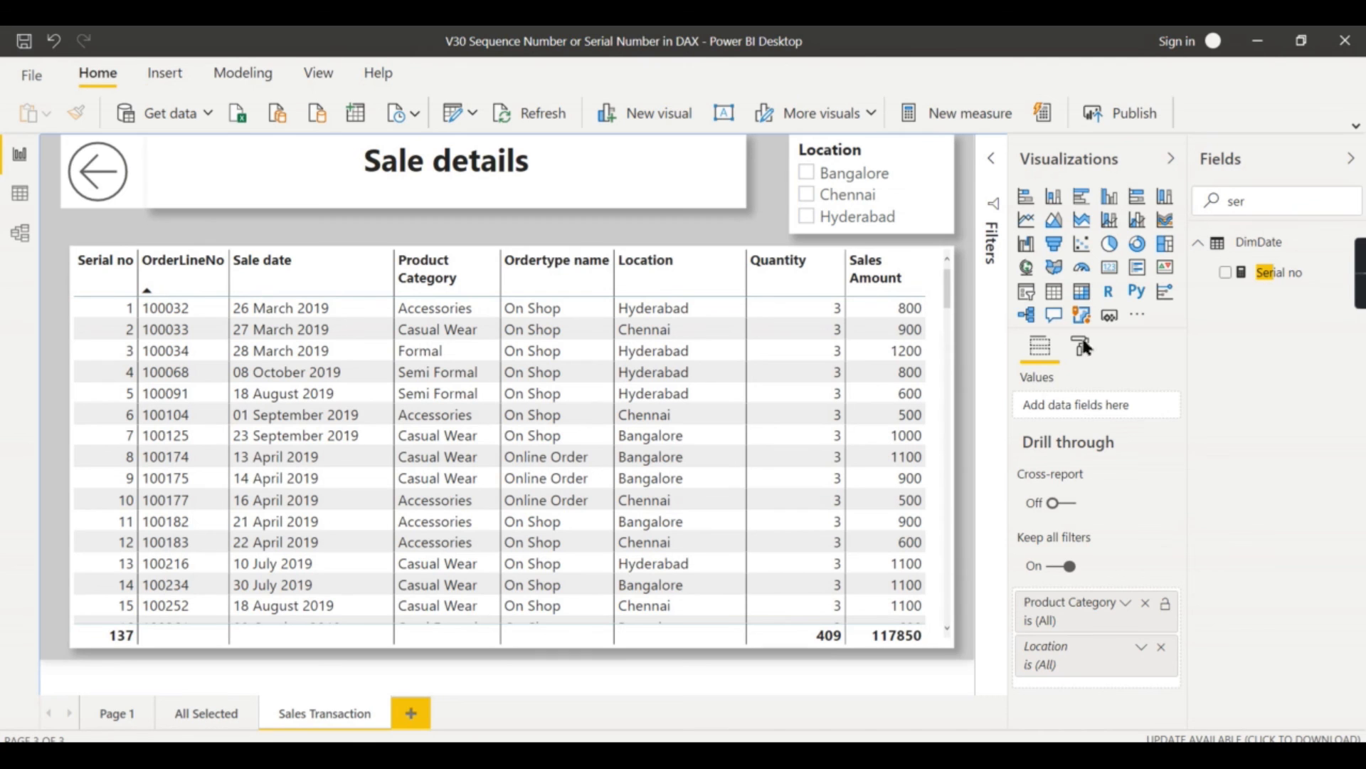
pyautogui.moveTo(919, 366)
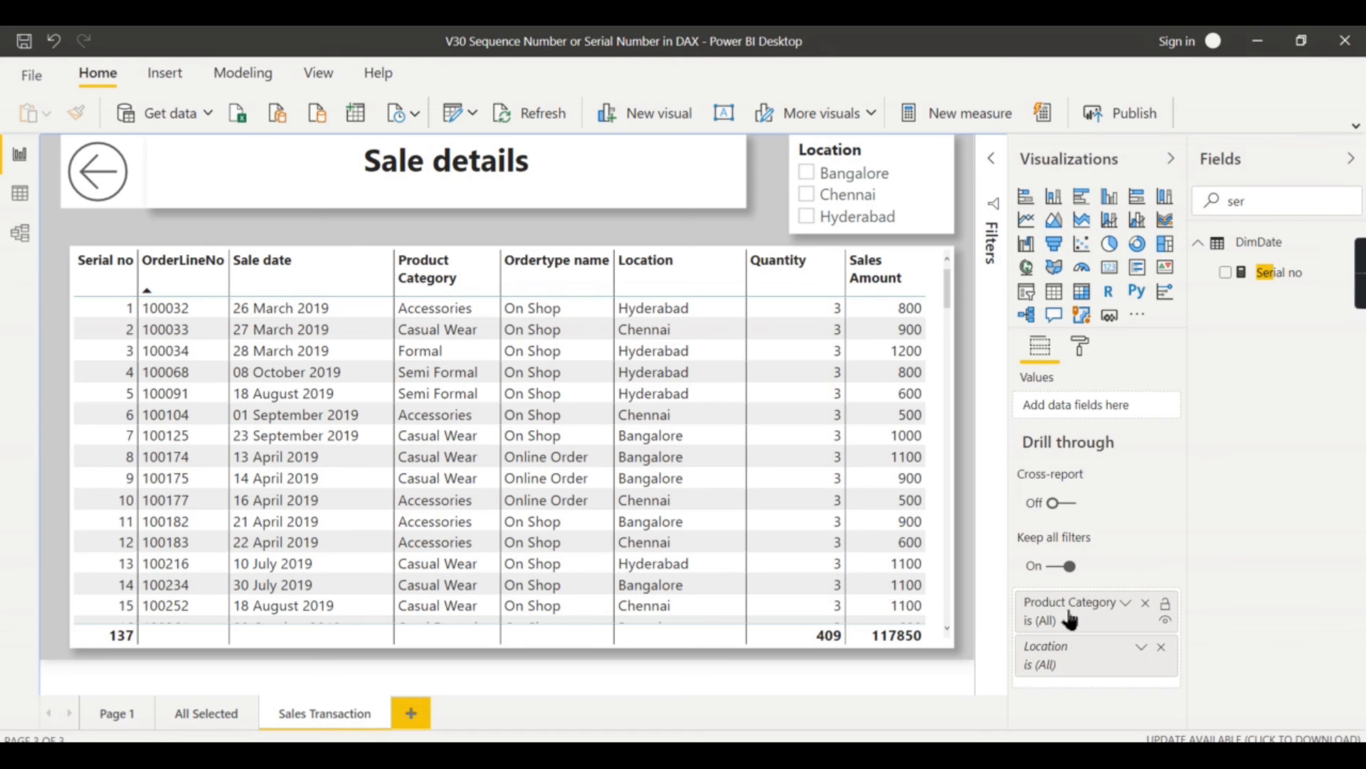
pyautogui.click(1356, 158)
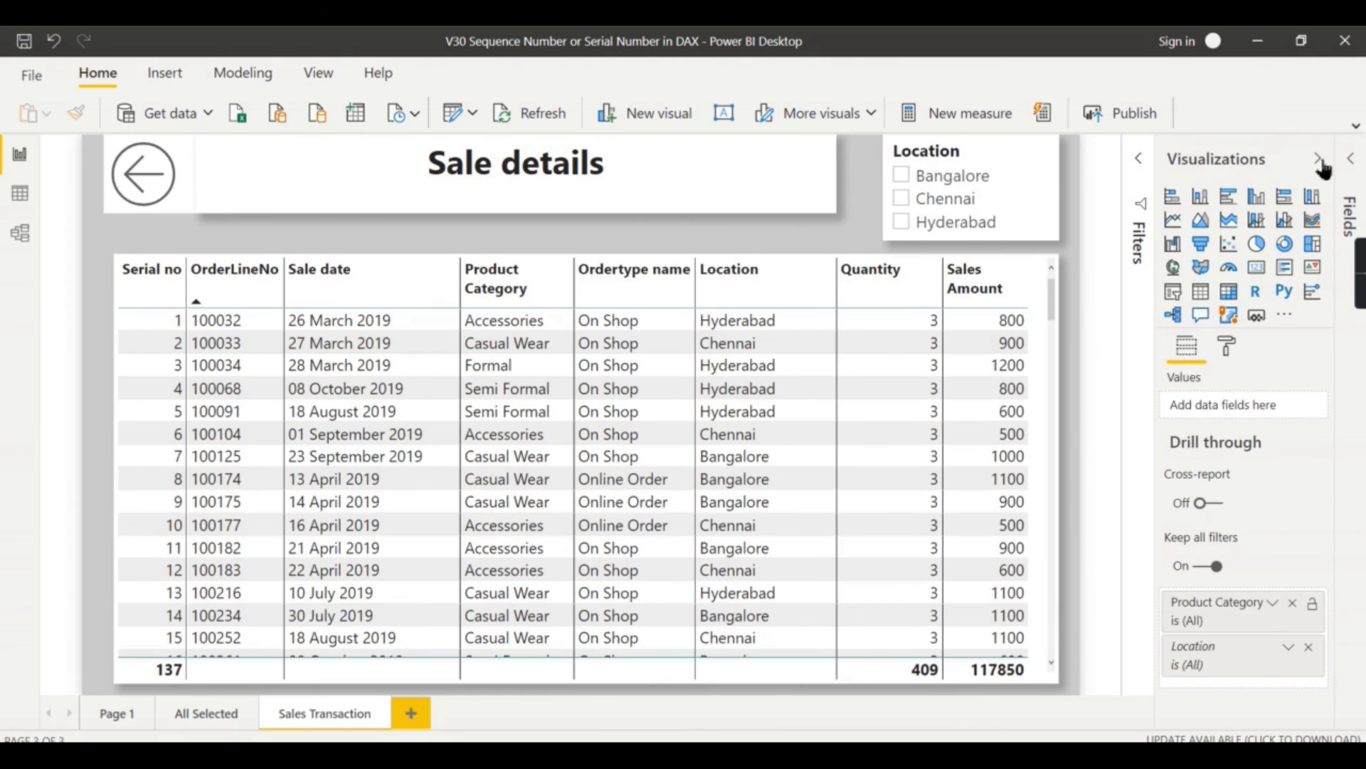
pyautogui.click(205, 713)
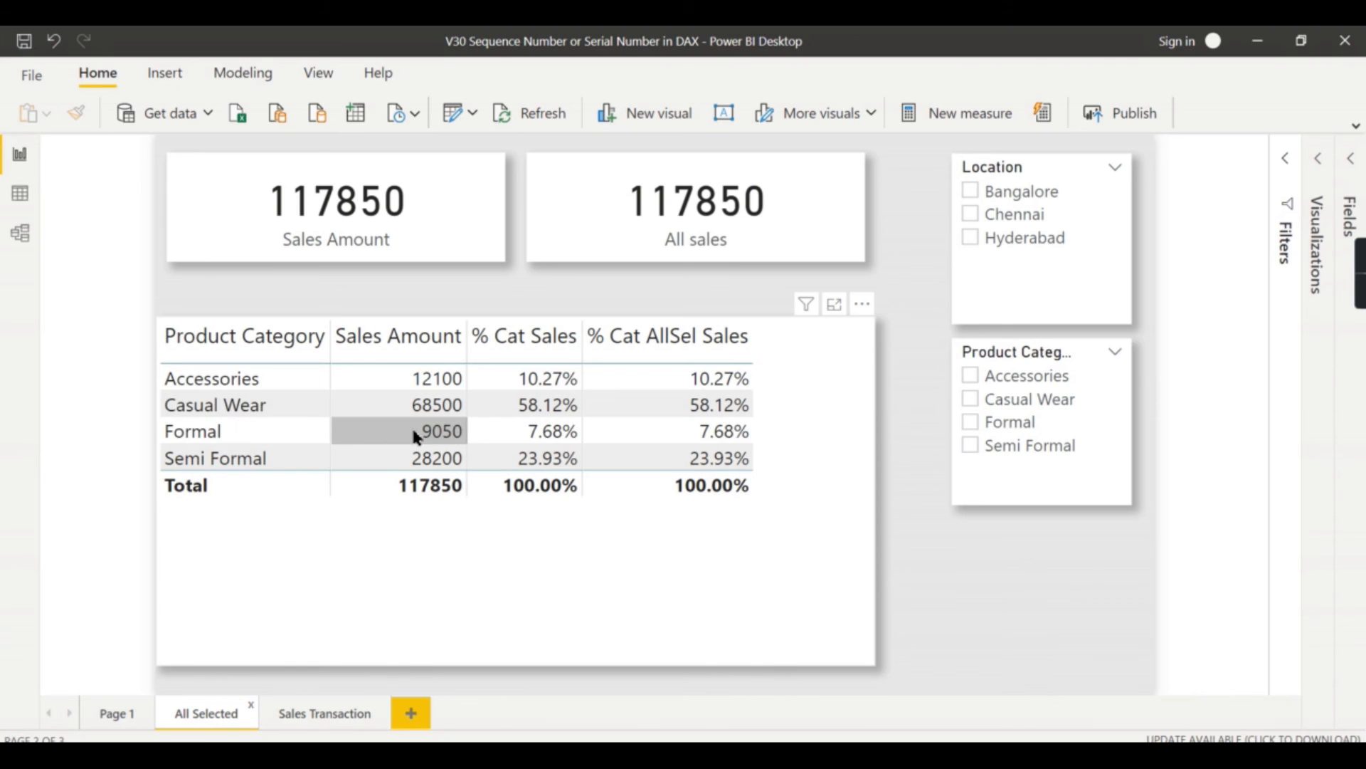
# Filter All Selected to Chennai and drill through Formal to Sales Transaction, then return
pyautogui.rightClick(440, 429)
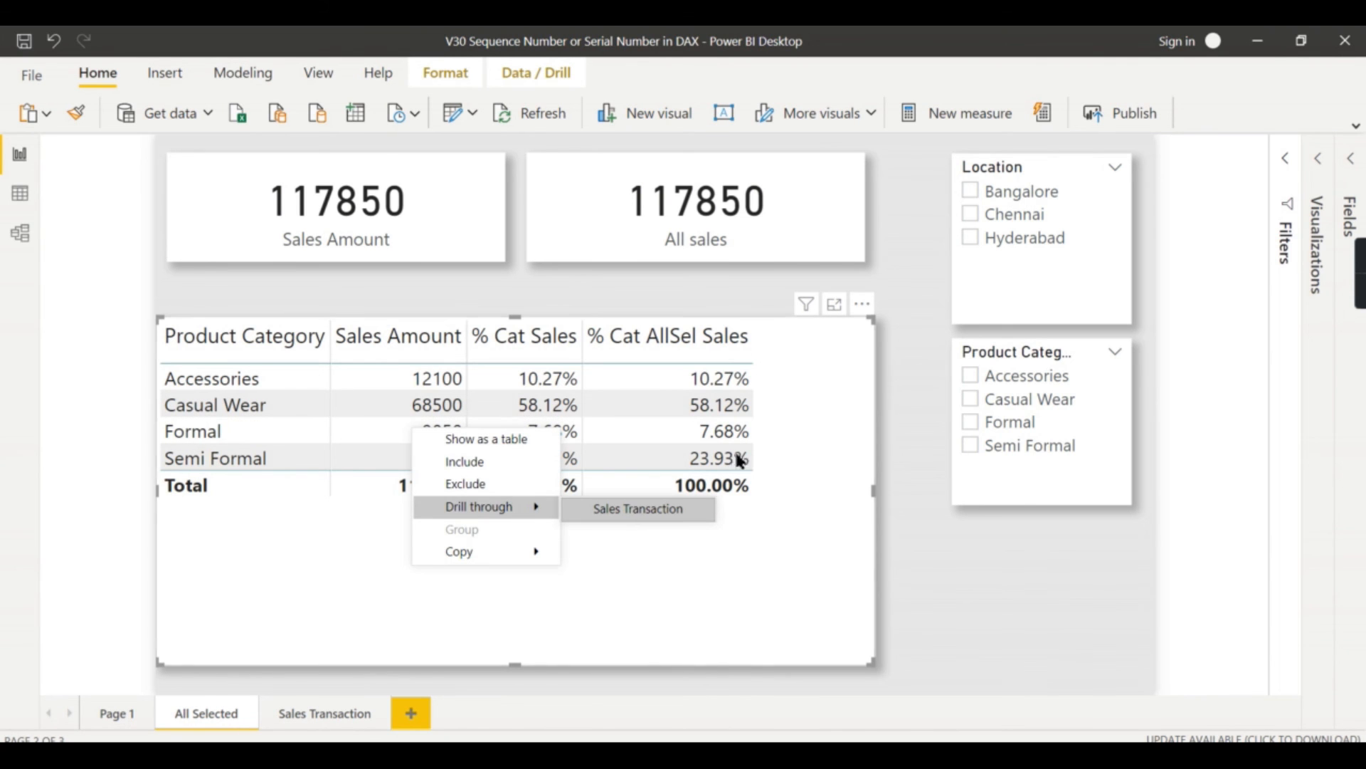
pyautogui.click(1010, 214)
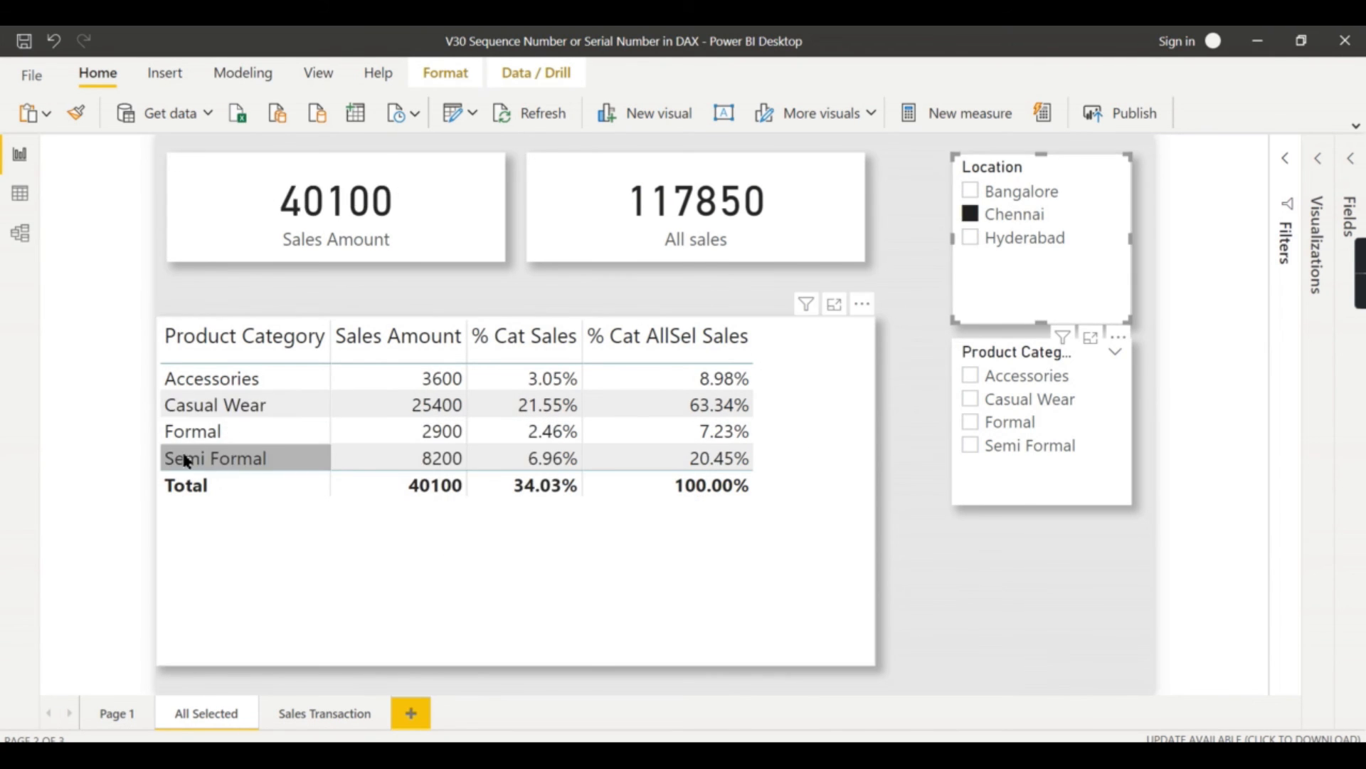
pyautogui.rightClick(214, 457)
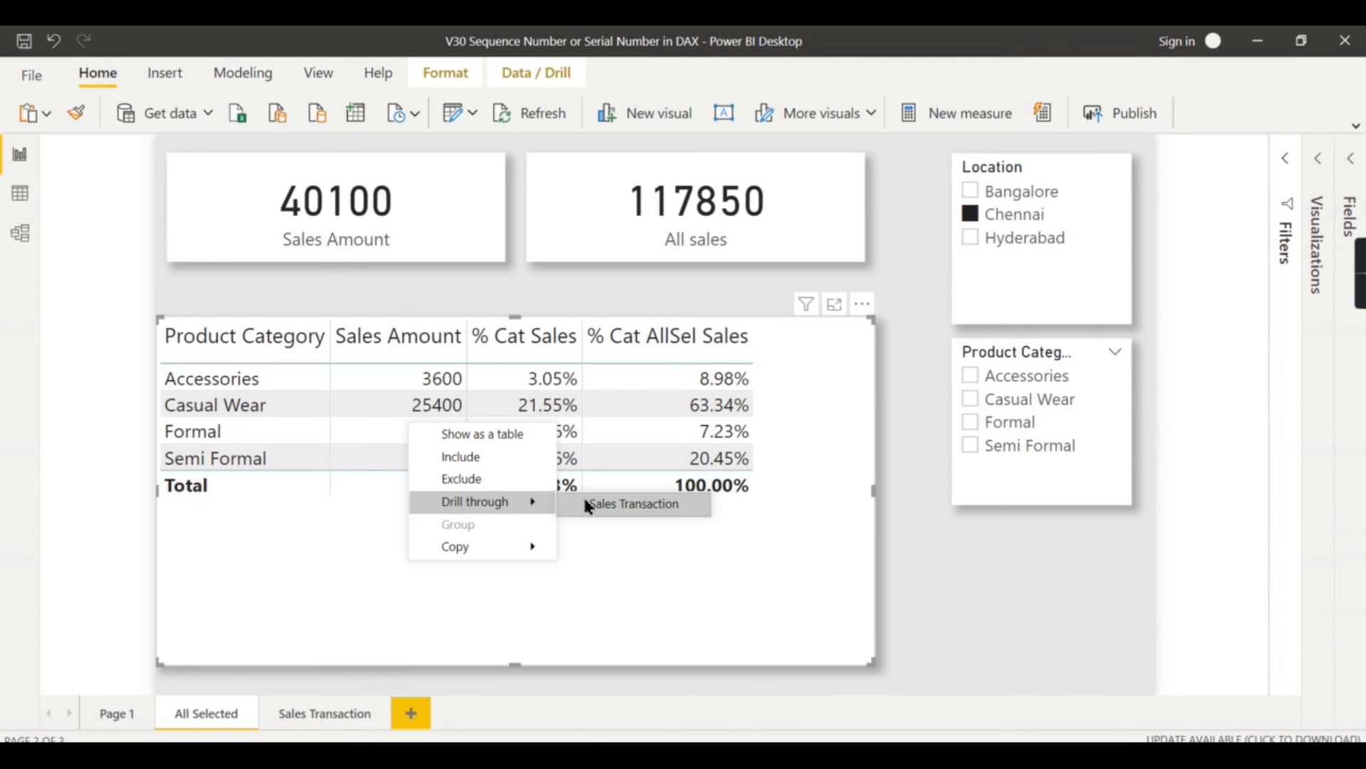
pyautogui.click(632, 504)
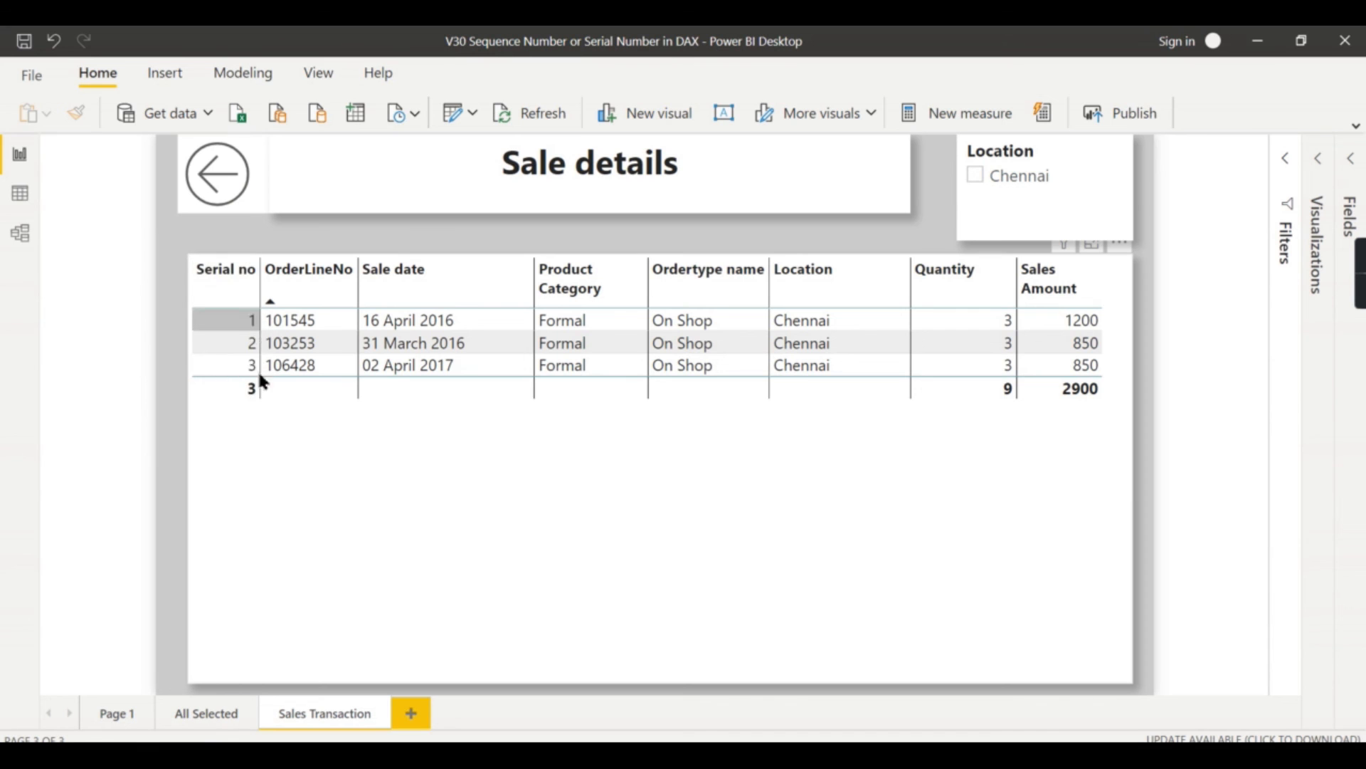
pyautogui.click(205, 713)
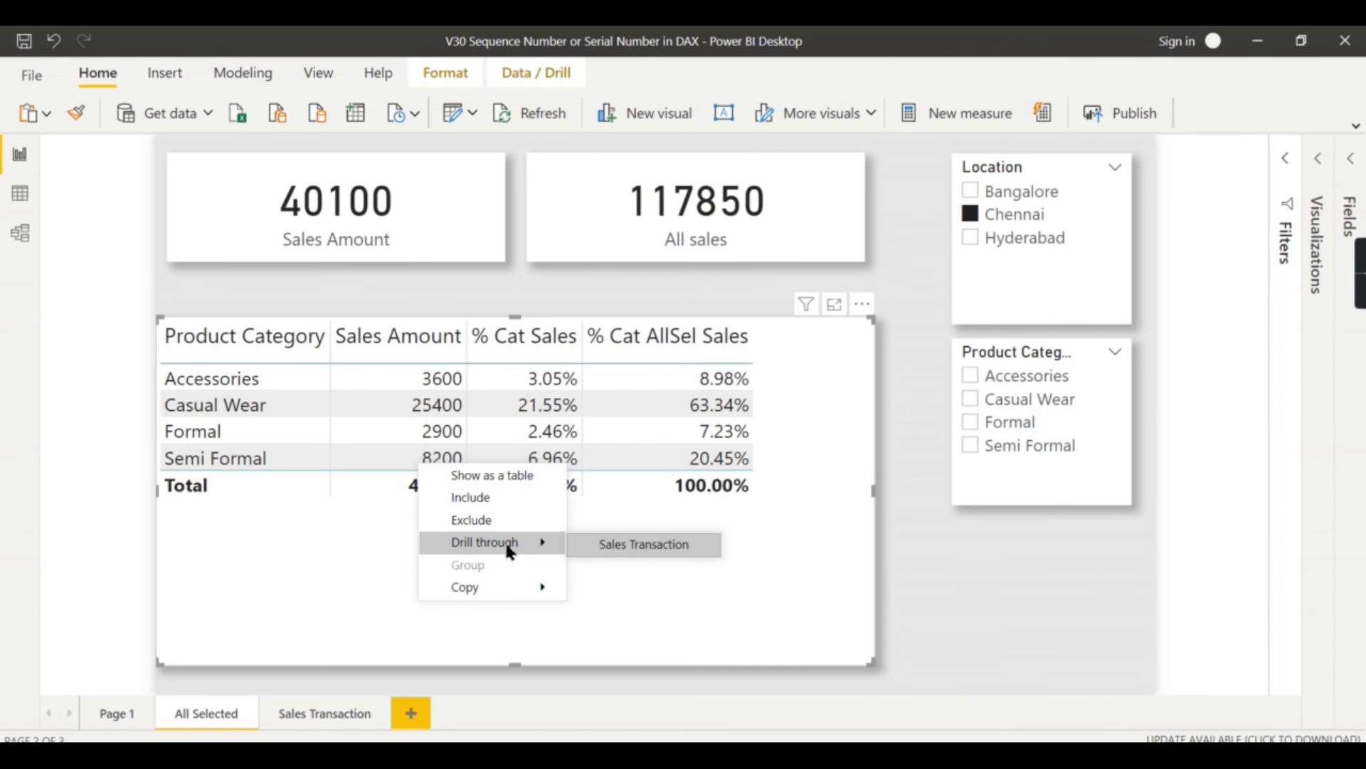
# Drill through Semi Formal to Sales Transaction showing 13 rows, then return to All Selected
pyautogui.click(644, 543)
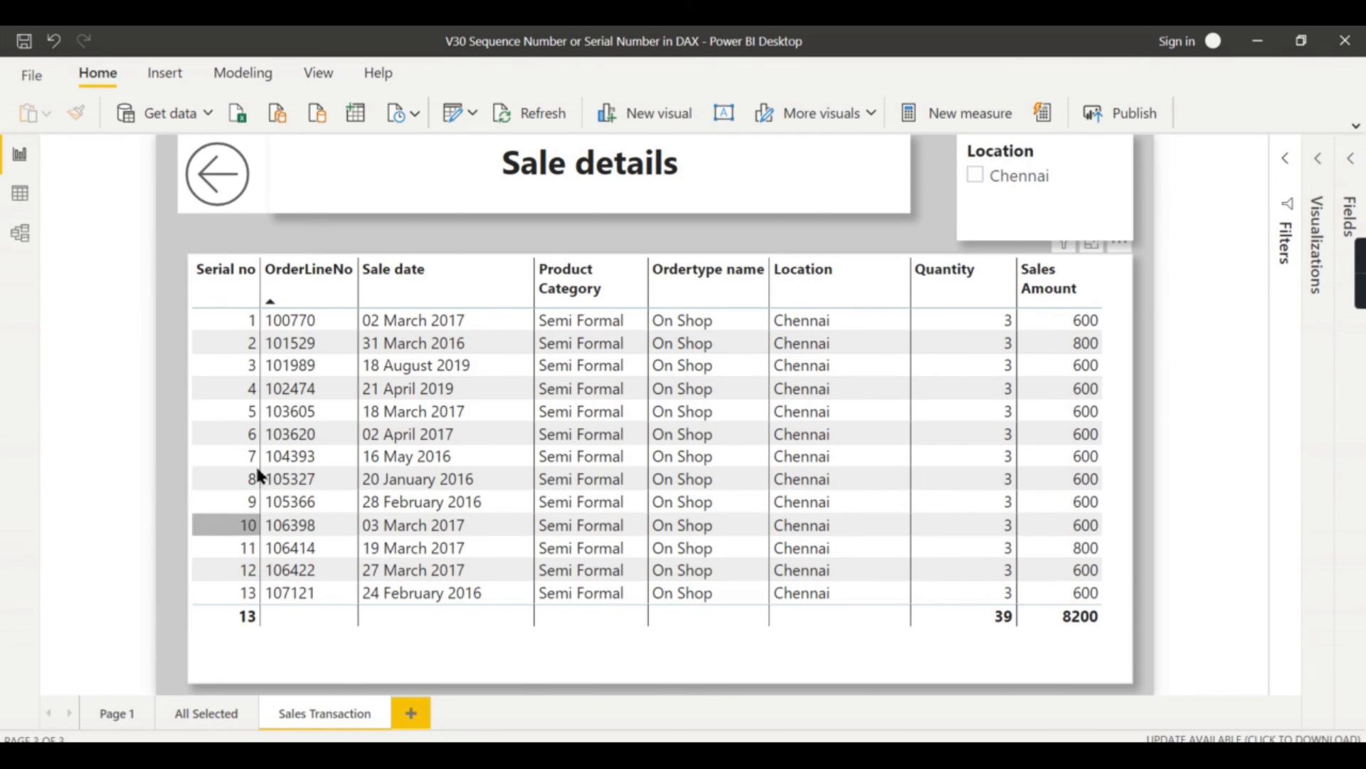
pyautogui.moveTo(459, 603)
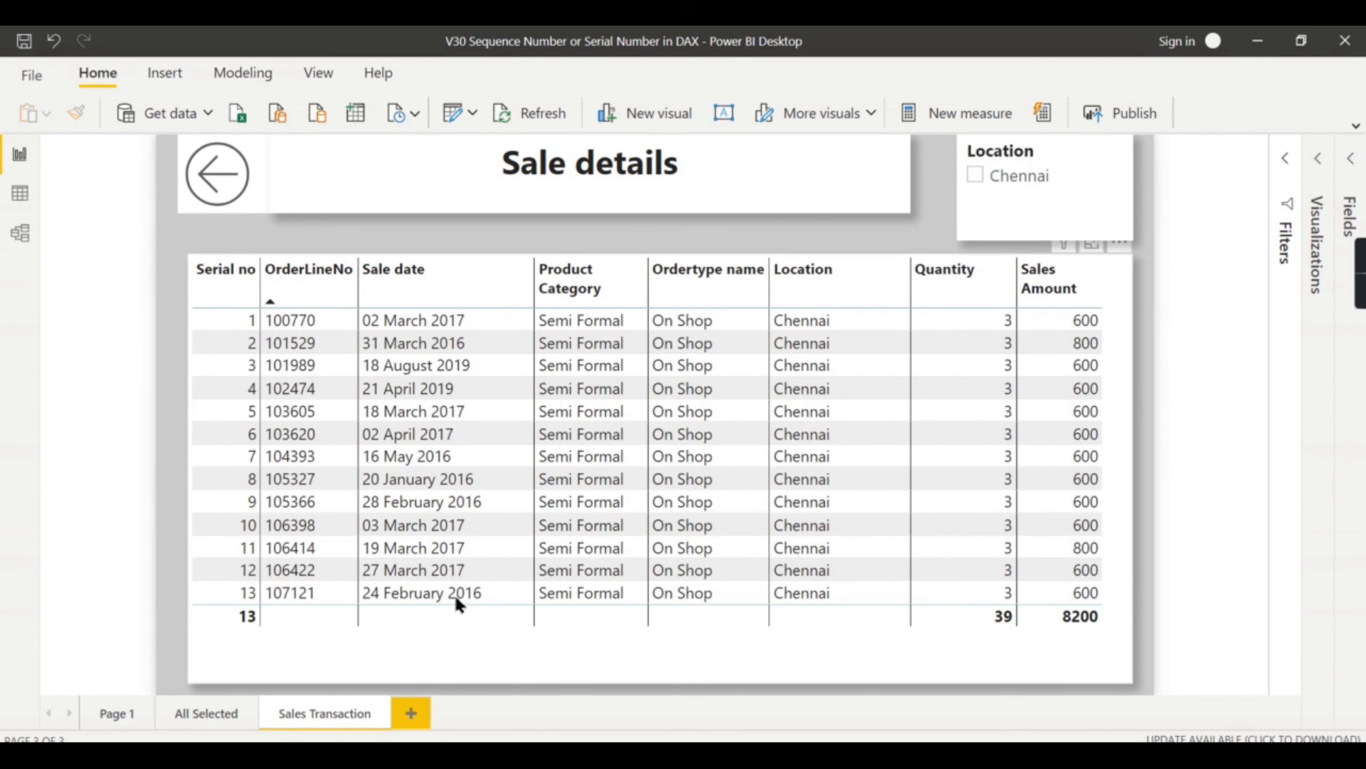
pyautogui.click(205, 713)
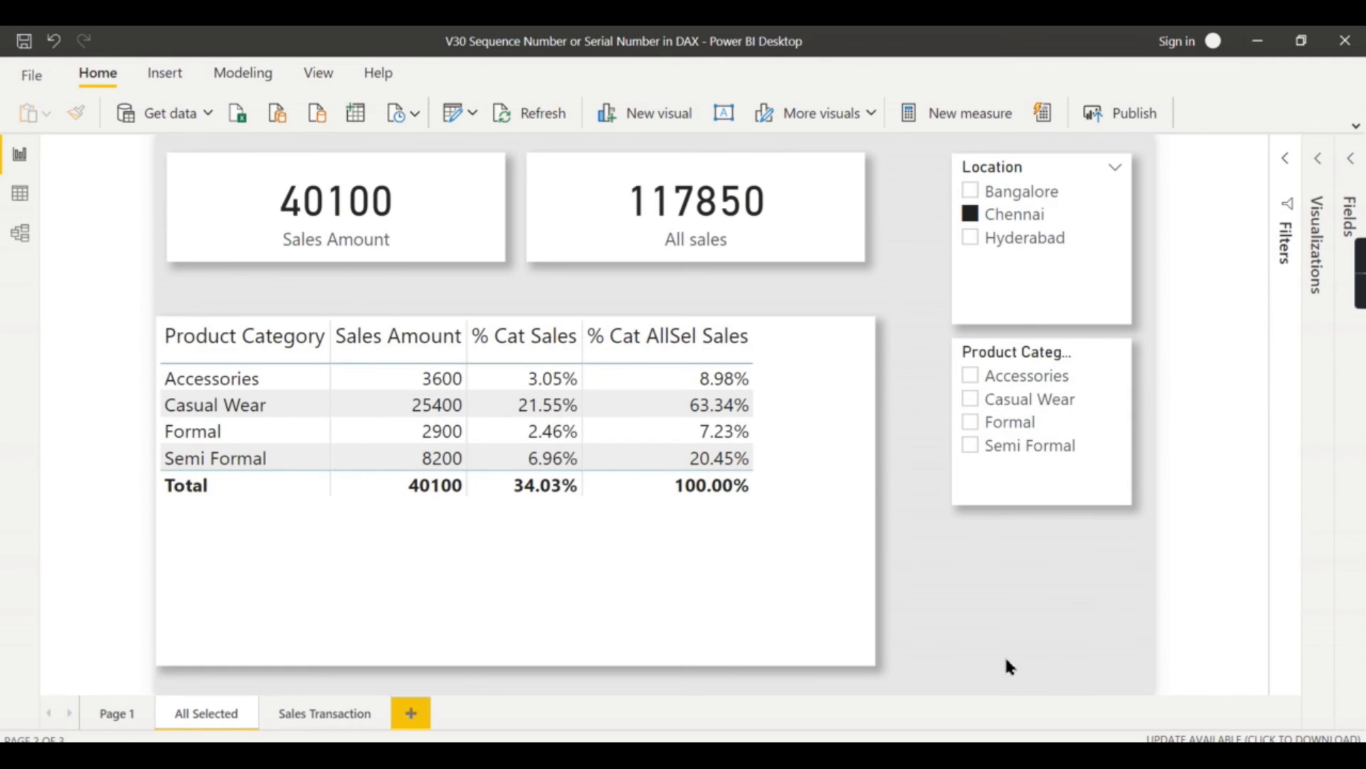
pyautogui.moveTo(1203, 416)
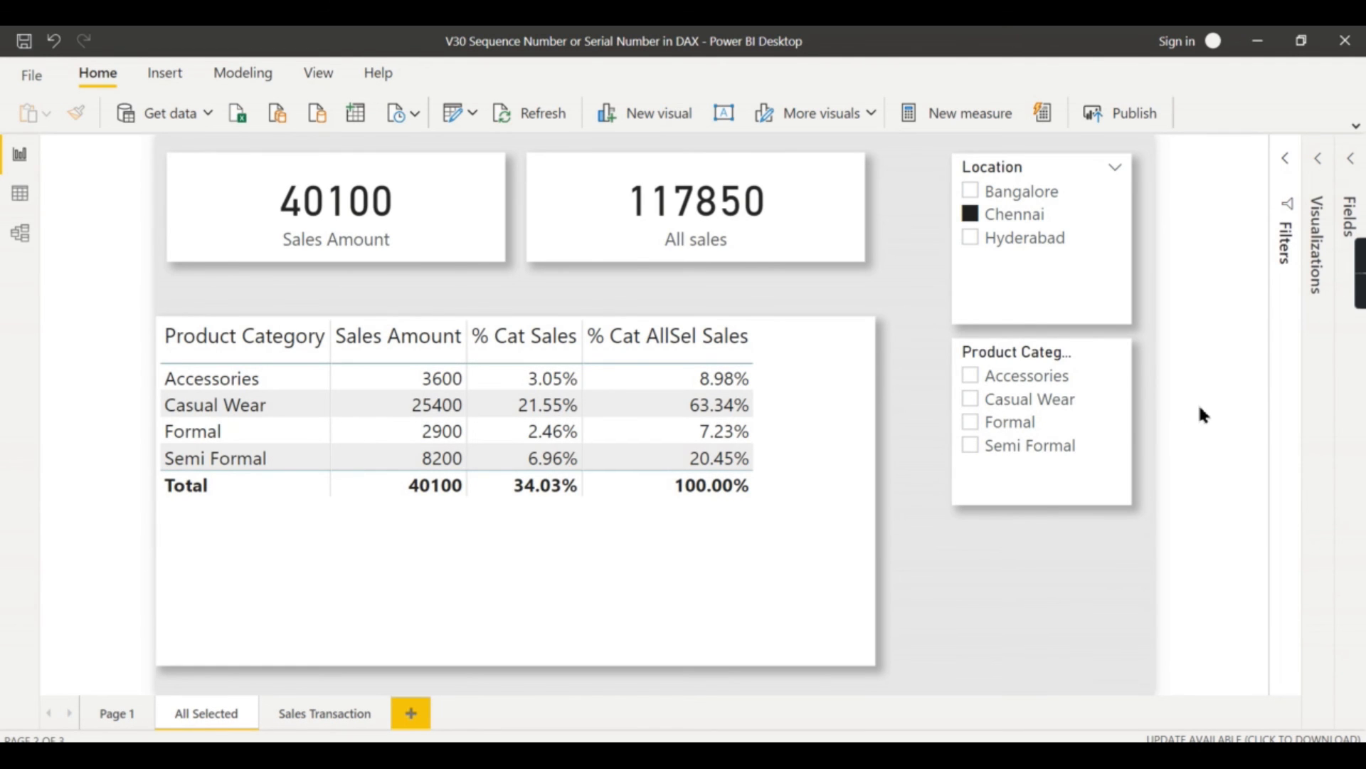
pyautogui.moveTo(1206, 413)
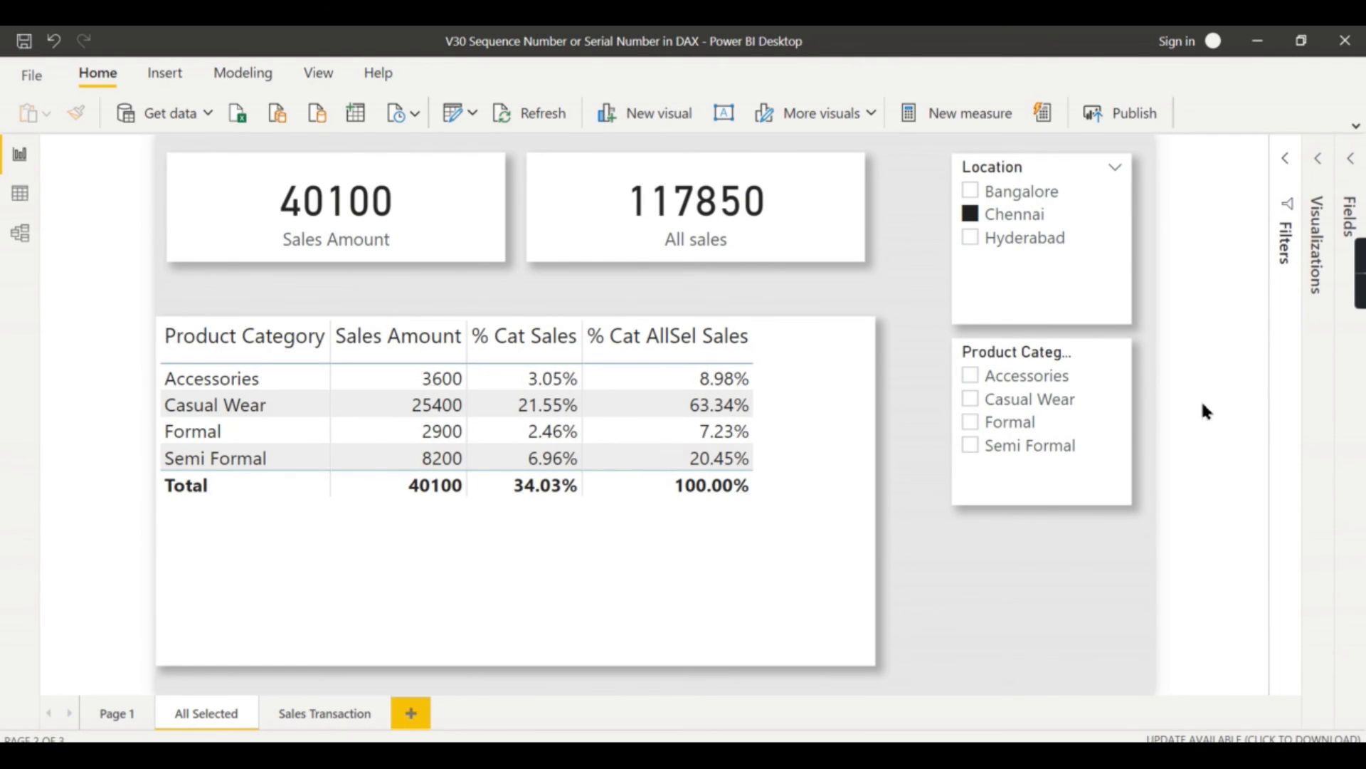